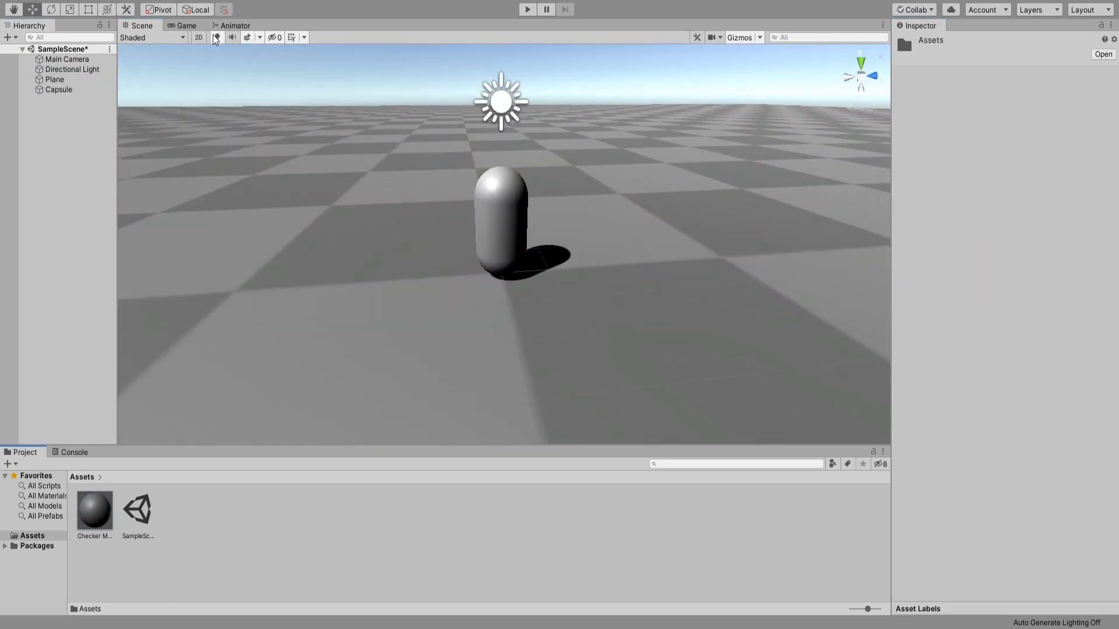
Step: Rename the camera-carrying Capsule to Player and add a Trail particle system
click(58, 80)
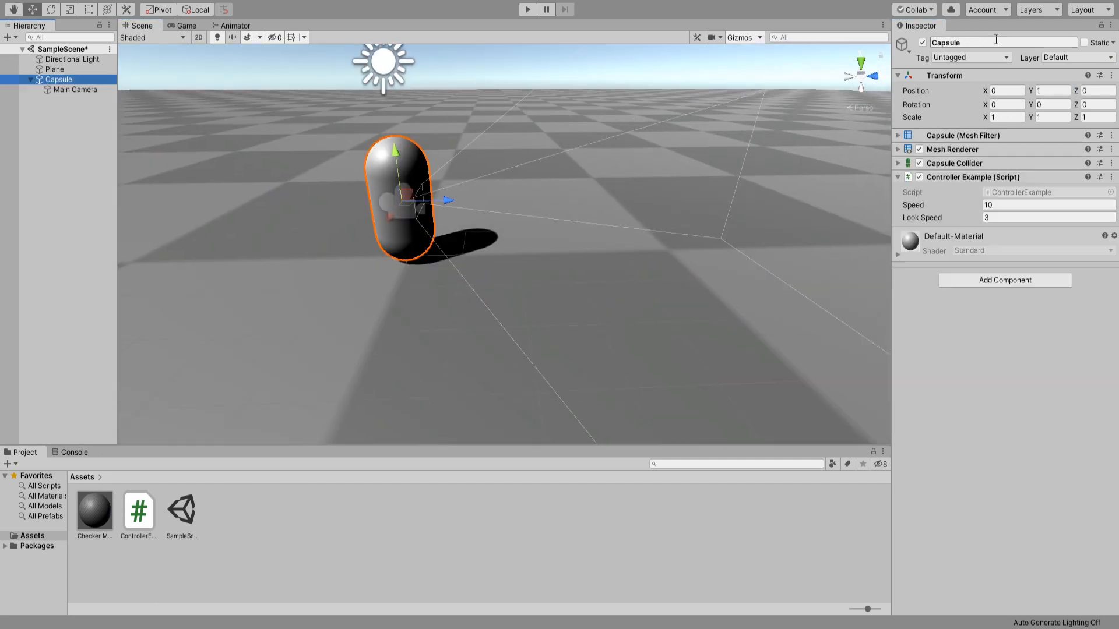
click(527, 9)
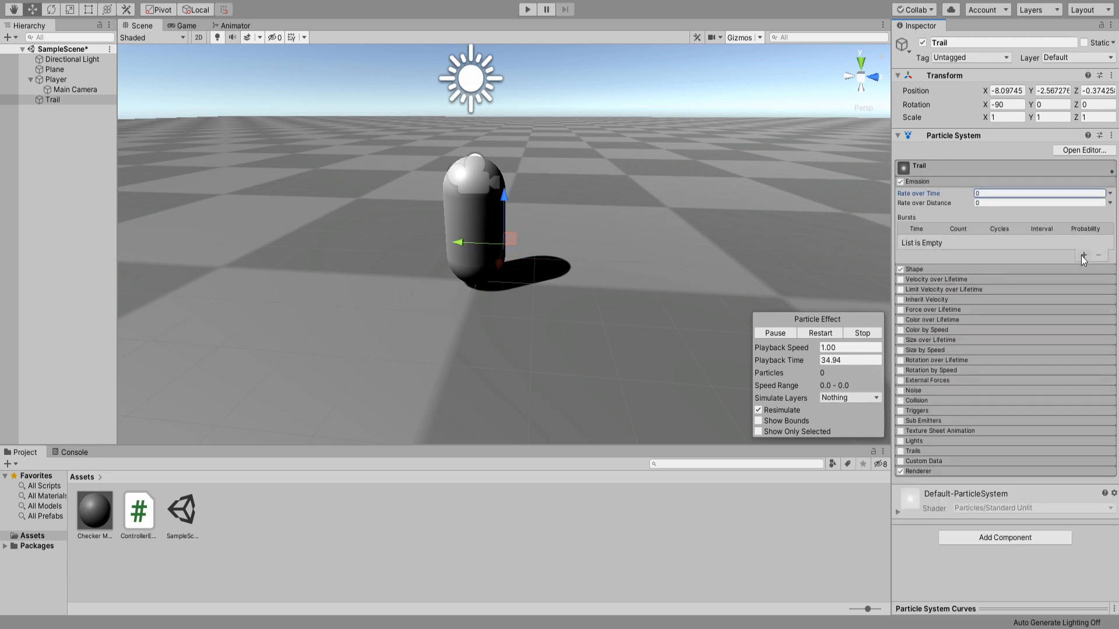
Step: Add an emission burst, enable Trails with curved width, and set Rate over Time to 2
click(1084, 254)
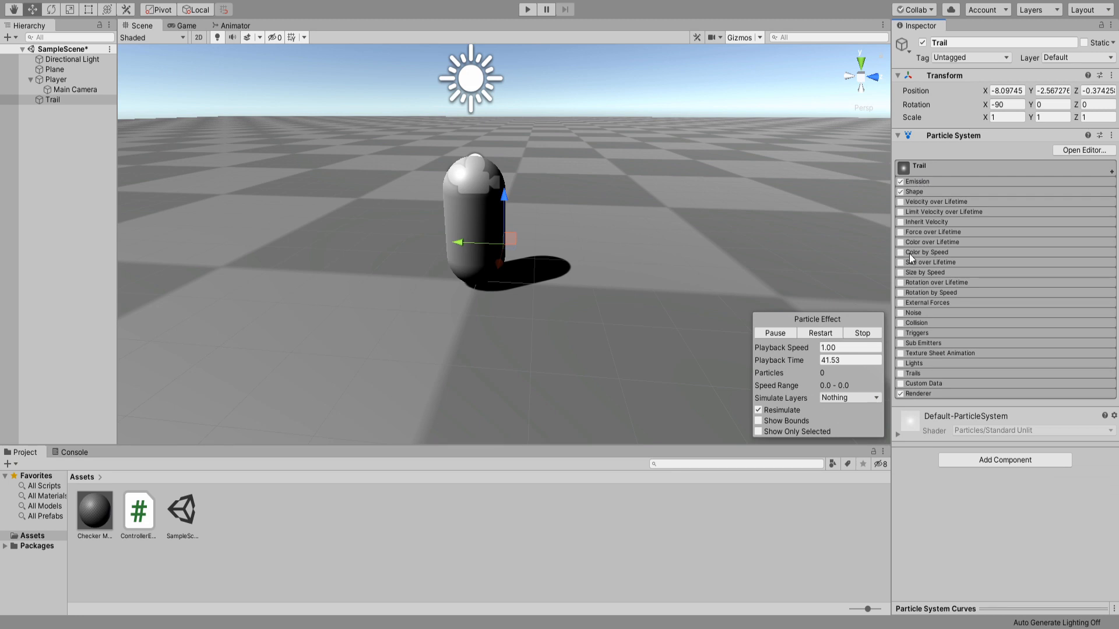
click(902, 373)
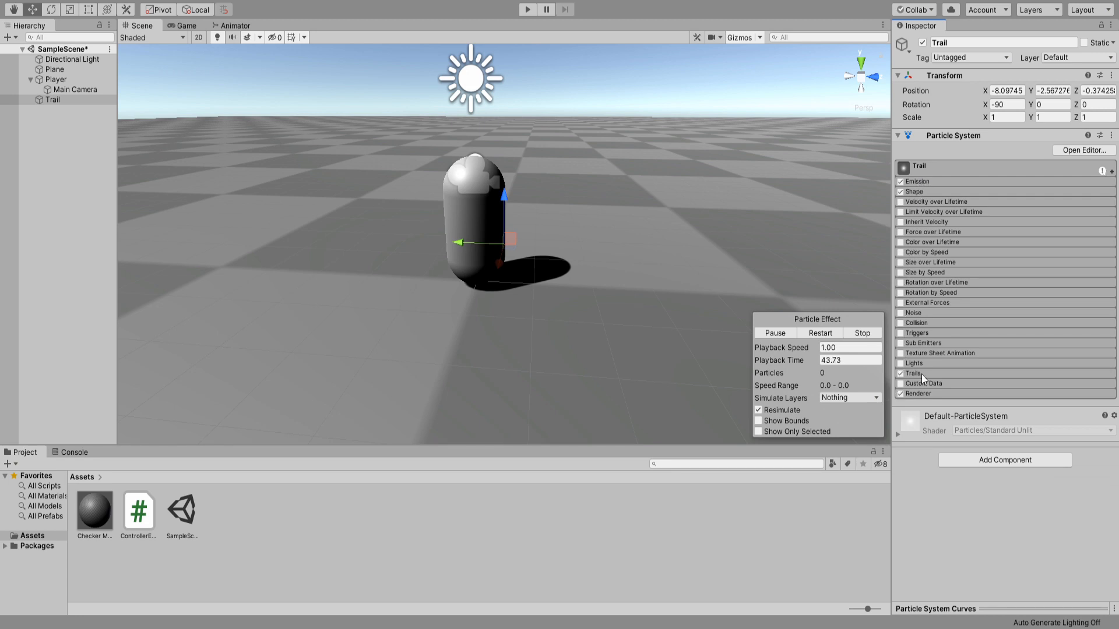
click(899, 372)
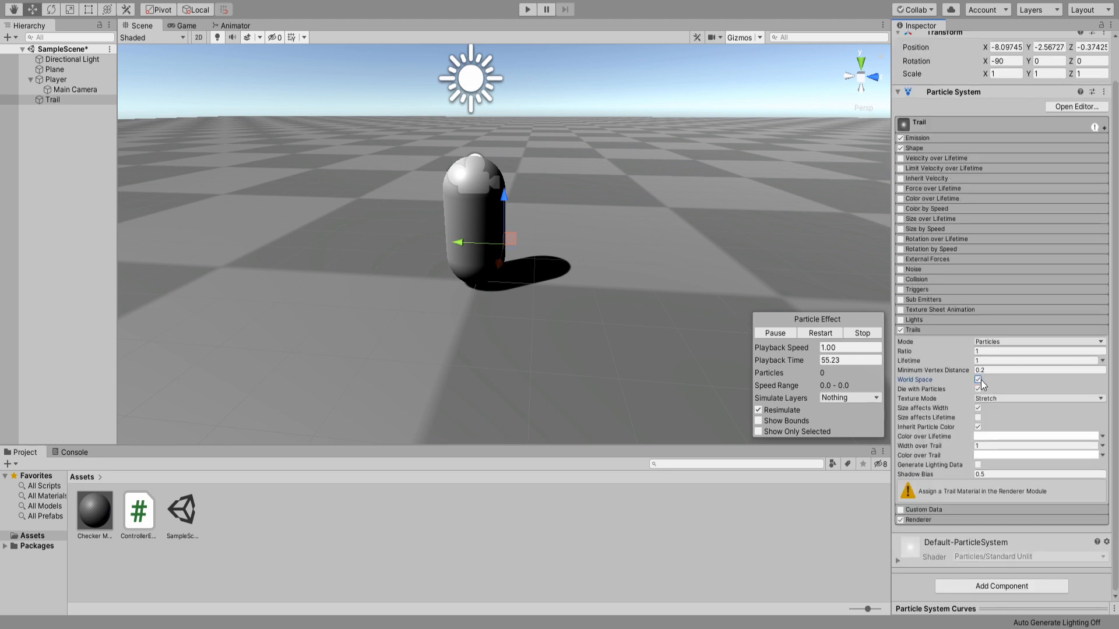
click(978, 407)
text(0.5)
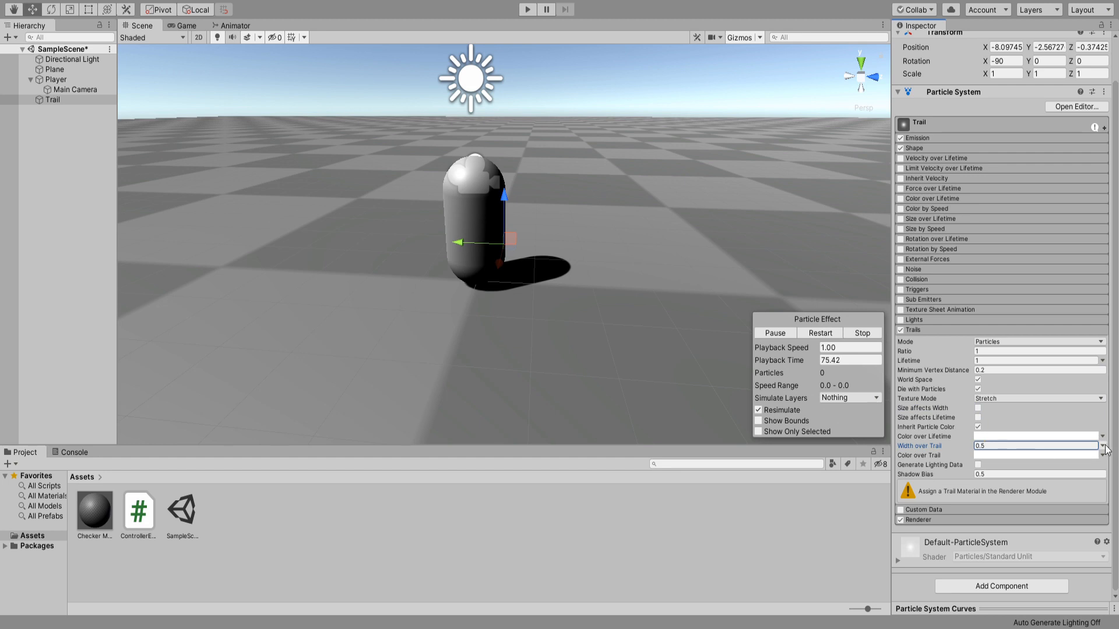
click(1105, 446)
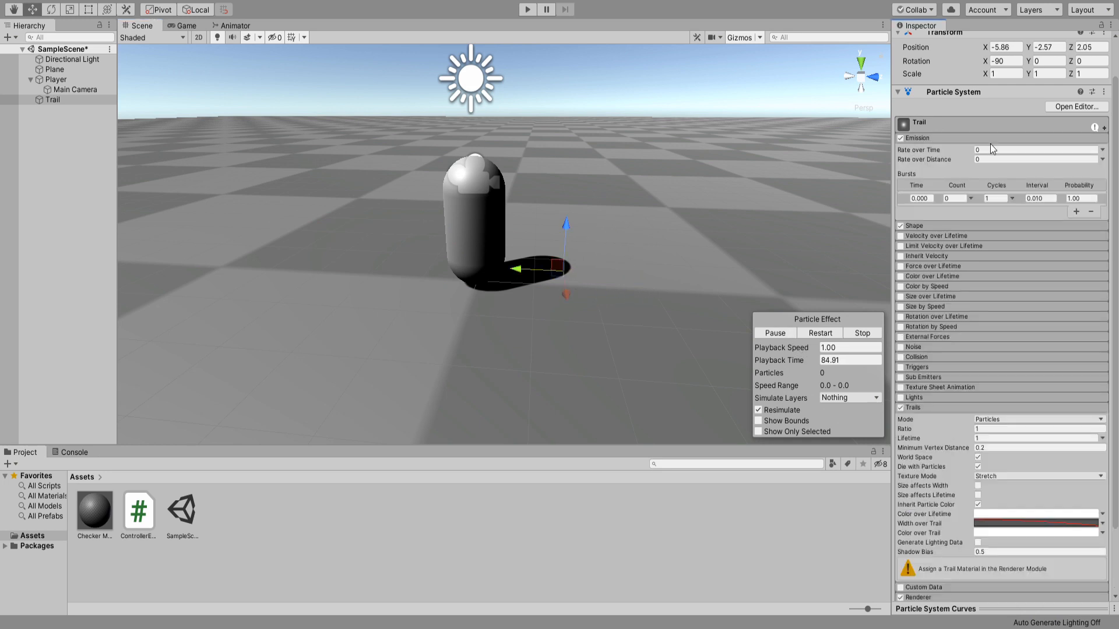
click(1035, 149)
text(2)
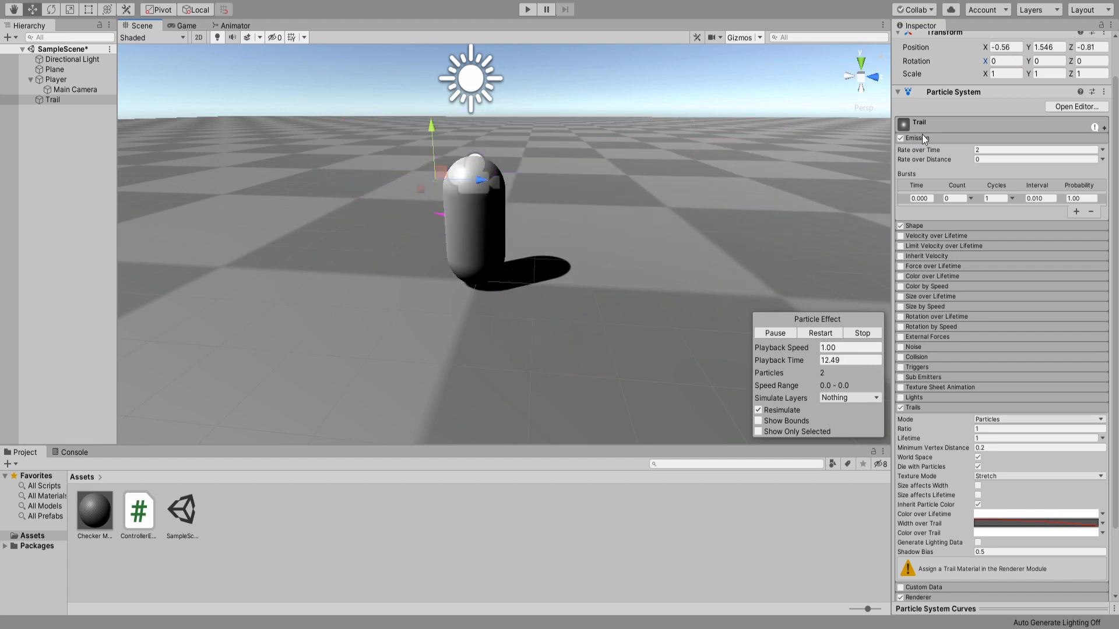
click(913, 225)
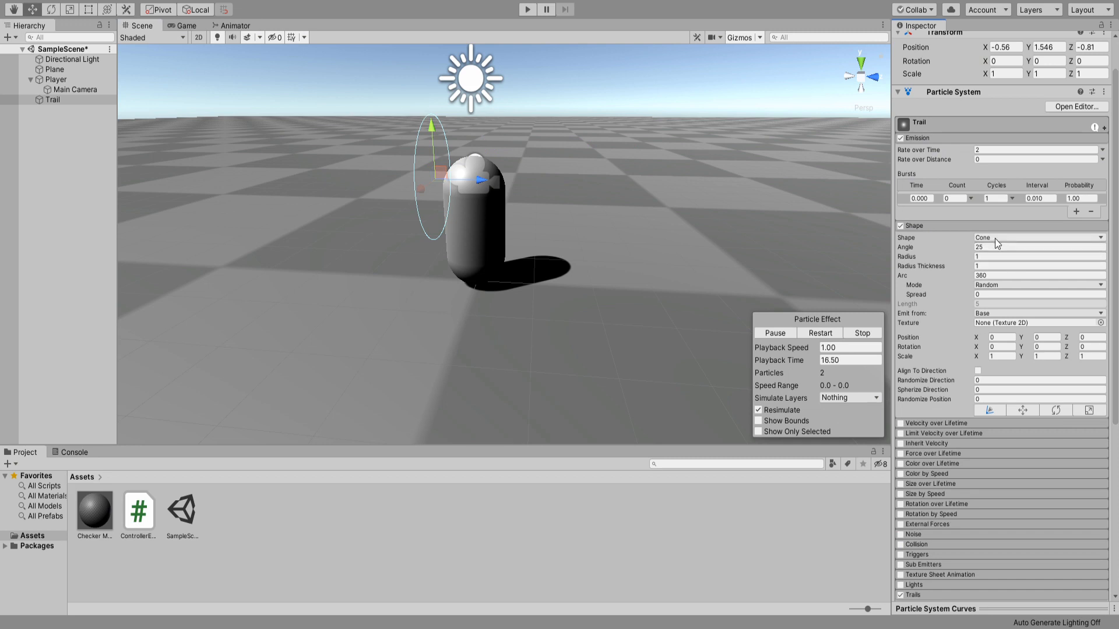
Step: Fade the Color over Lifetime gradient to transparent and set Trail Material to Default-Line
click(1038, 257)
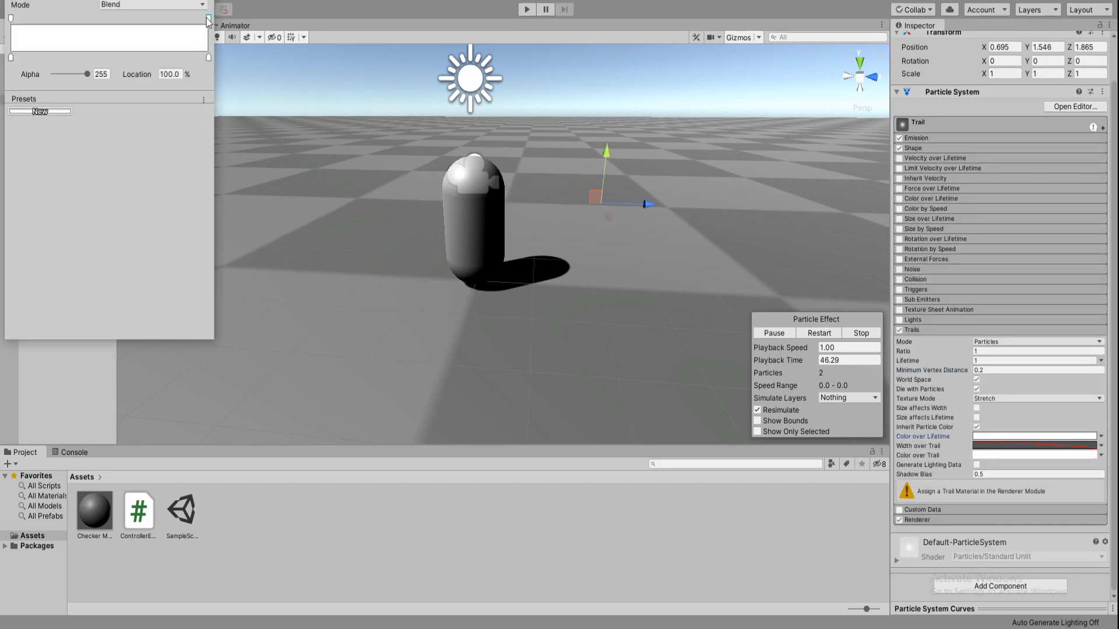
drag(91, 73, 51, 74)
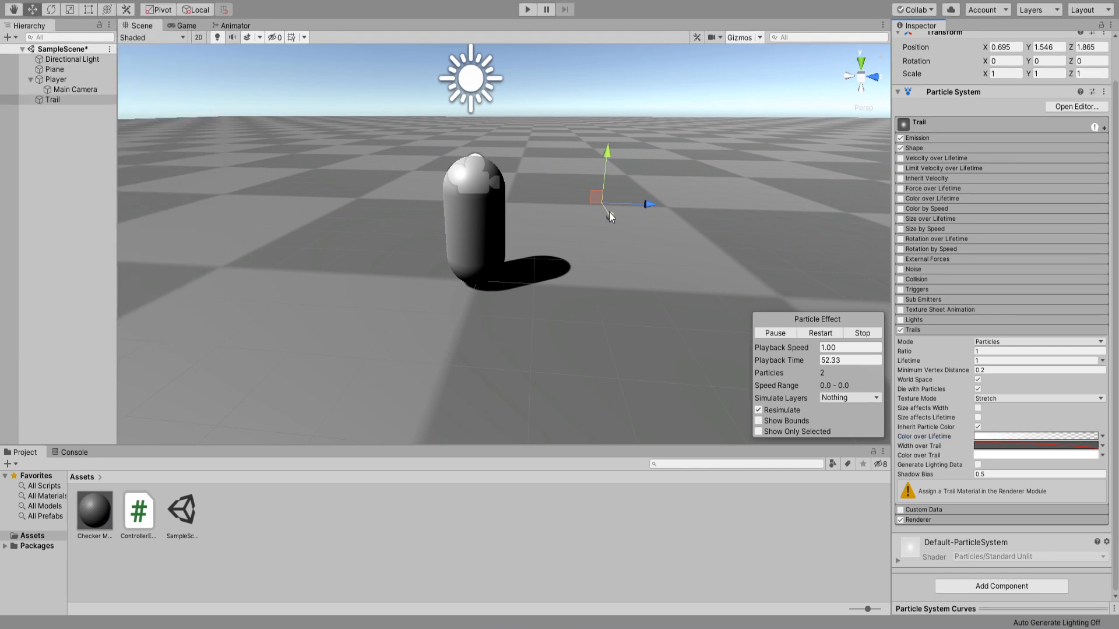
scroll(down, 3)
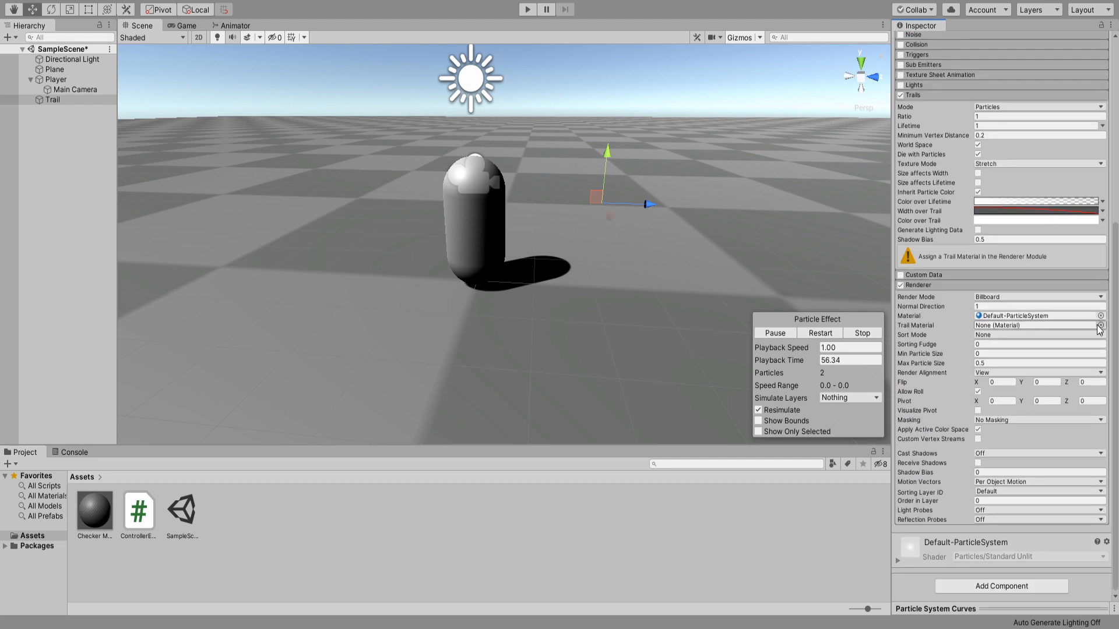
click(1100, 325)
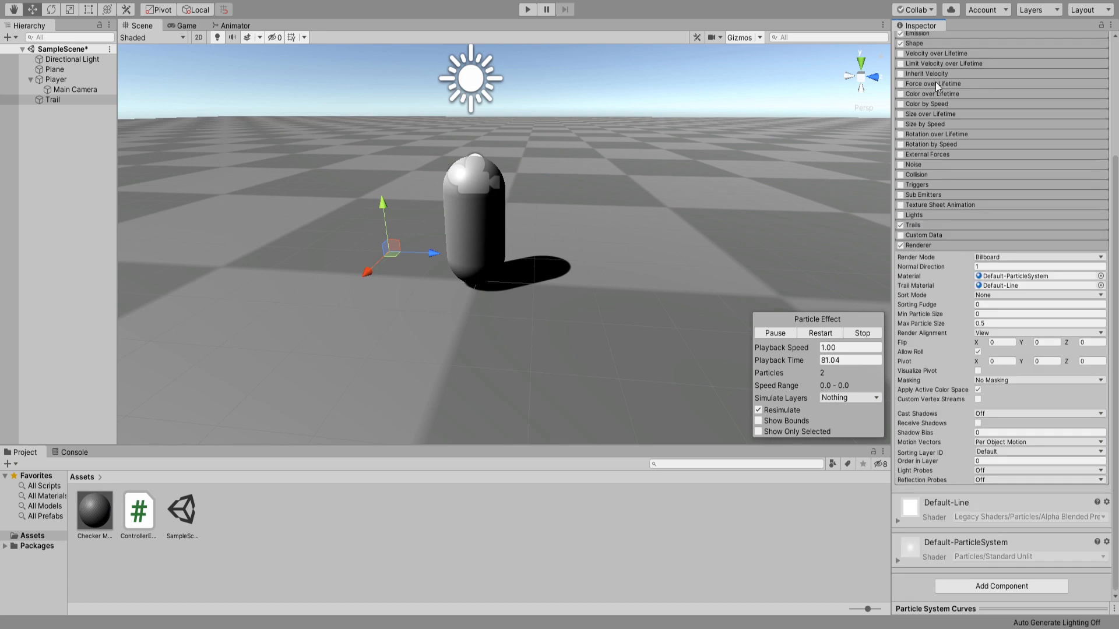
scroll(up, 3)
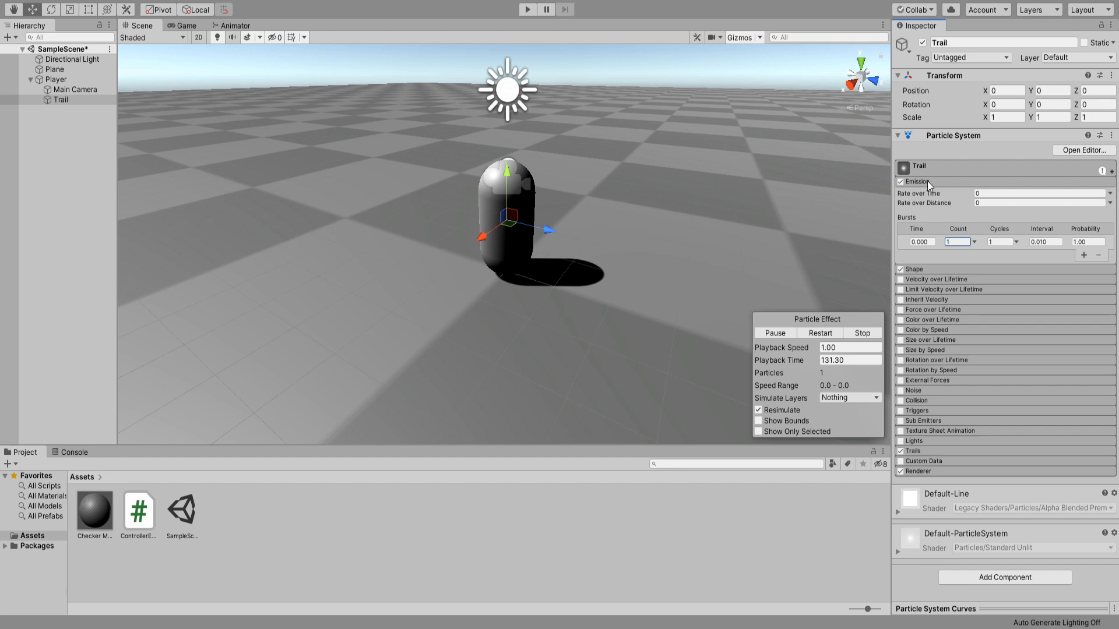
Step: Parent Trail under Player at its origin with Burst Count 1, Looping and Play On Awake off
click(921, 166)
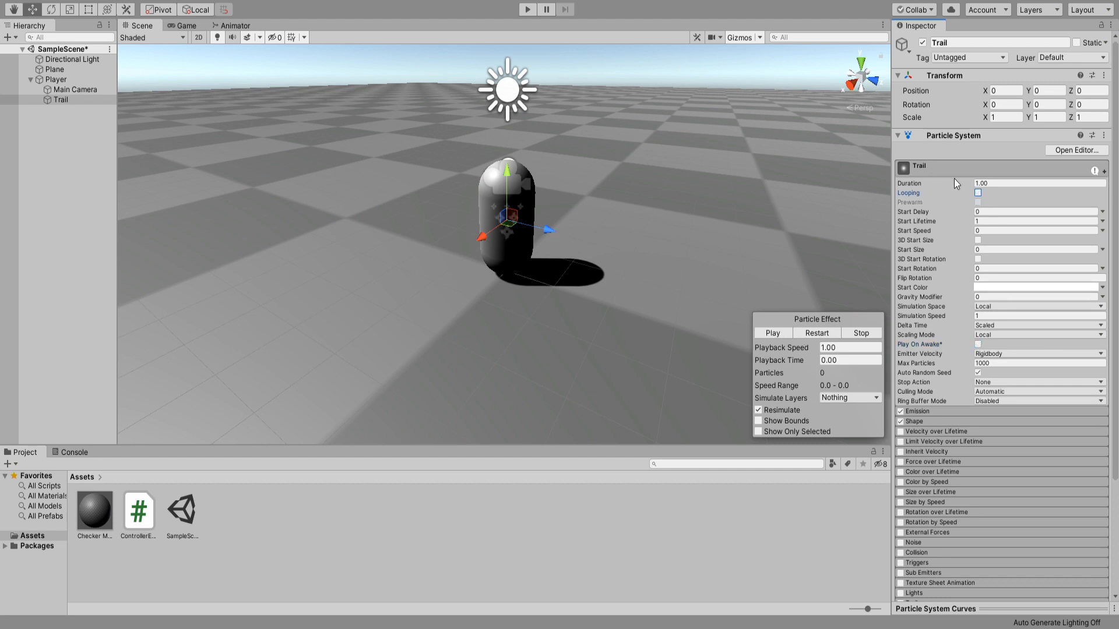
click(773, 334)
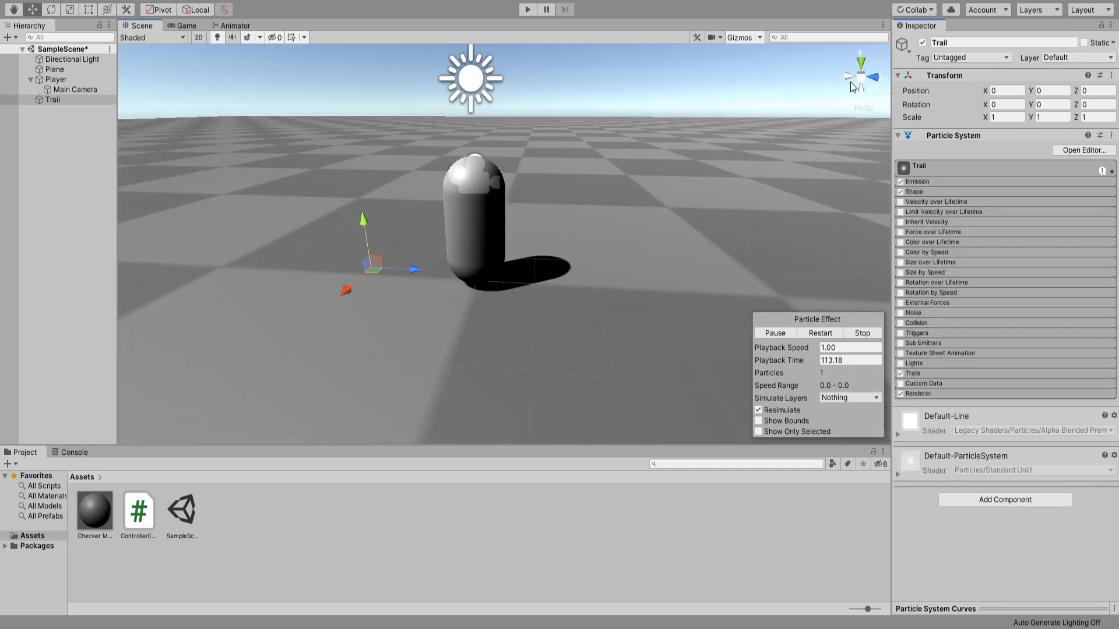
click(56, 79)
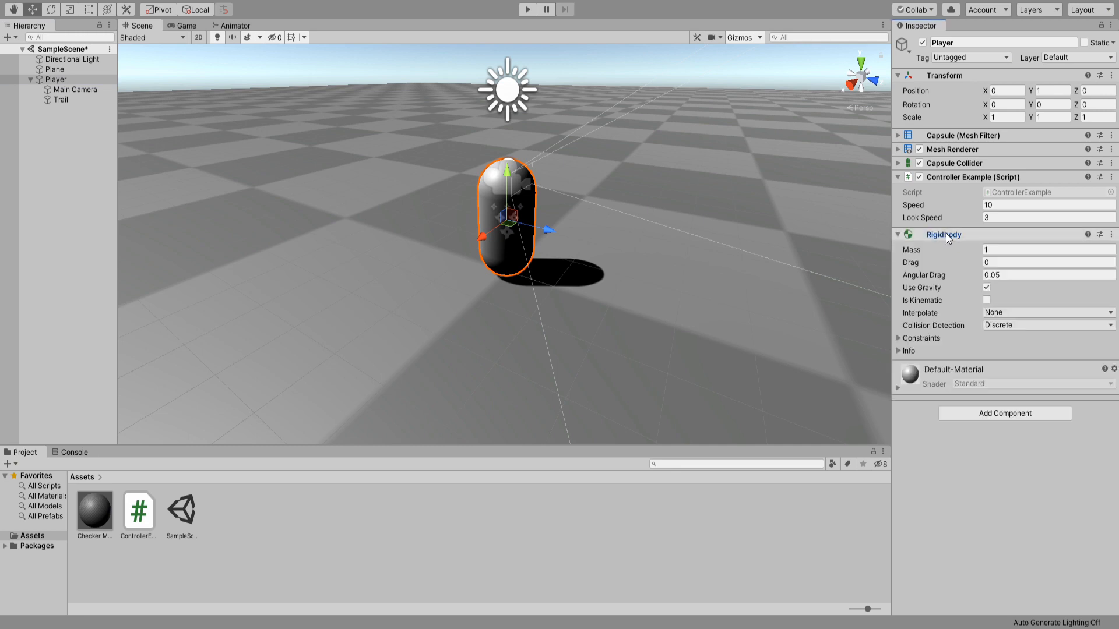
Step: Add a Rigidbody and a new BlinkScript component to Player and open the script
click(897, 236)
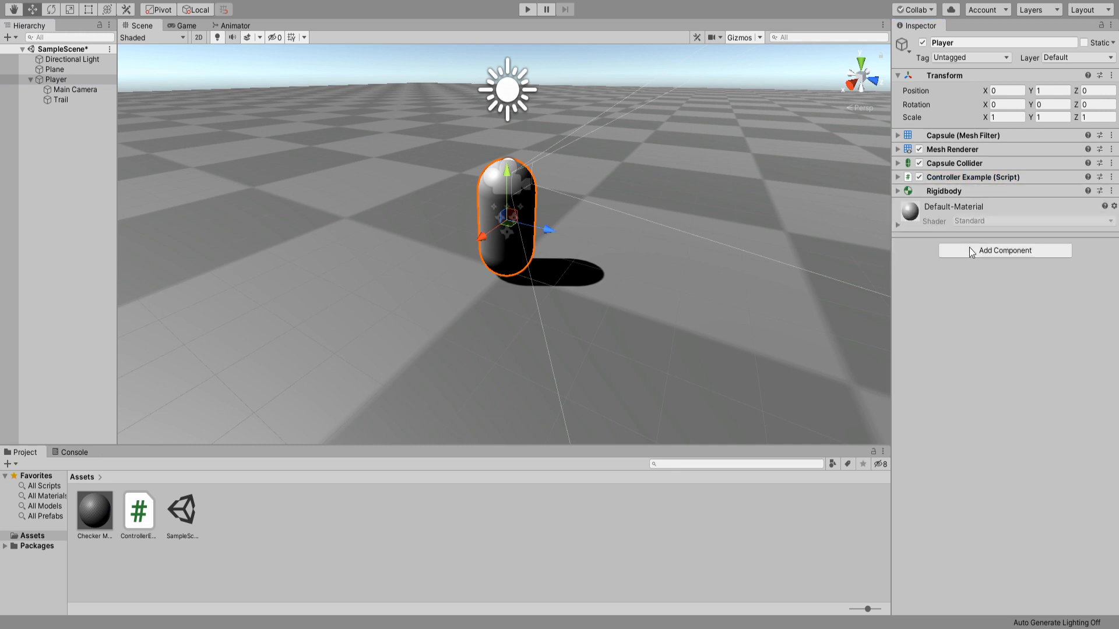
mouse_move(979, 336)
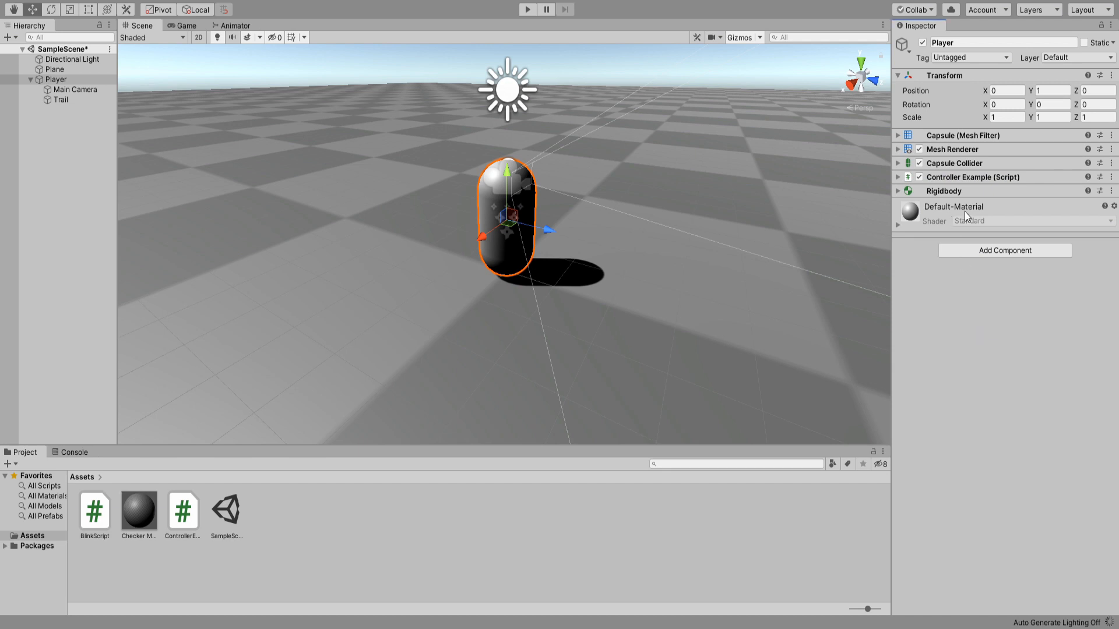
click(1004, 251)
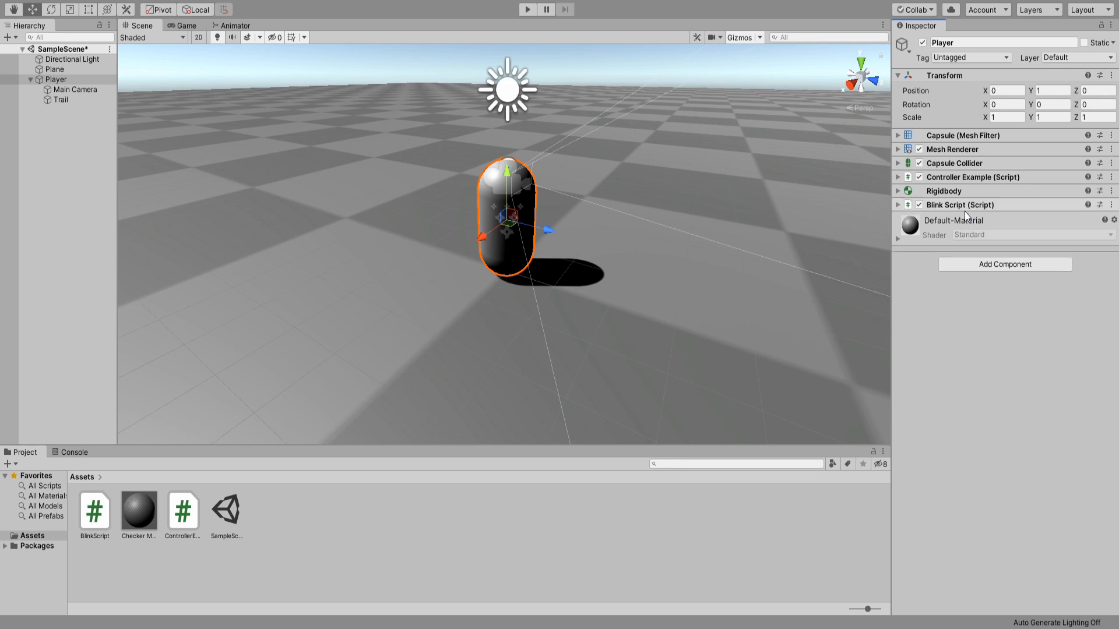
click(898, 205)
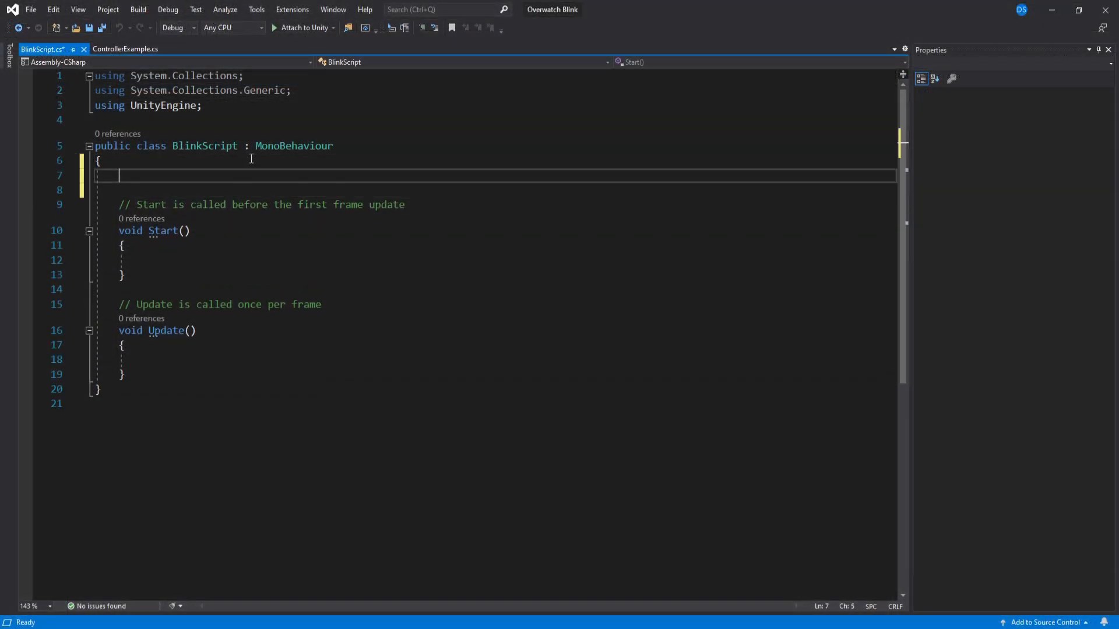
Step: Declare public Uses, cooldown, speed, destinationMultiplier, UIText, camera and layerMask fields
text(public int Uses;)
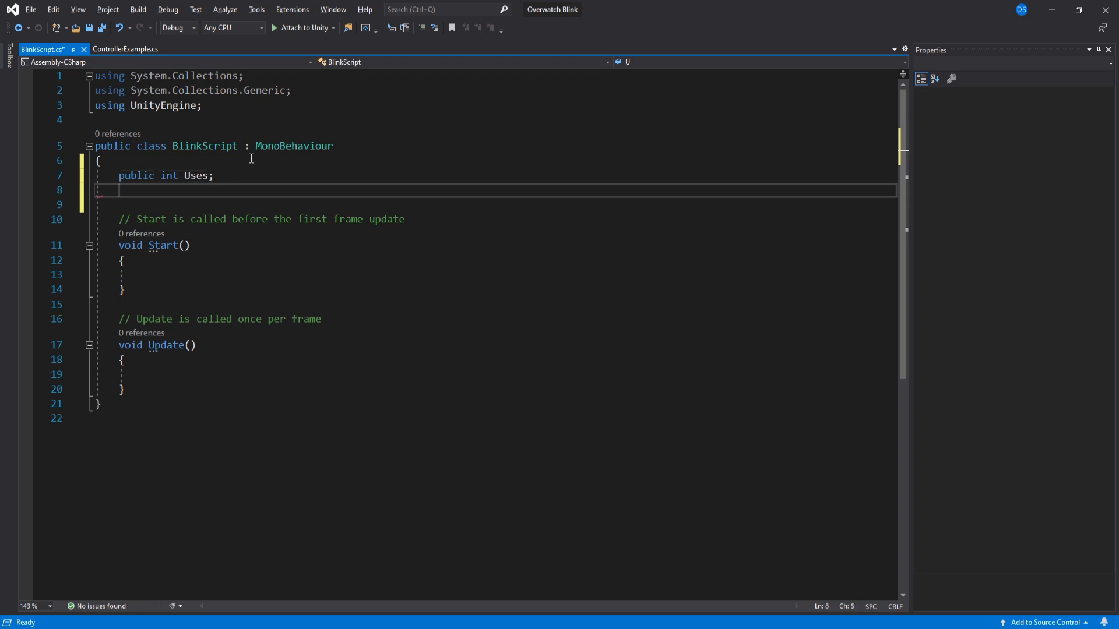
text(public floia)
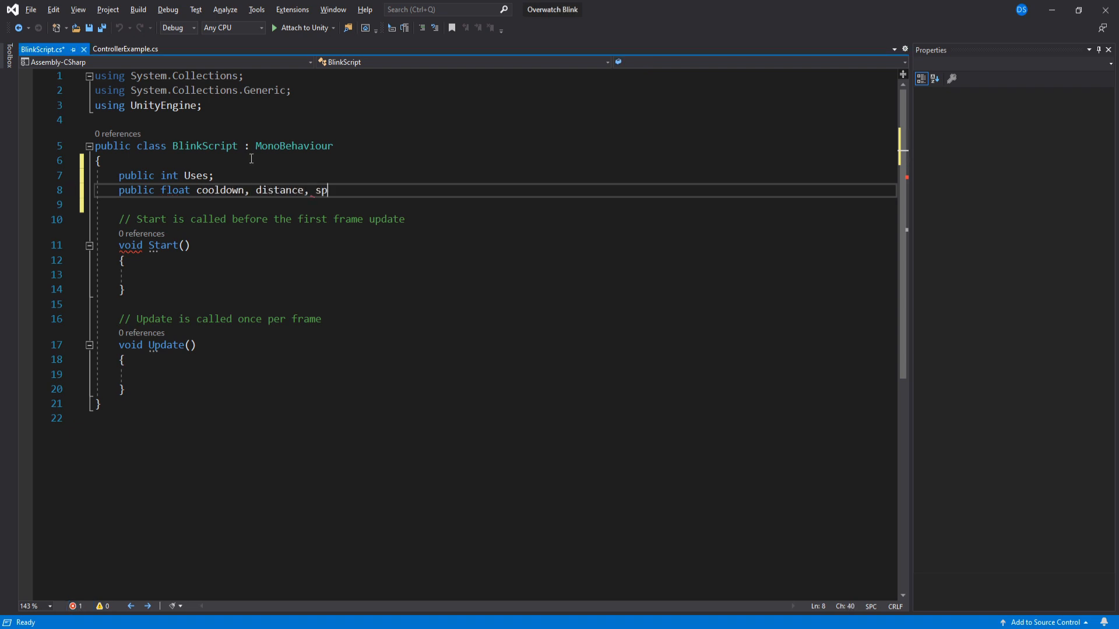
text(eed, destinationMultiplier, cameraHeight;)
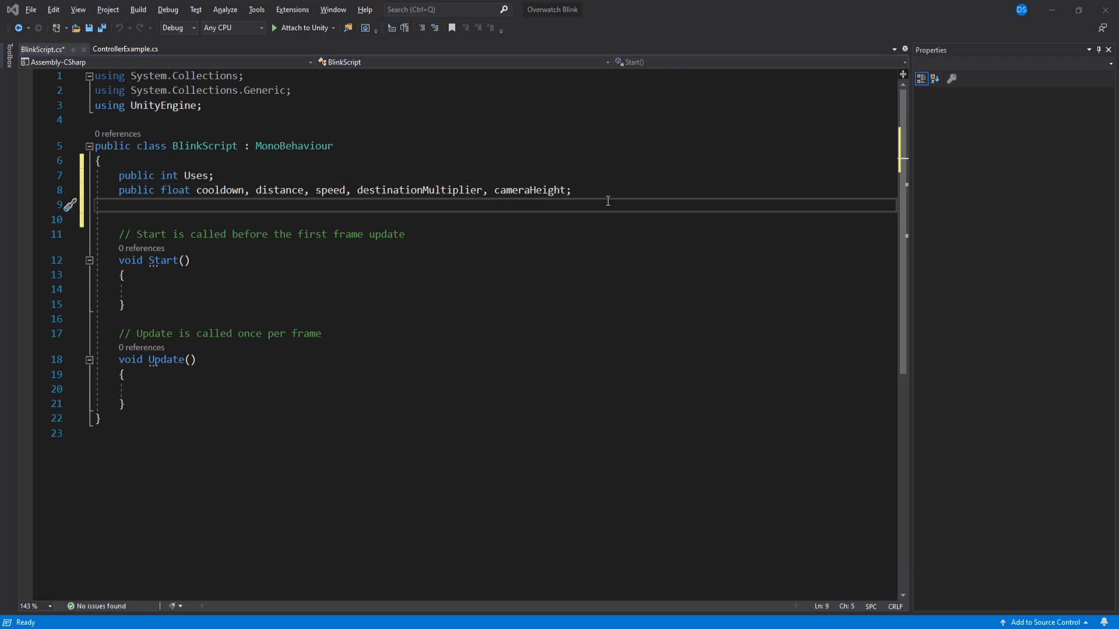
text(public Text)
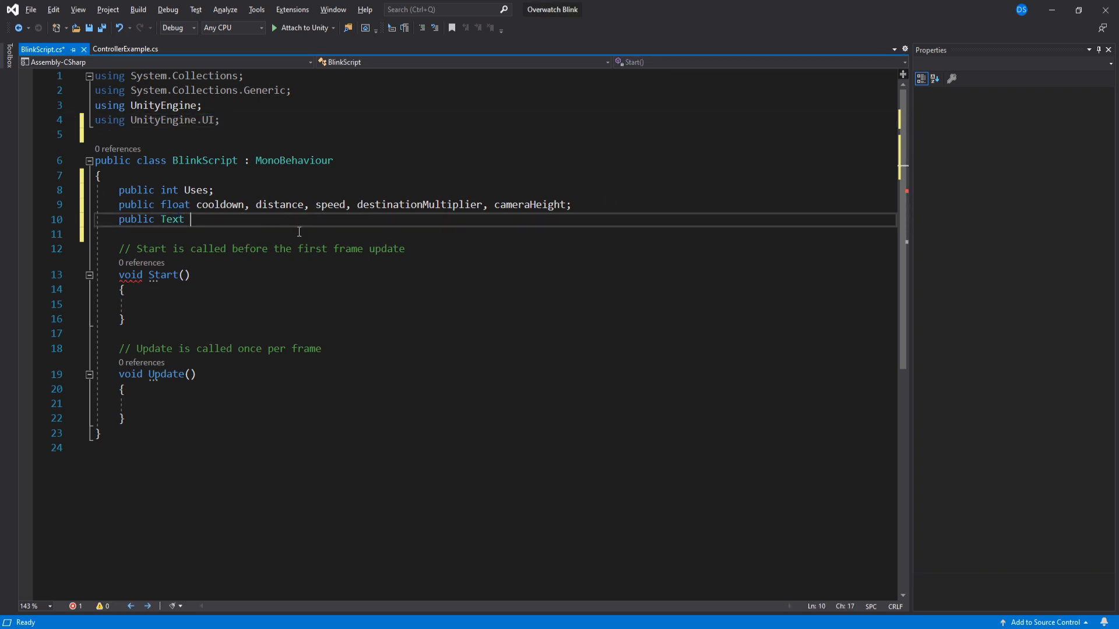
text(UIText;)
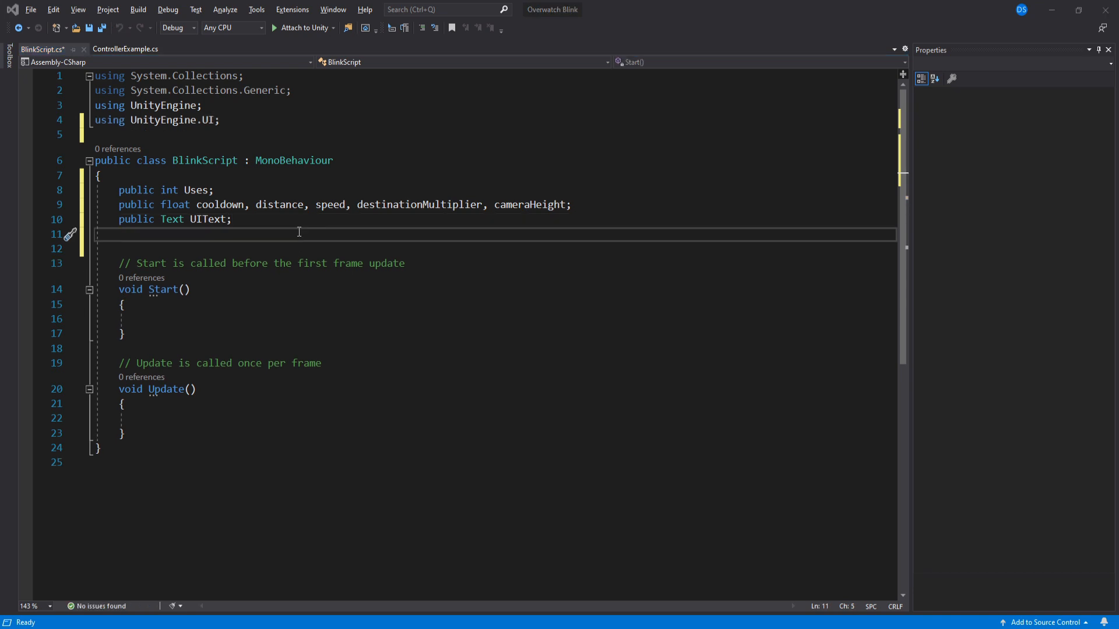
text(public Transform camera;)
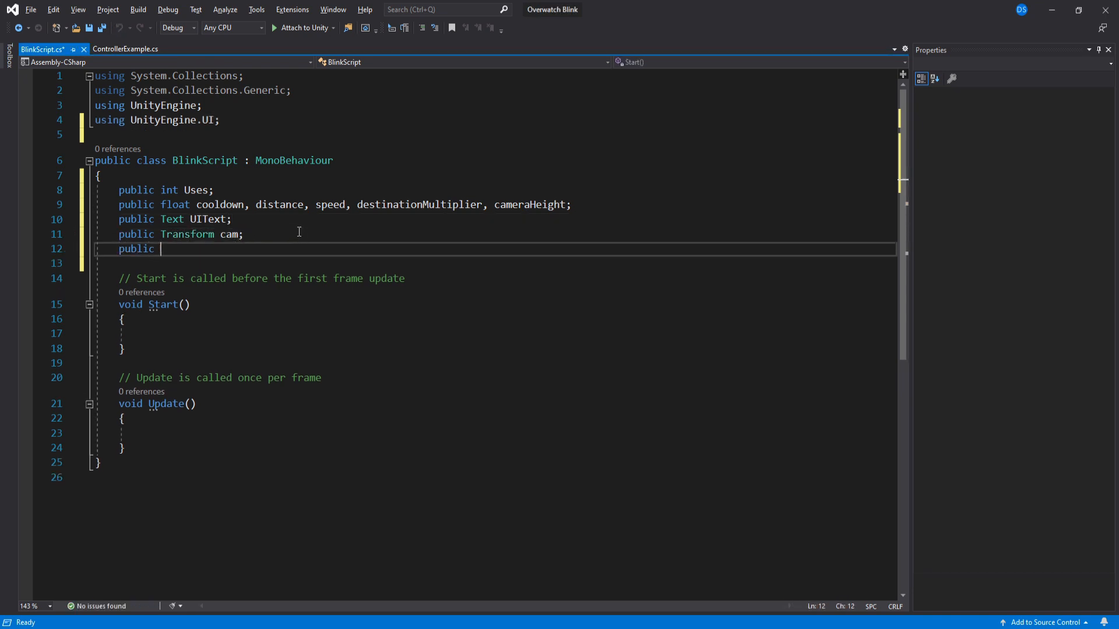
text(LayerMask layerMask;)
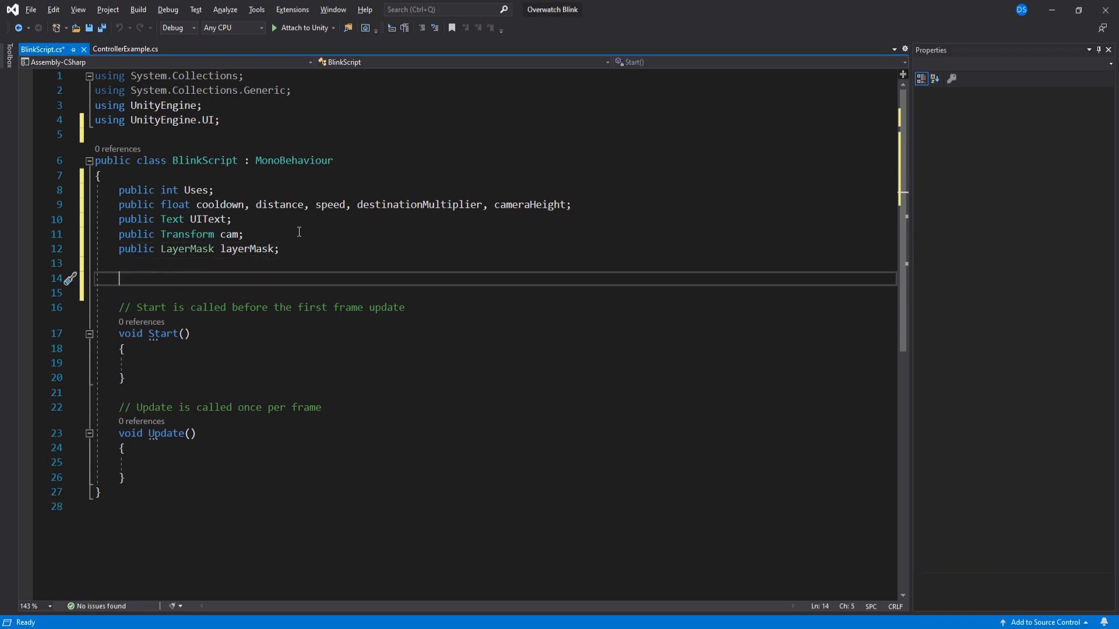
Step: Declare private maxUses, cooldownTimer, blinking and destination variables
text(int maxUses;)
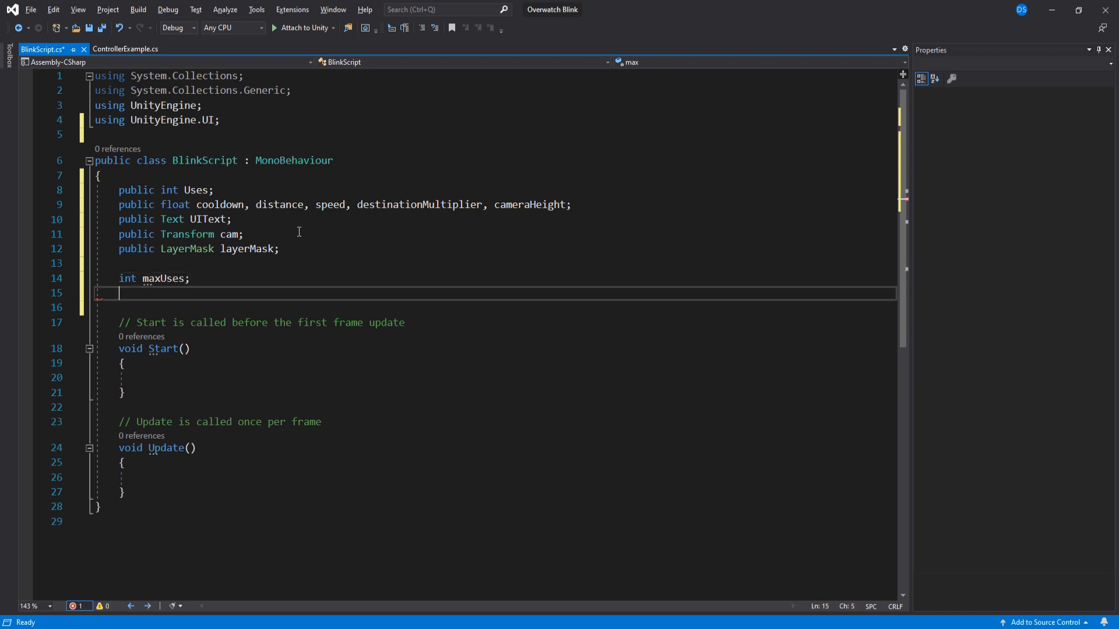
text(float cooldownTimer;)
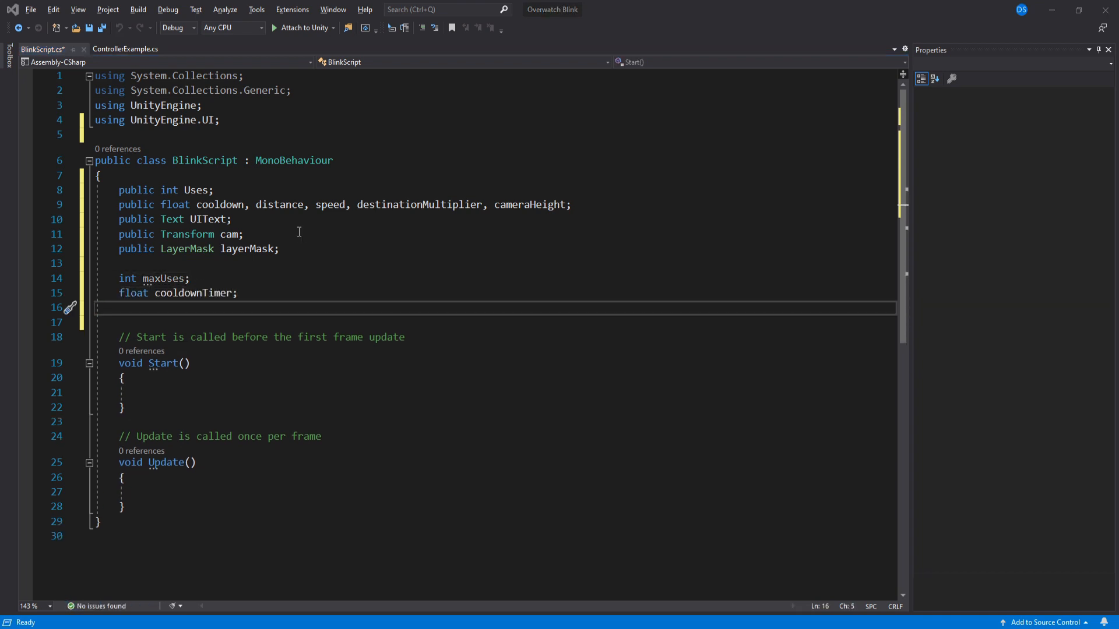
text(bool blinking = false;)
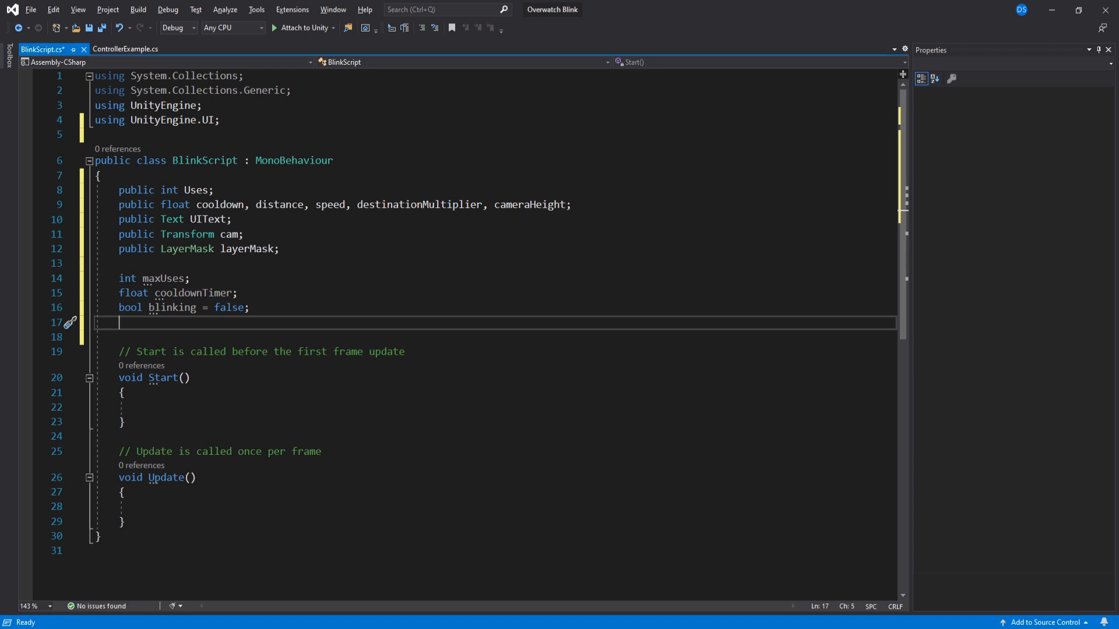
text(Vector3 destination;)
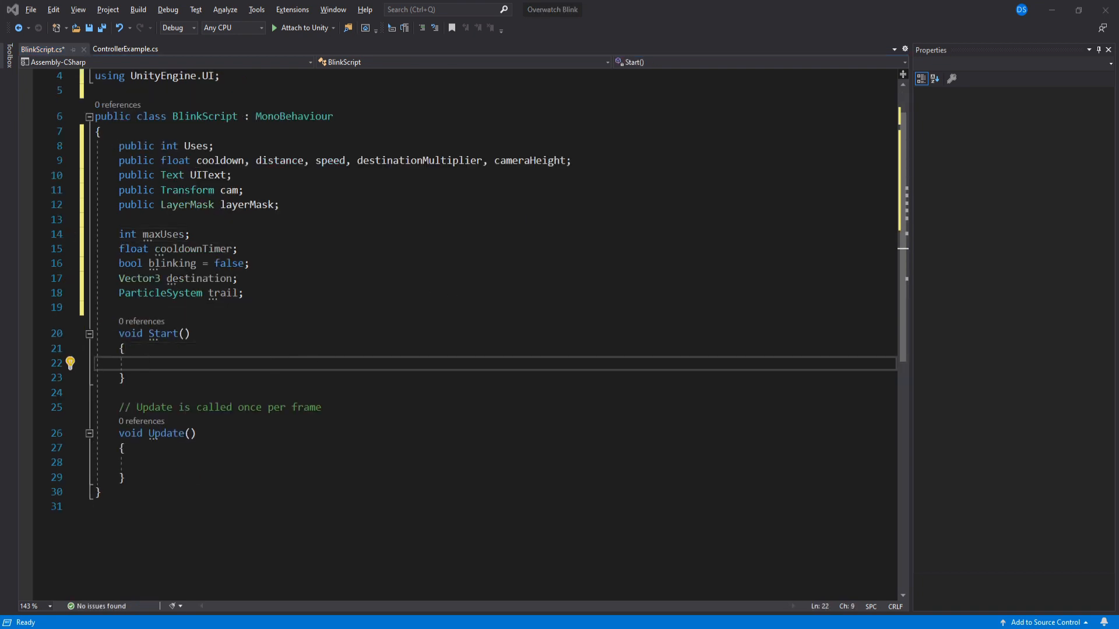
Step: In Start, find Trail's ParticleSystem, set maxUses = Uses, cooldownTimer = cooldown, UIText to Uses
text(trail)
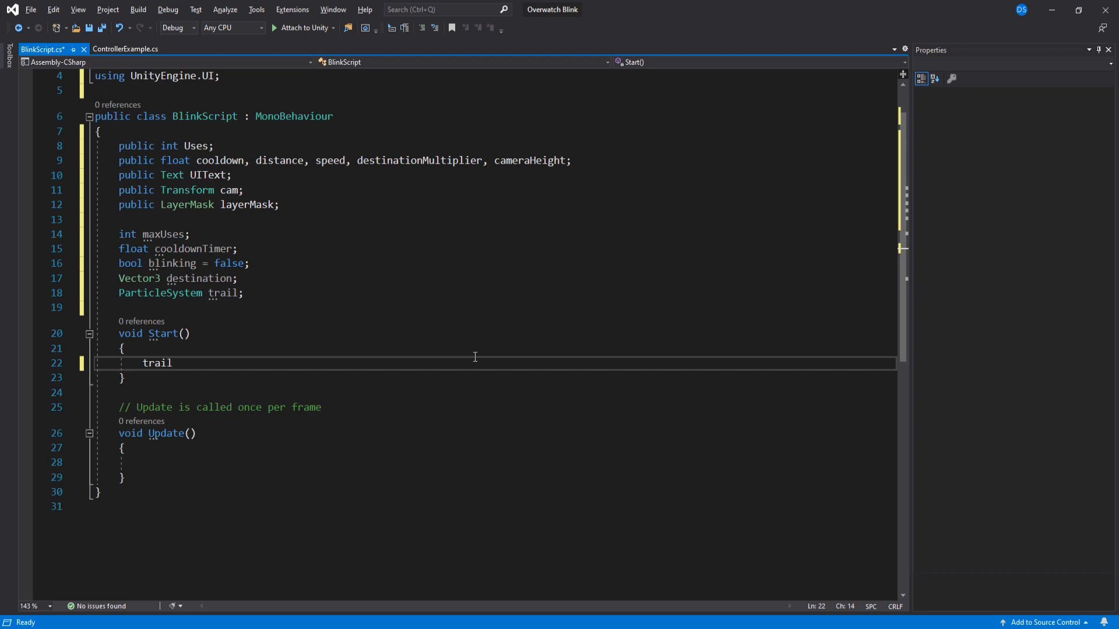
text(= transform.Find("Trail"))
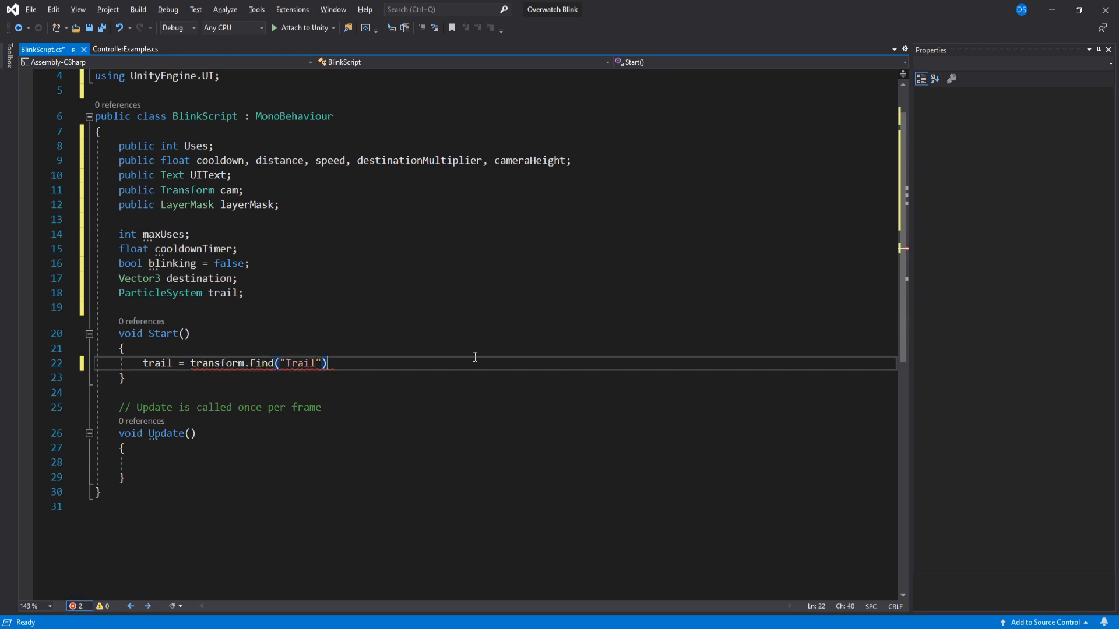
text(.GetComponent<ParticleSystem>(0);)
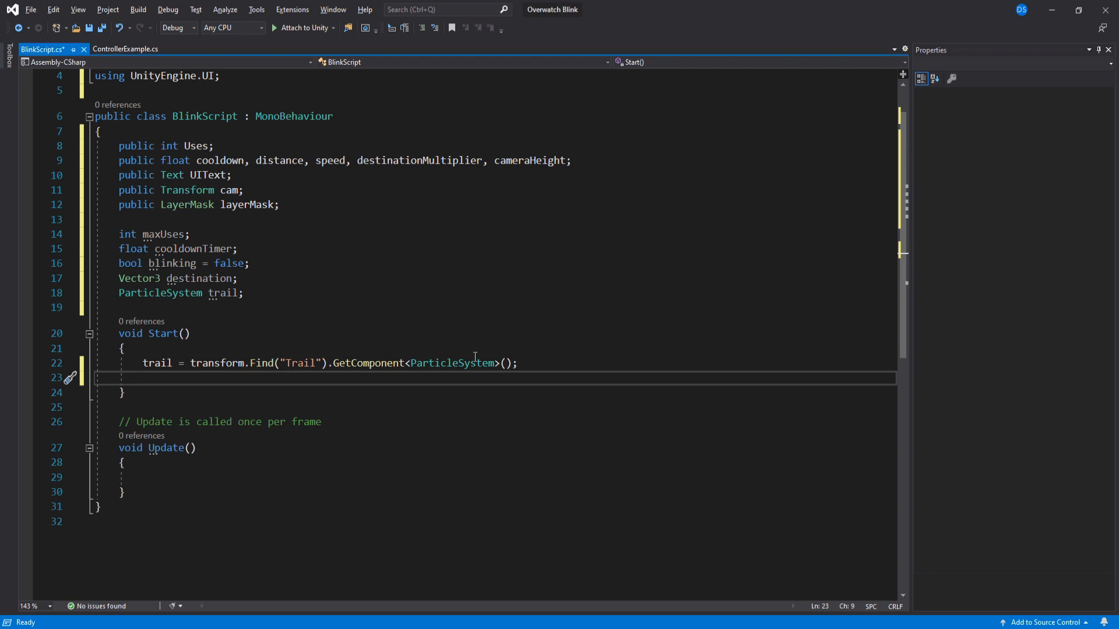
text(maxUses = Uses;)
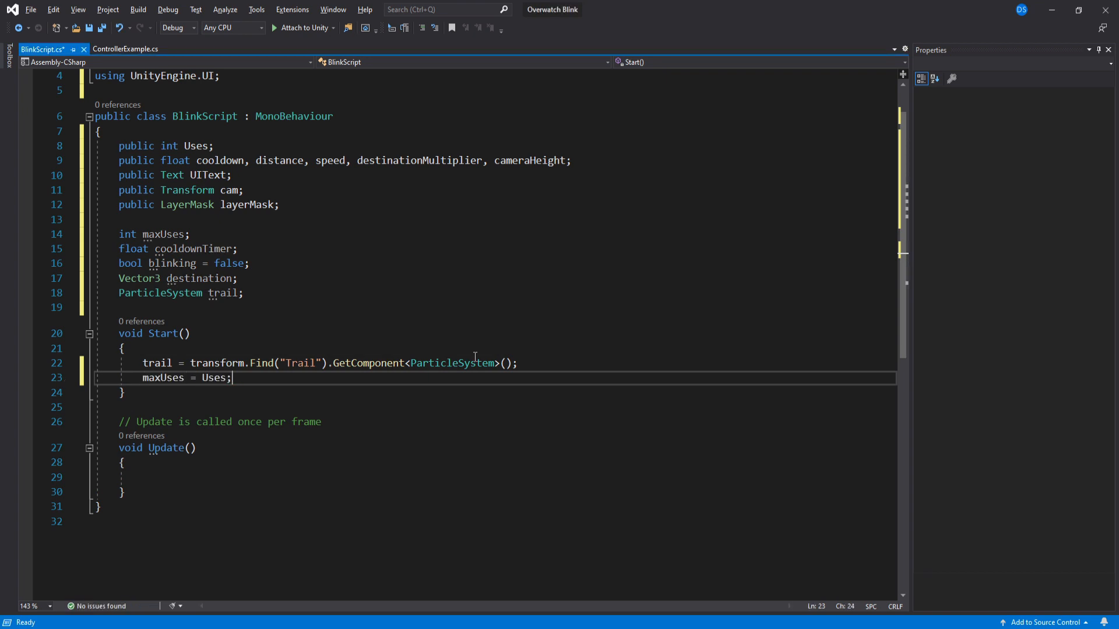
text(cooldownTimer = cooldown;)
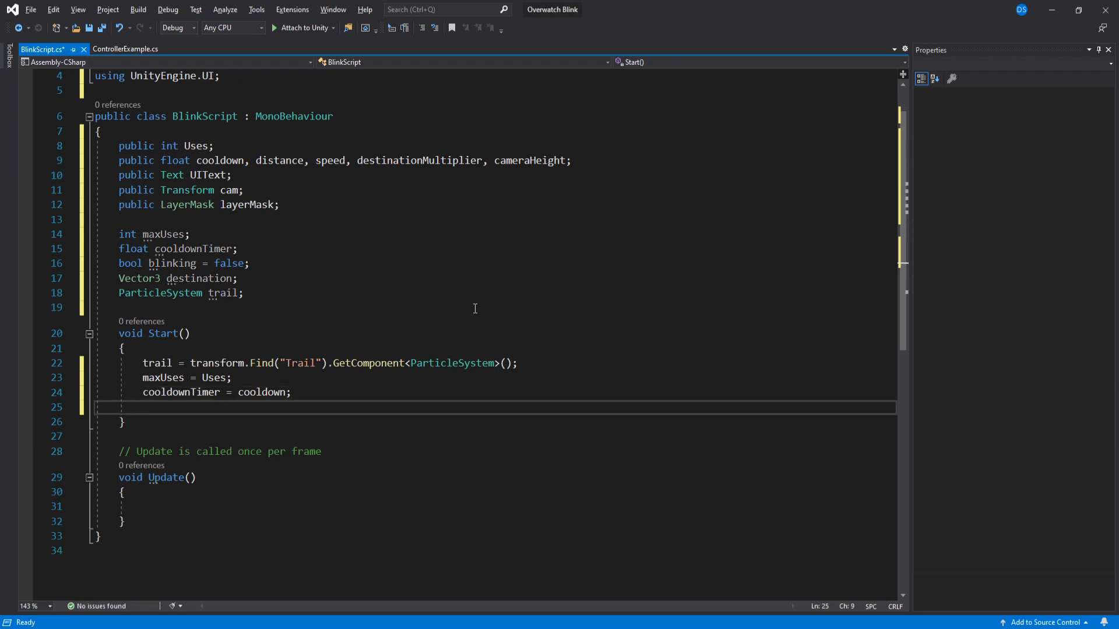
text(UIText.text = Uses.ToString();)
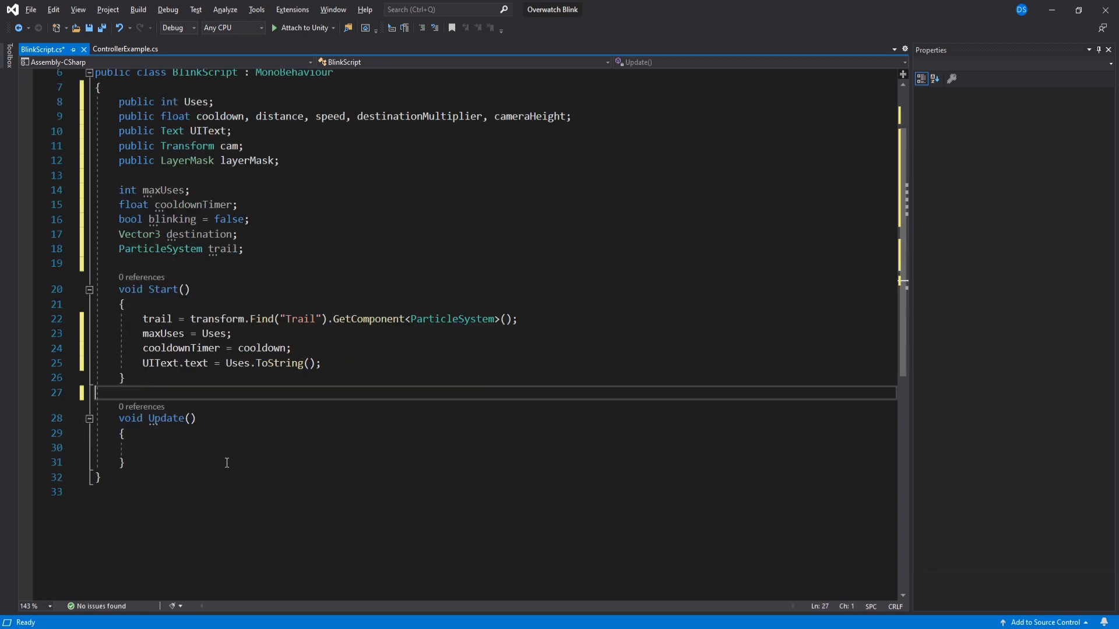
Step: In Update, call Blink() when KeyCode.Mouse0 is pressed
text(if(Input))
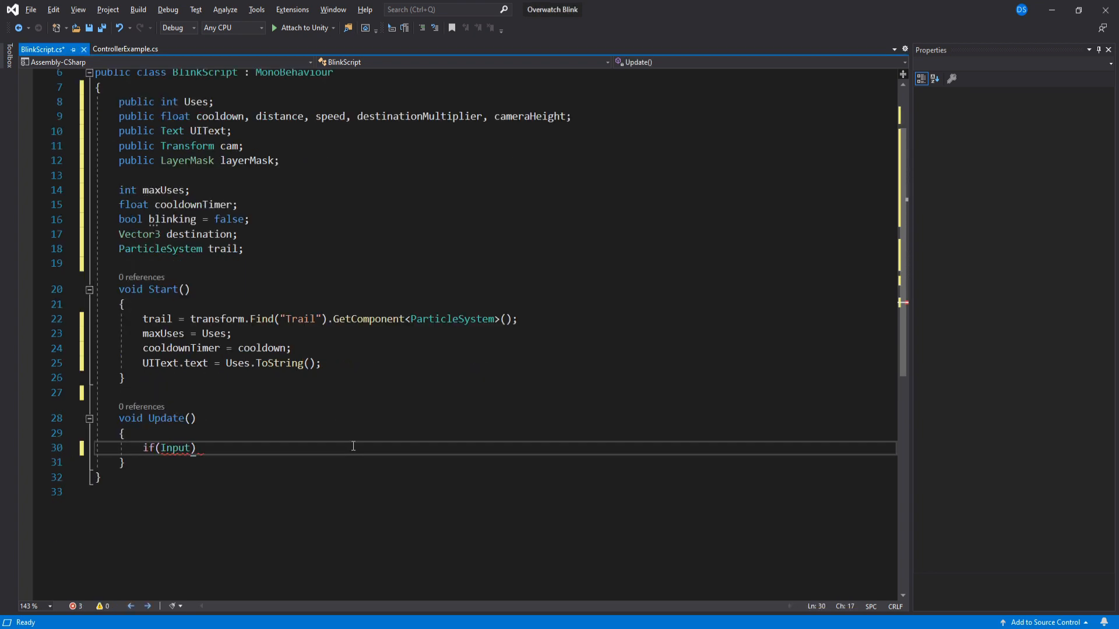
text(.GetKeyDown()
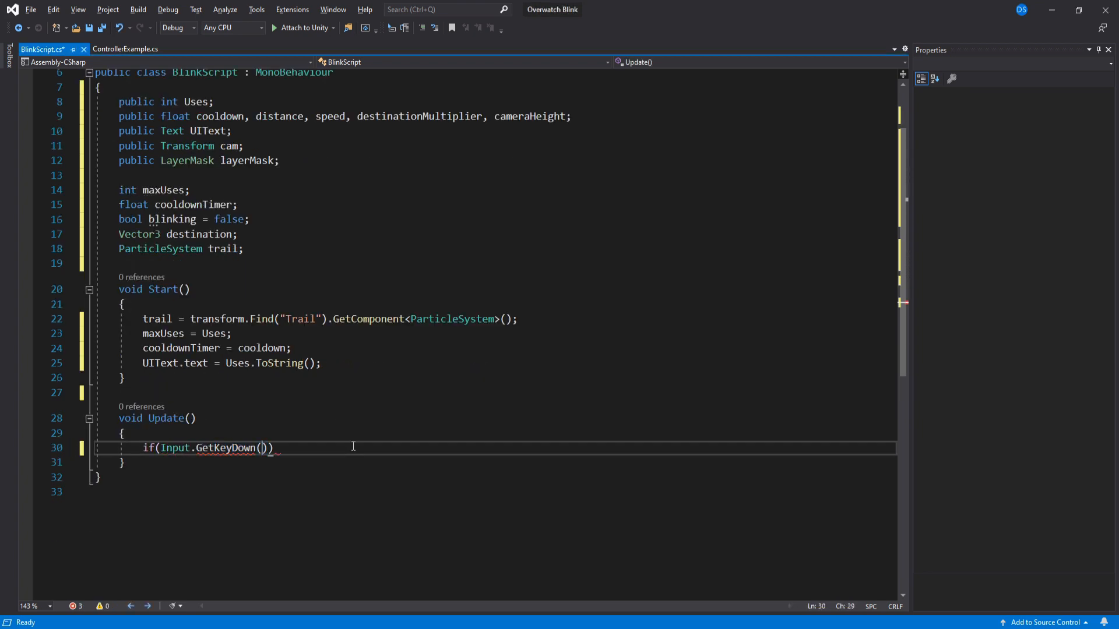
text(KeyCode.Mouse0)
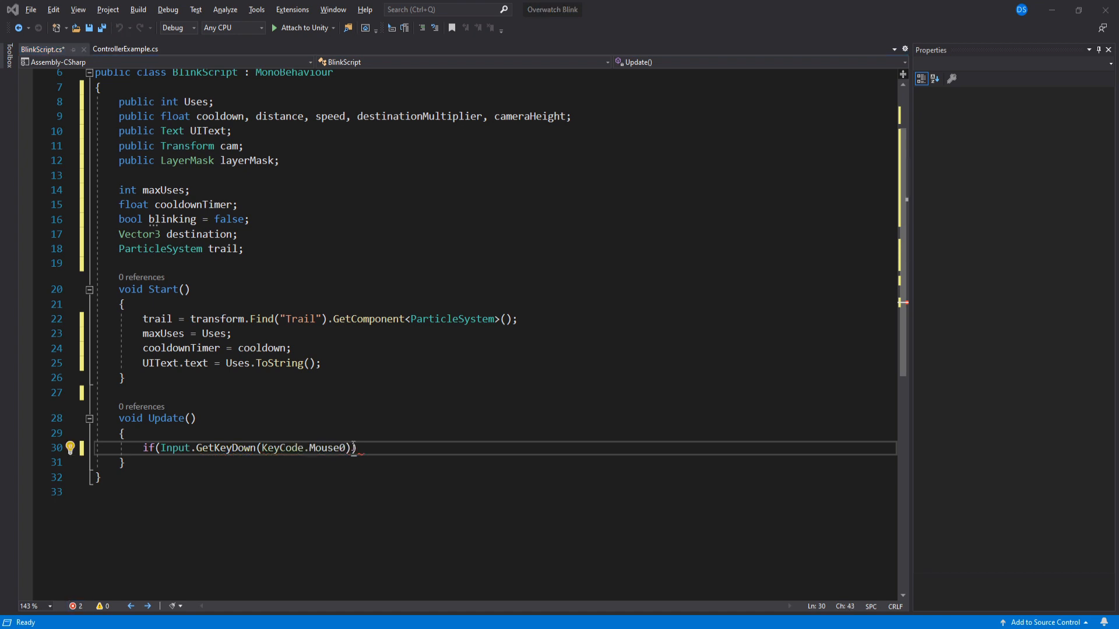
key(enter)
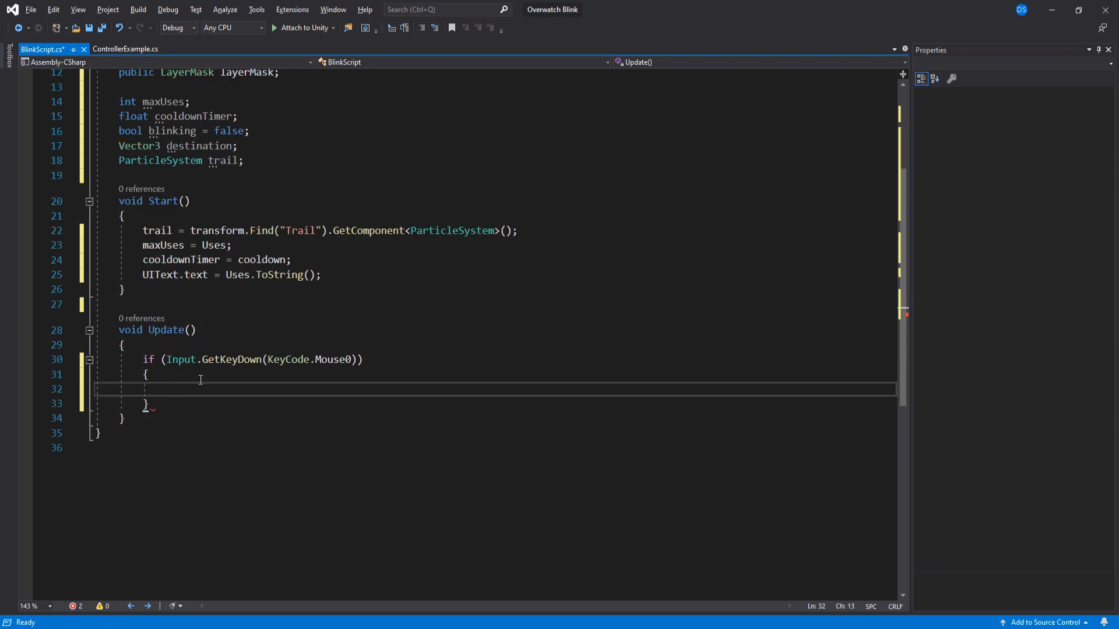
text(Blink();)
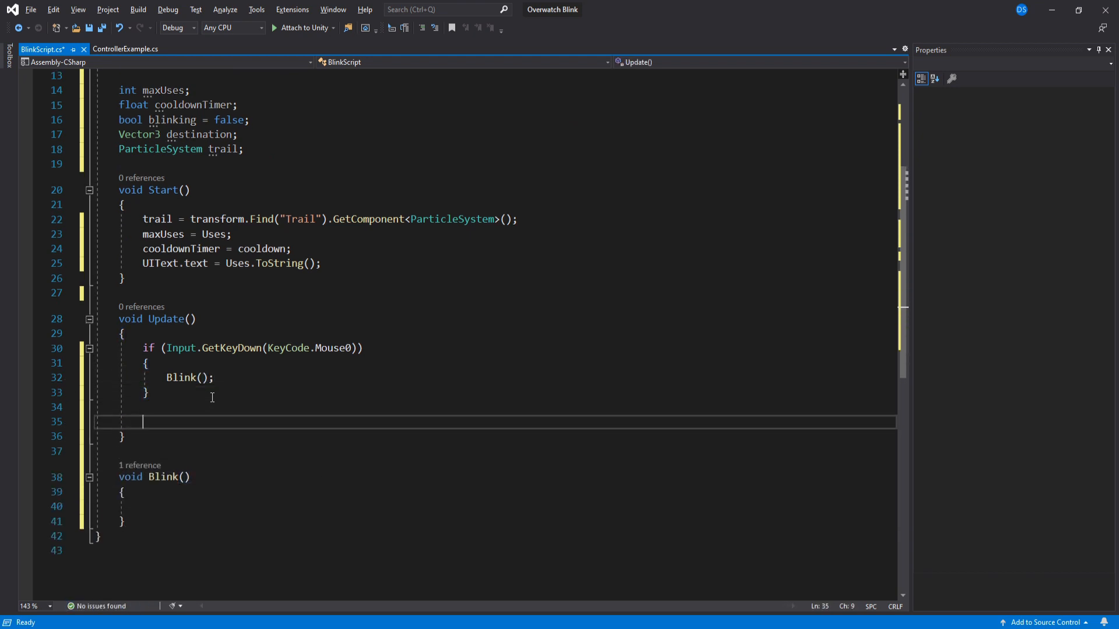
Step: While Uses < maxUses, count cooldownTimer down, then add a use, reset timer and UIText
text(if(Uses ))
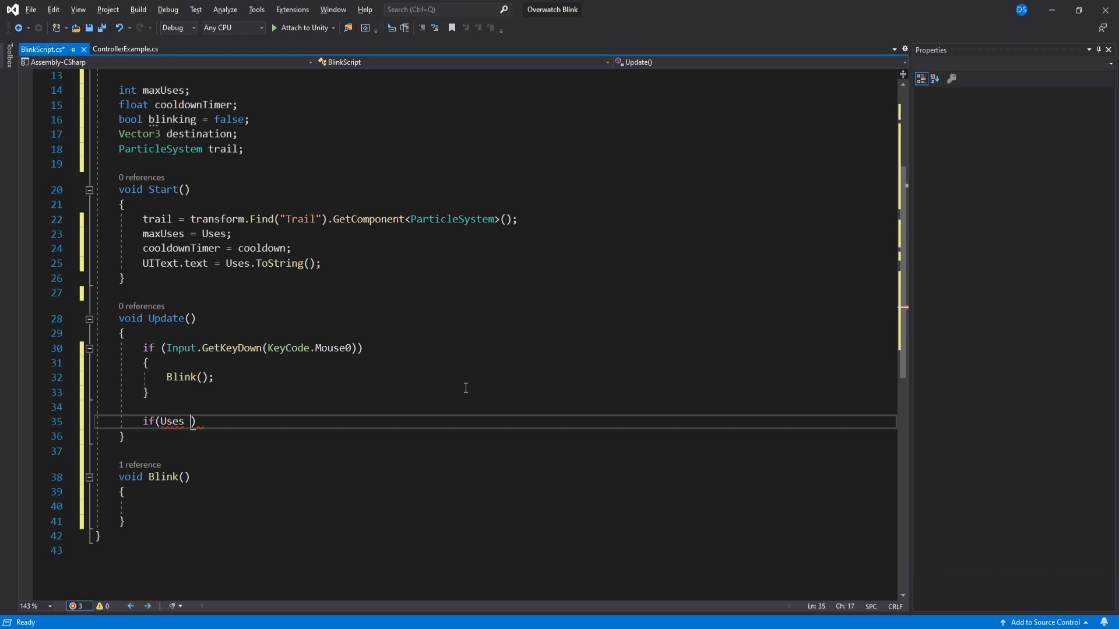
text(< maxUses))
text({)
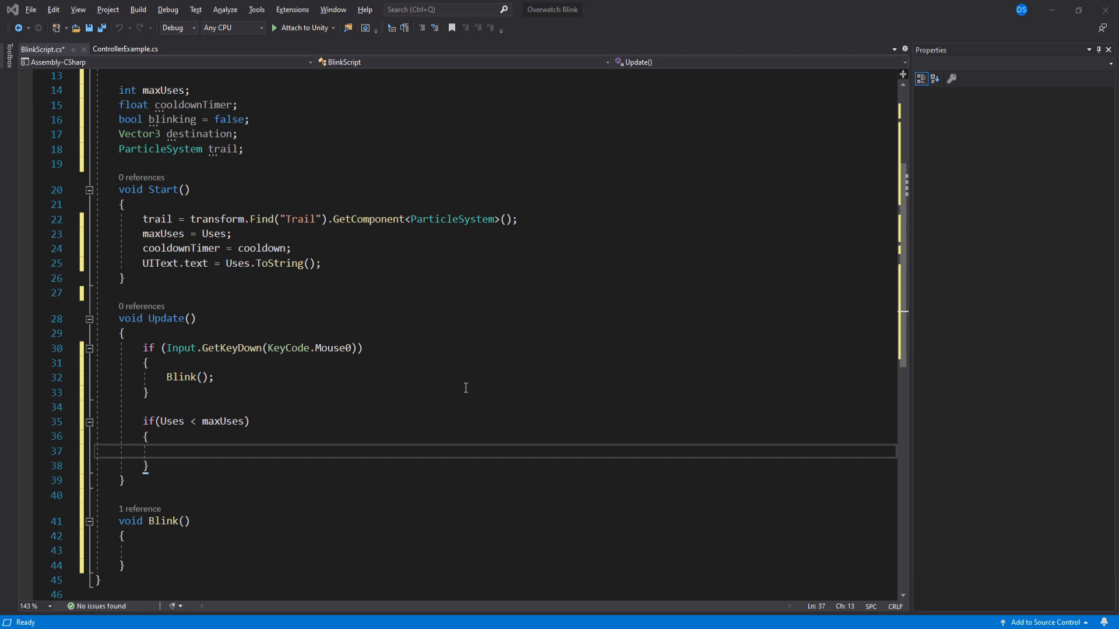
text(if(cooldownTimer ))
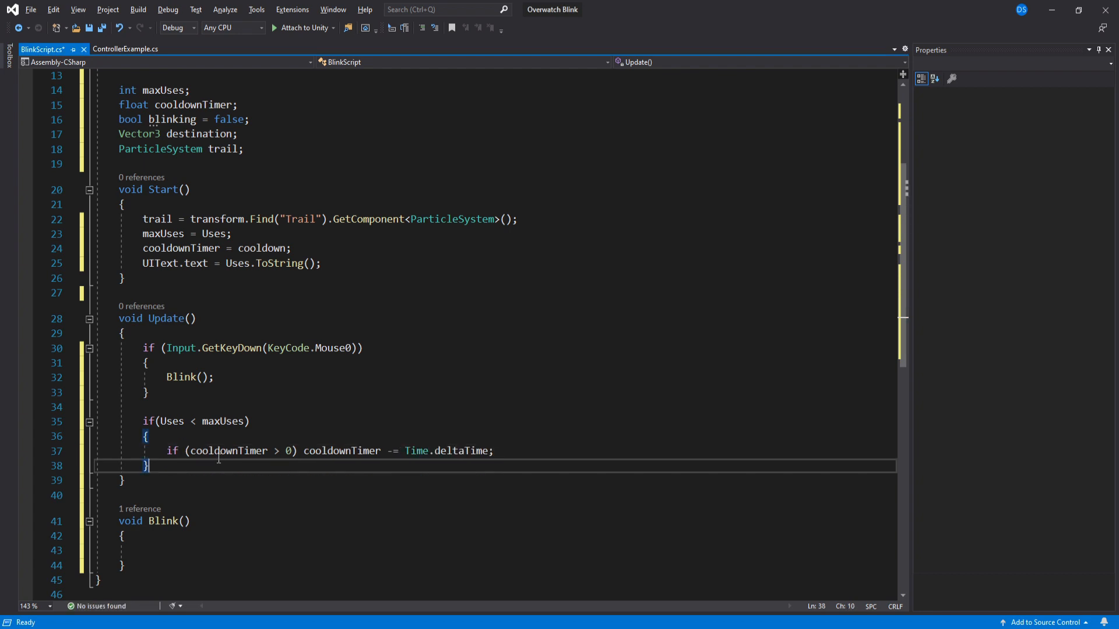
text(else { })
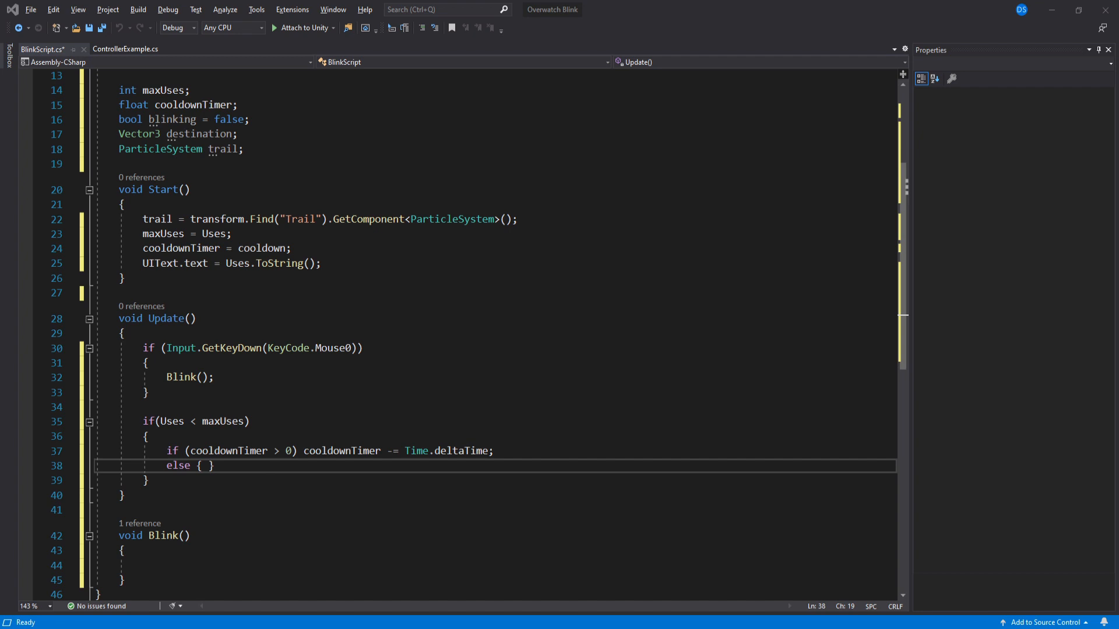
text(Uses += 1;)
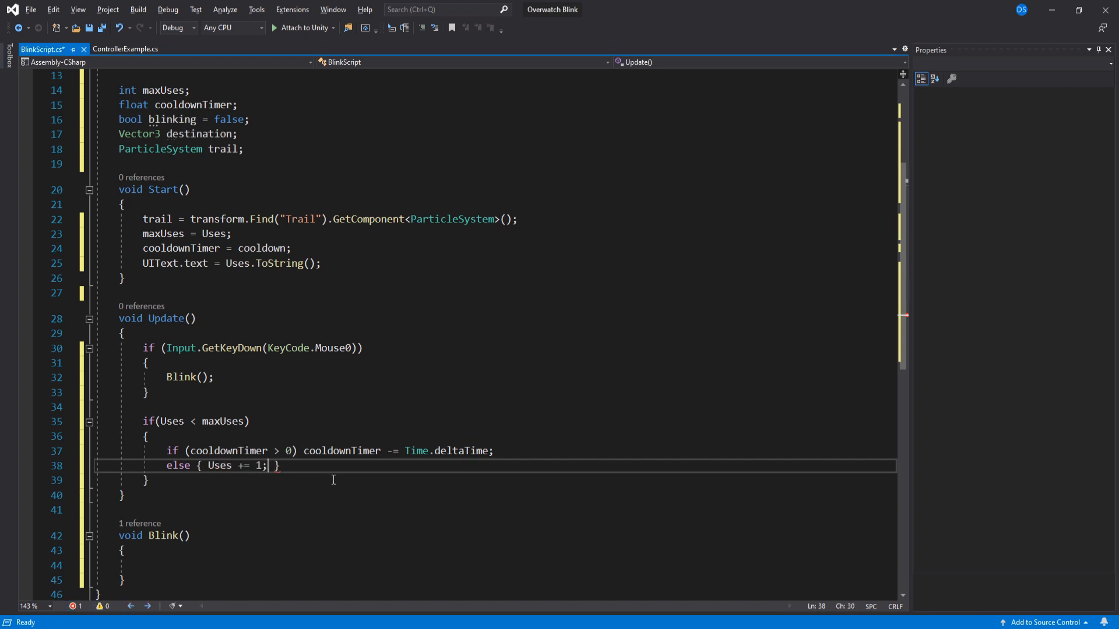
text(cooldownTimer)
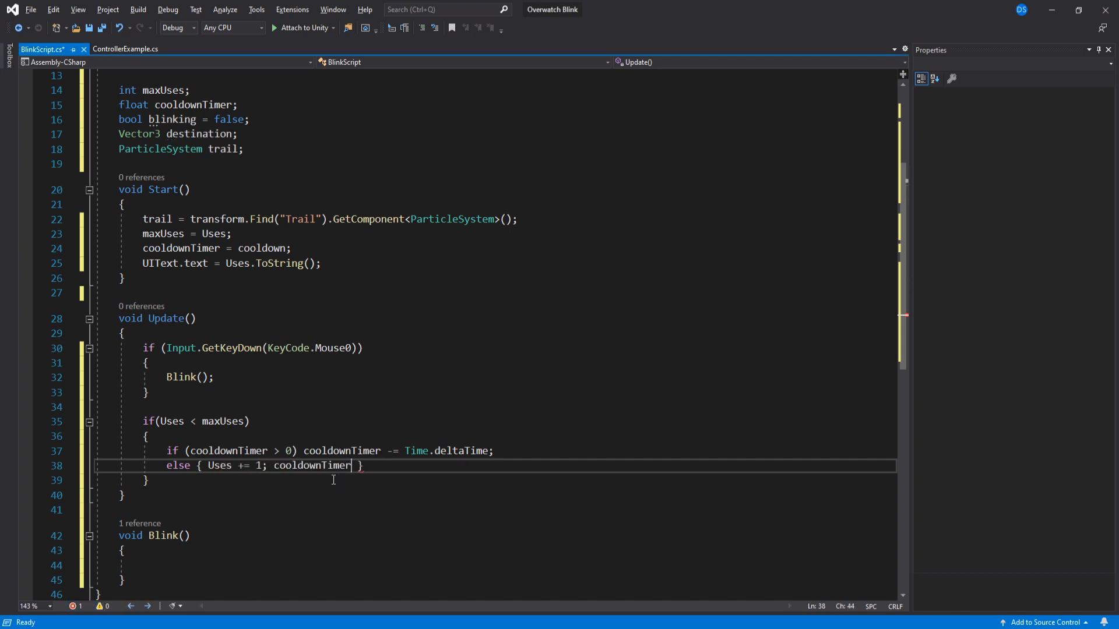
text(= cooldown;)
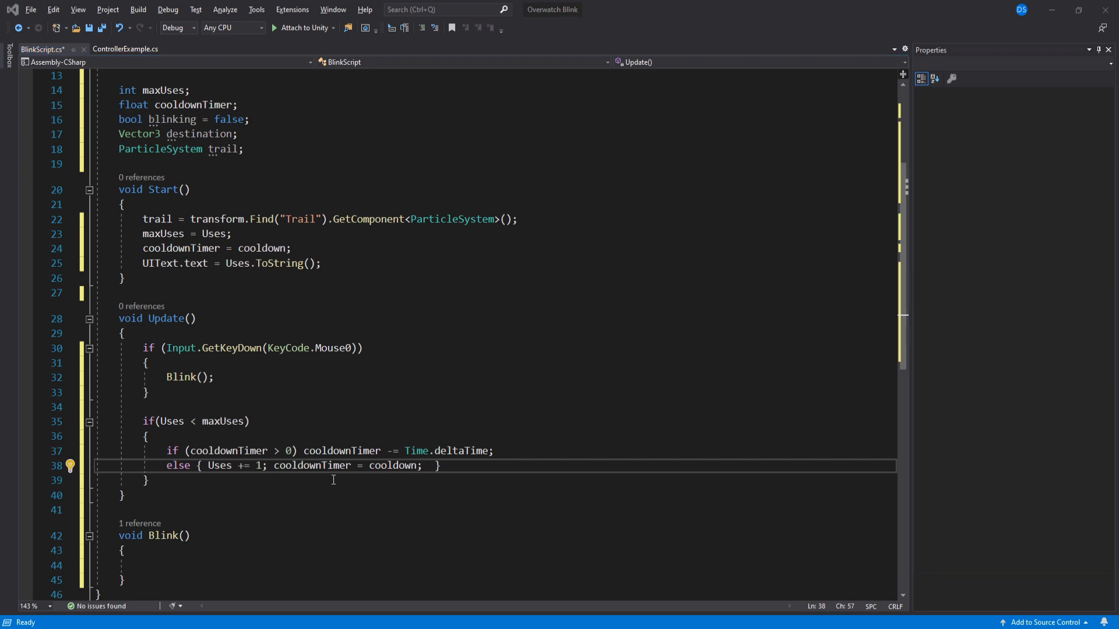
text(UIText.text = Uses.ToString();)
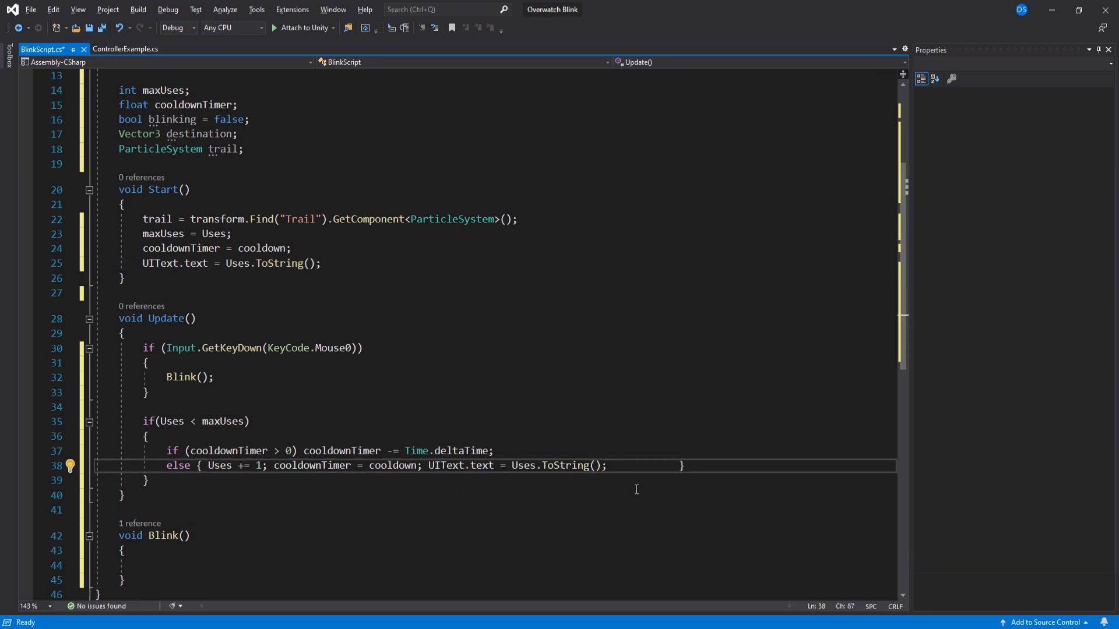
double_click(219, 465)
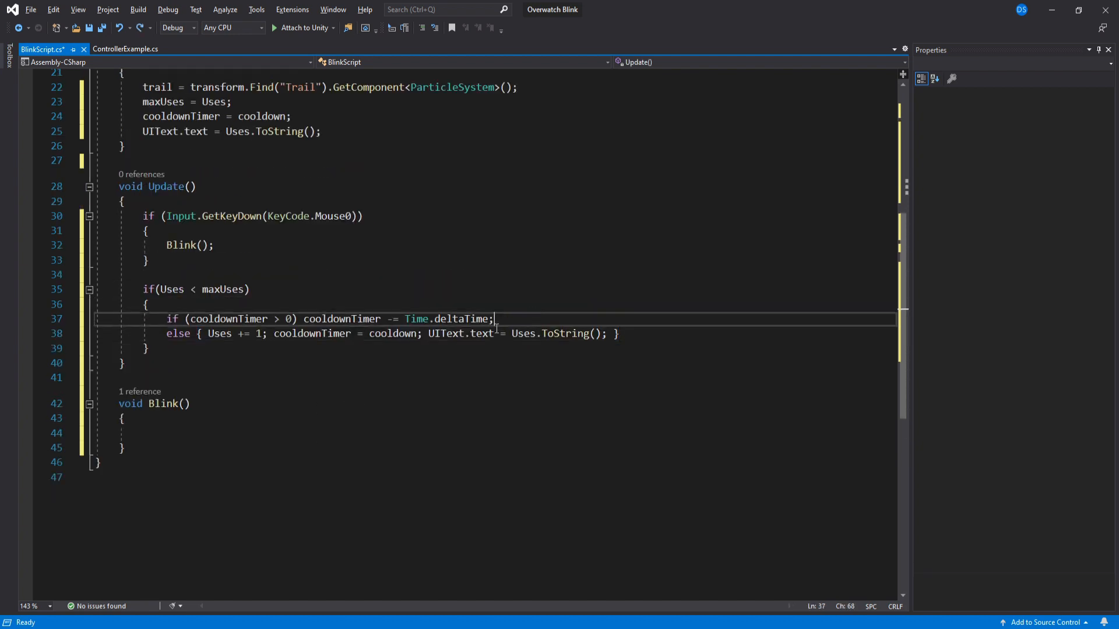
Step: Add an if(blinking) block using Vector3.MoveTowards at Time.deltaTime * speed until within 0.5f, else blinking = false
key(Enter)
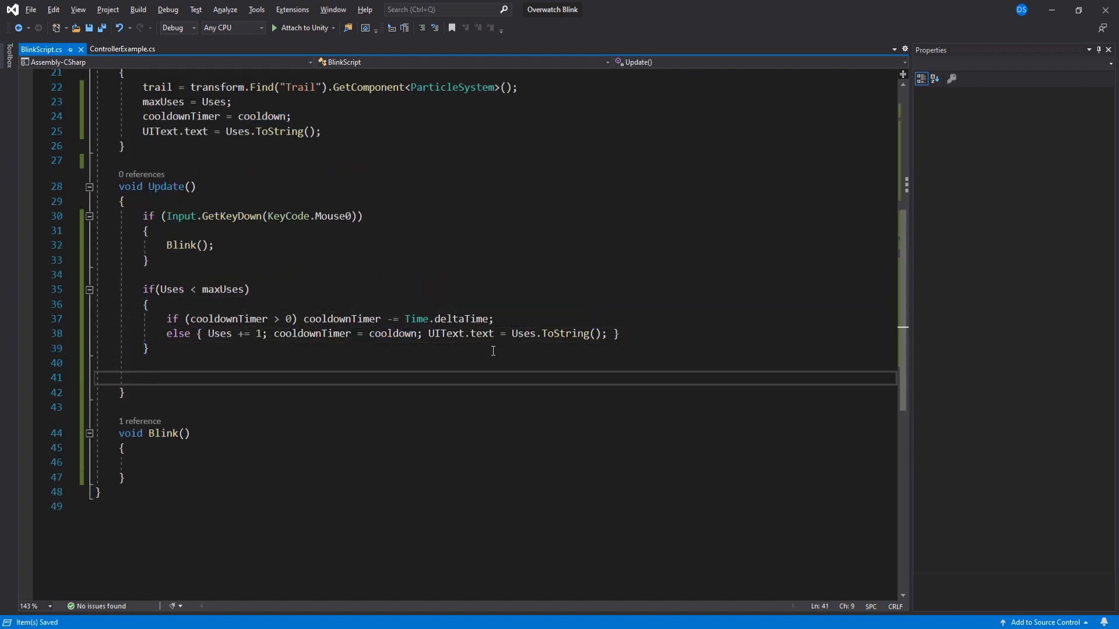
text(if(blim))
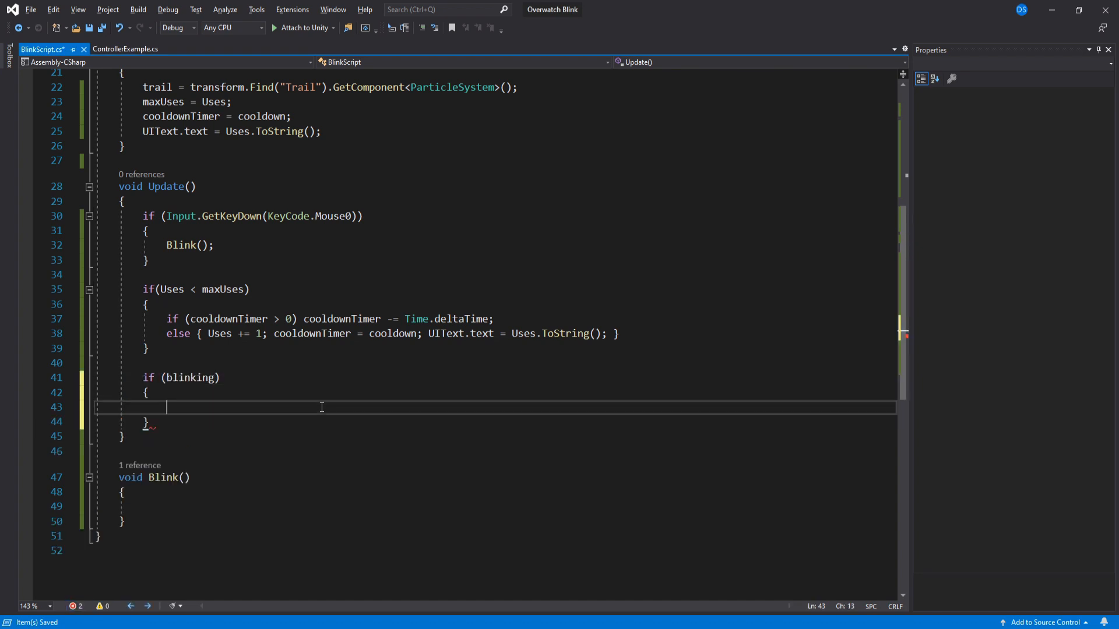
text(var dist = Vector3.Distance)
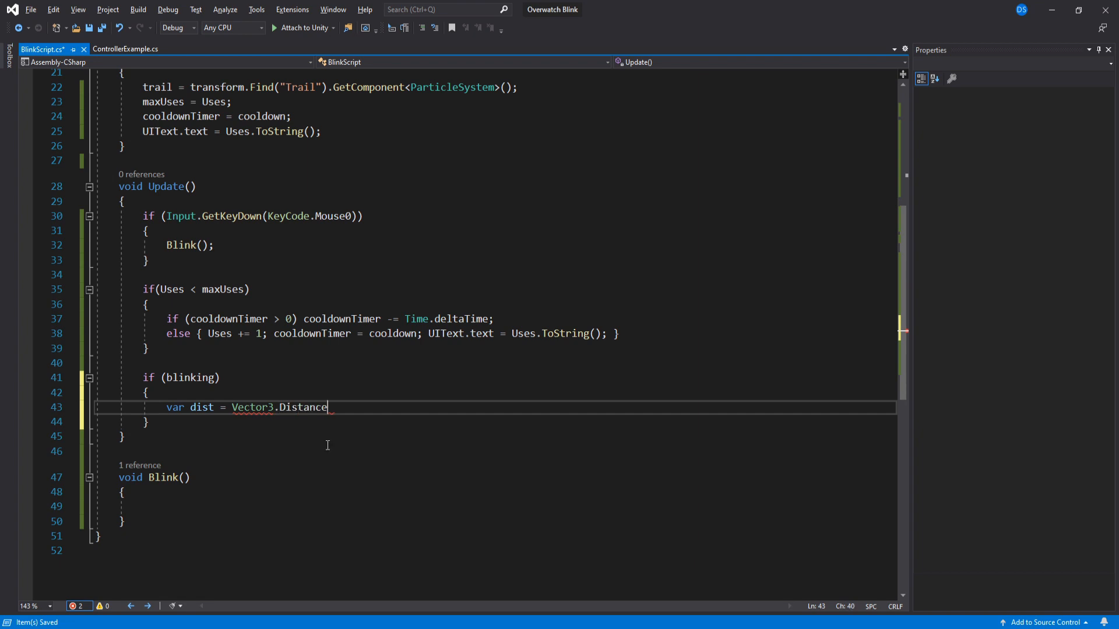
text((transform.position, destination);)
text(if(dist > 0.5f)
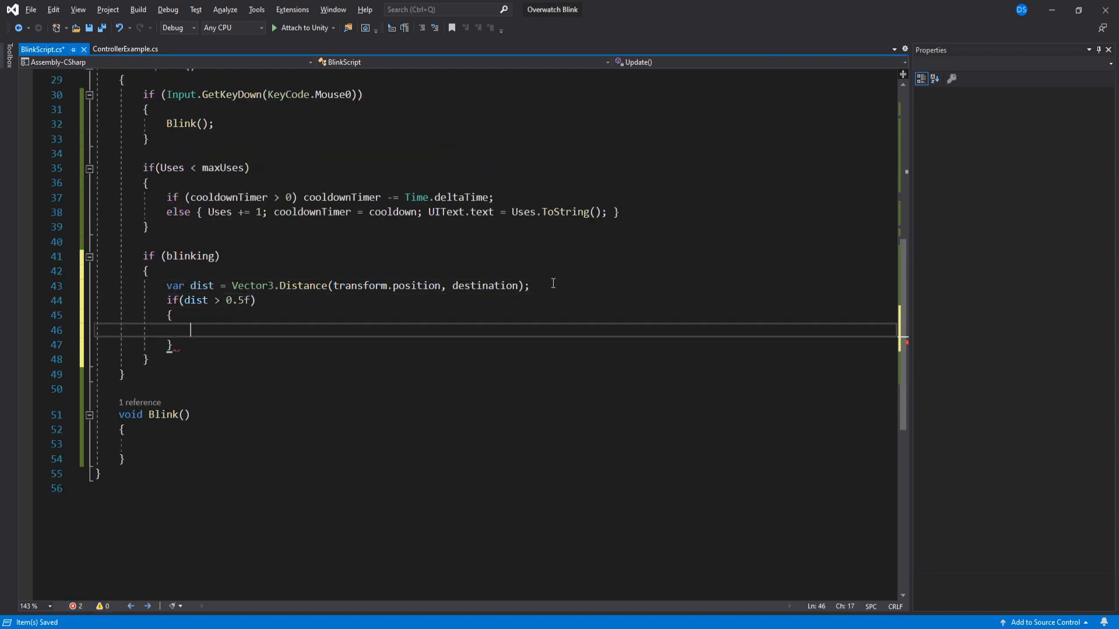
text(transform.position =)
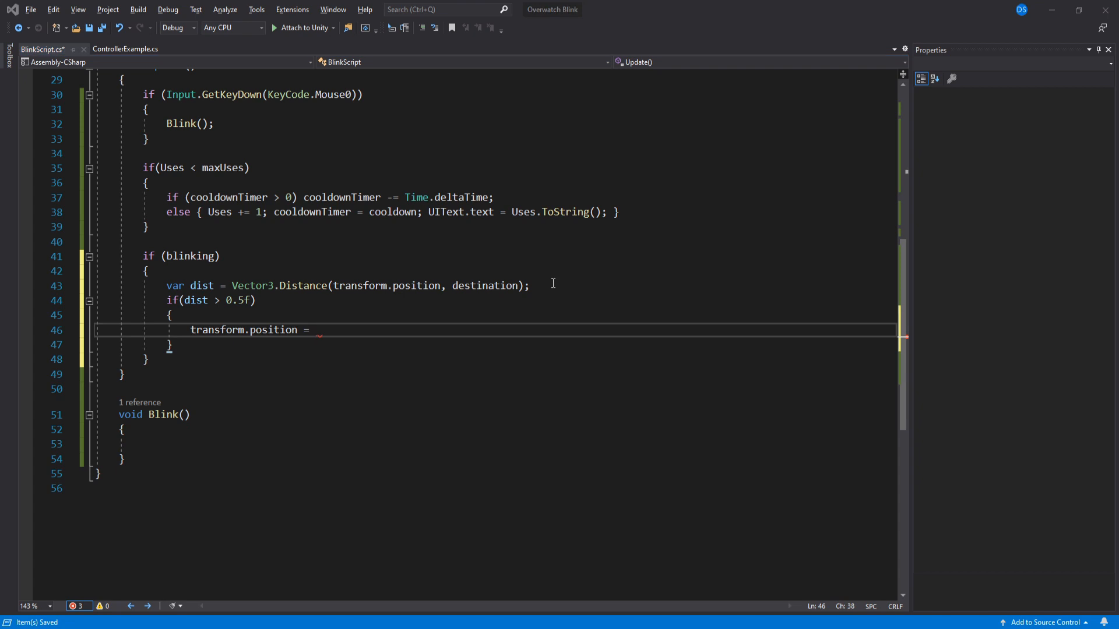
text(Vector3.MoveTowards();)
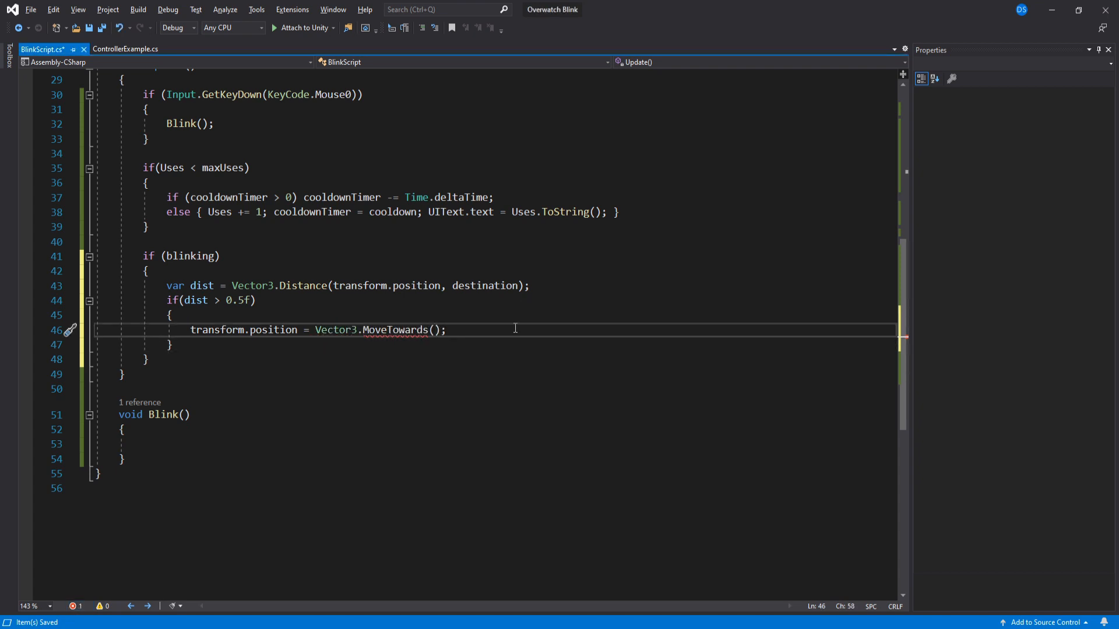
text(transform.position, destination,)
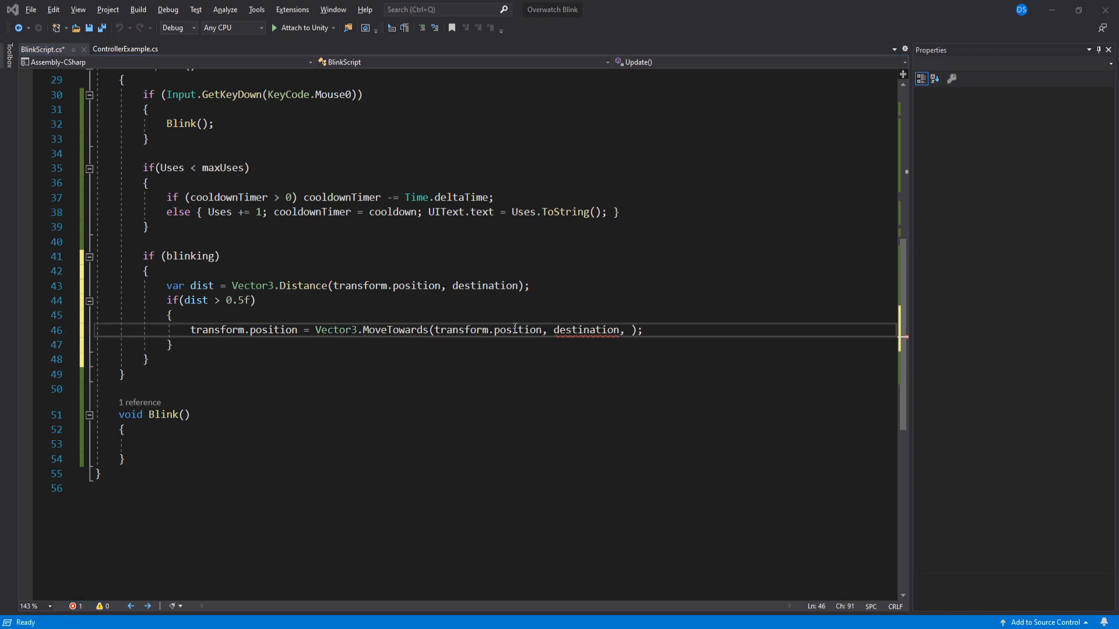
text(Time.deltaTime * speed)
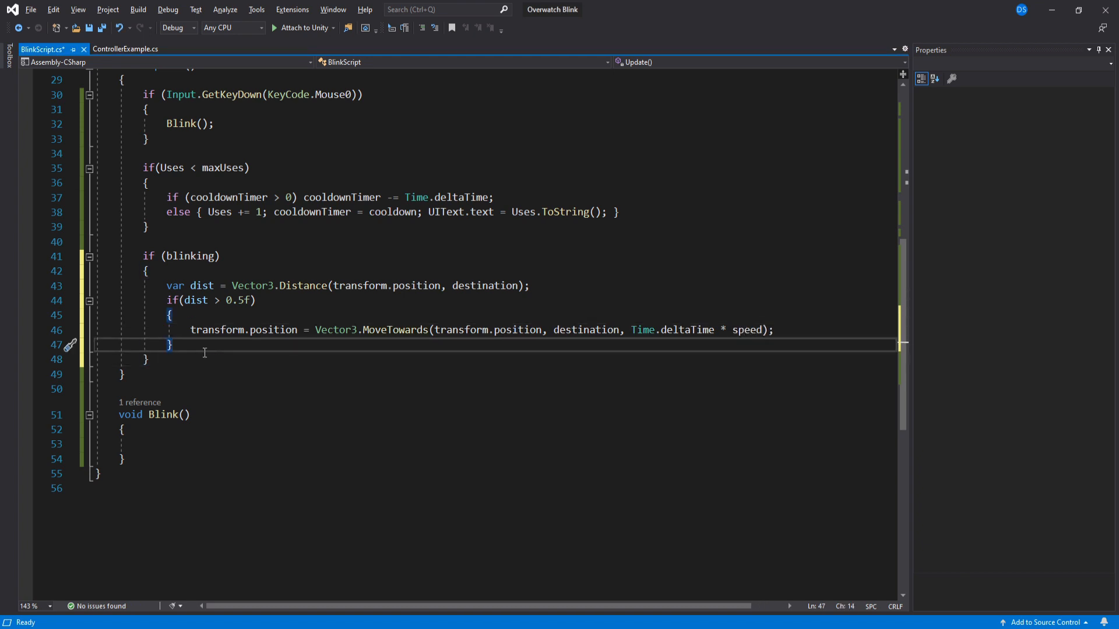
text(else { blinking = false; })
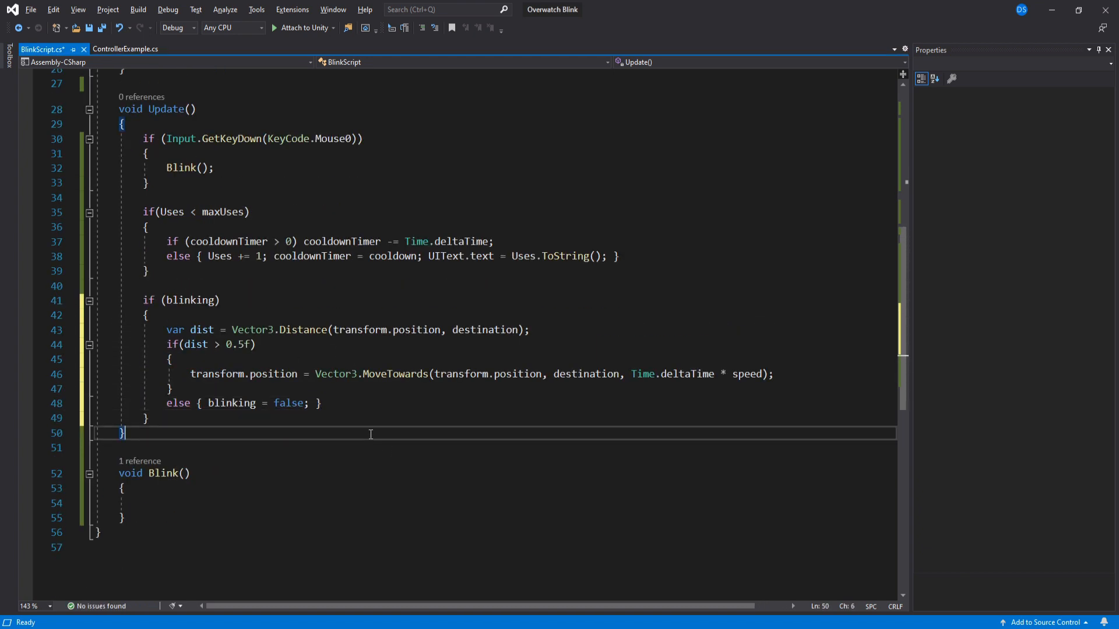
Step: In Blink, when Uses > 0, decrement Uses, update UIText and play the trail
click(216, 459)
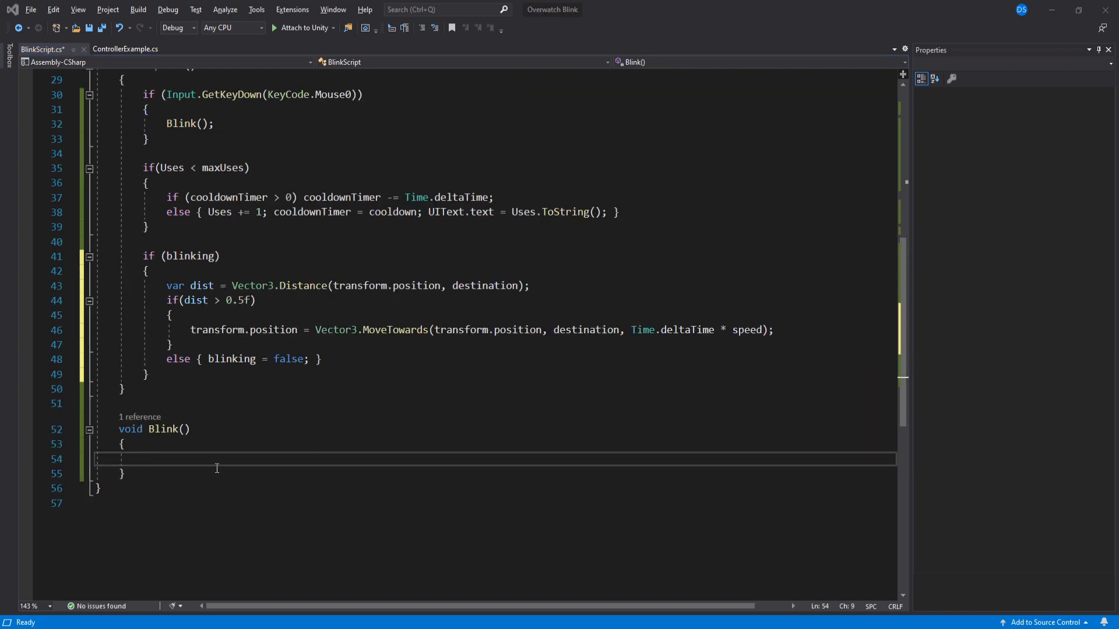
text(if()
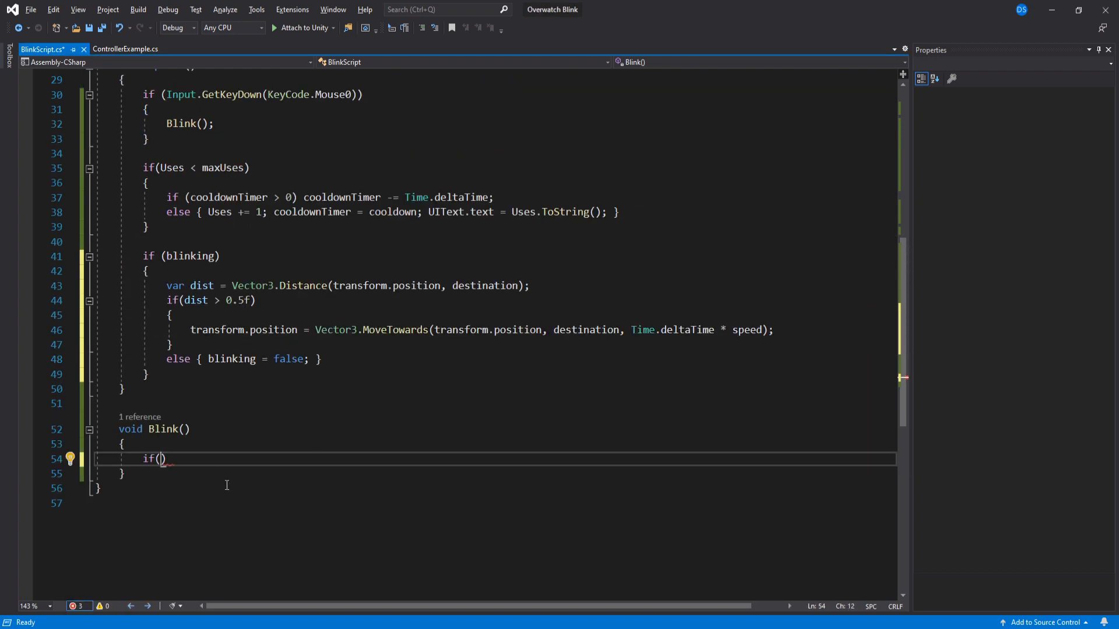
text(Uses > 0)
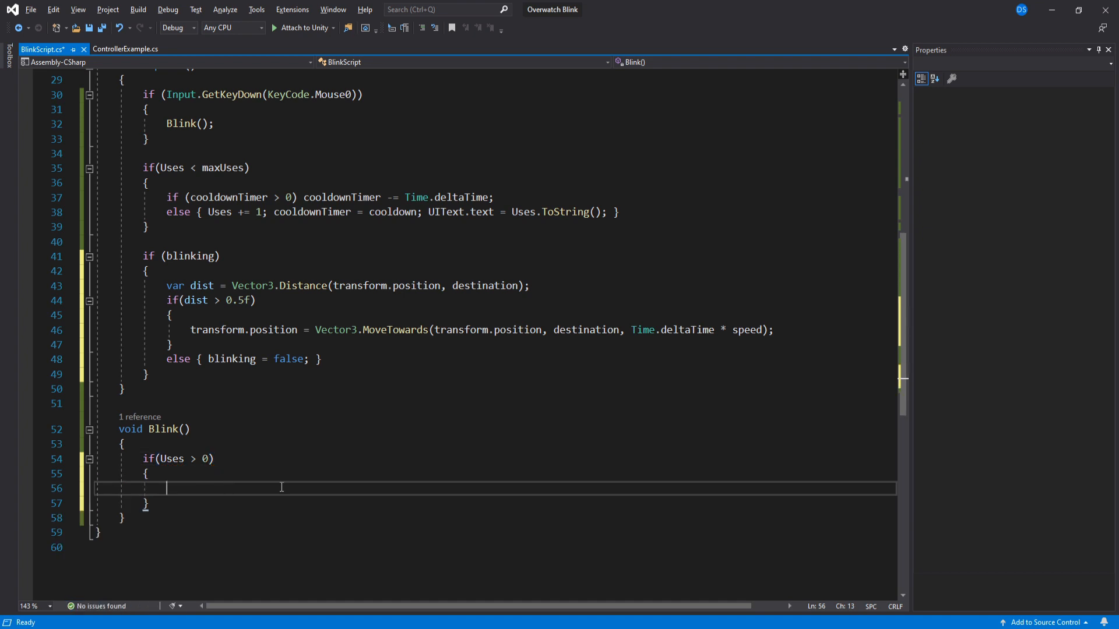
text(Uses -= 1;)
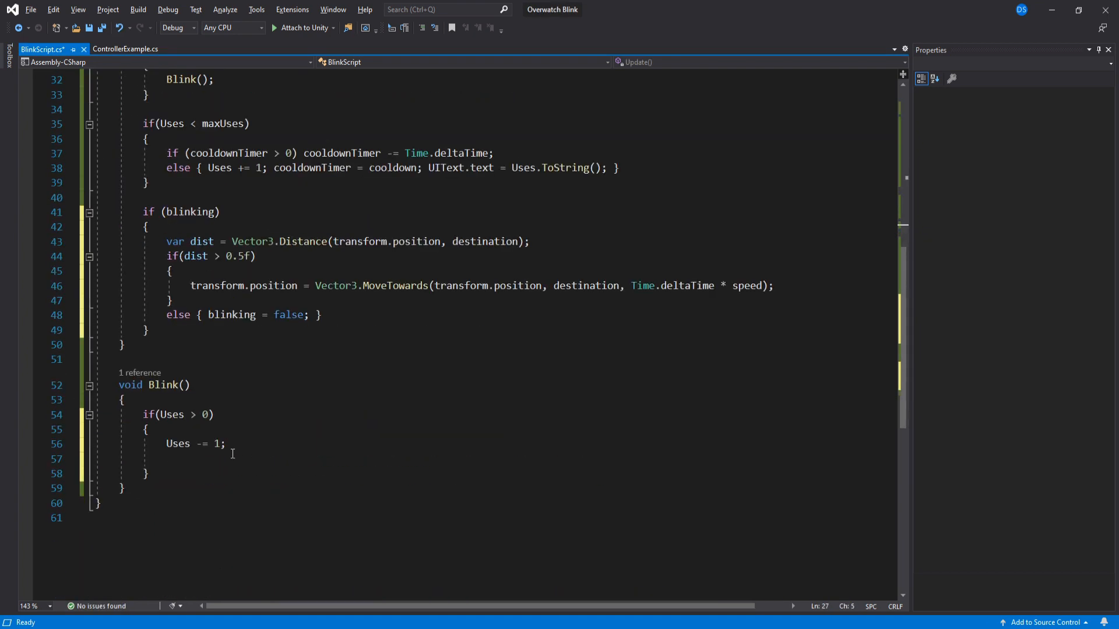
text(UIText.text = Uses.ToString();)
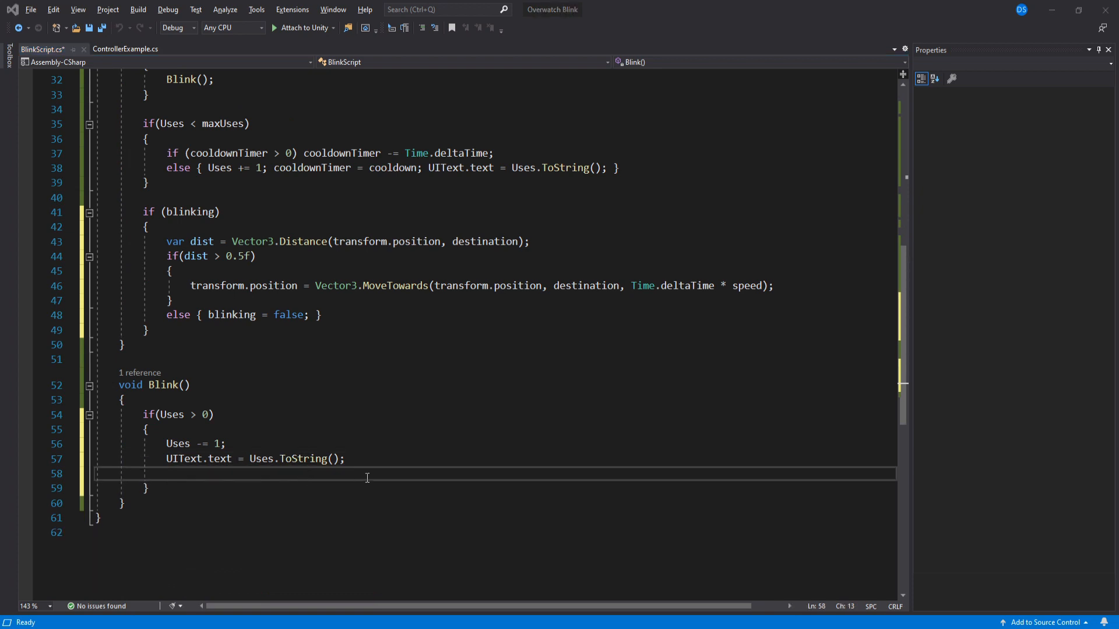
text(trail.play();)
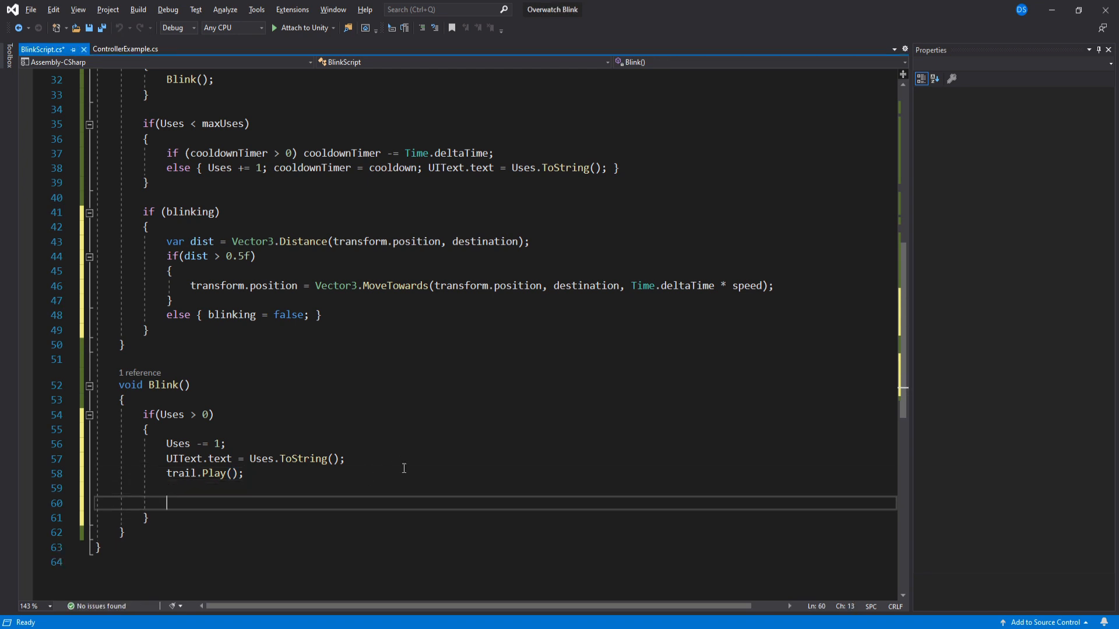
Step: Raycast from cam forward by distance and layerMask, set destination and draw a debug line
text(RaycastHit hit;)
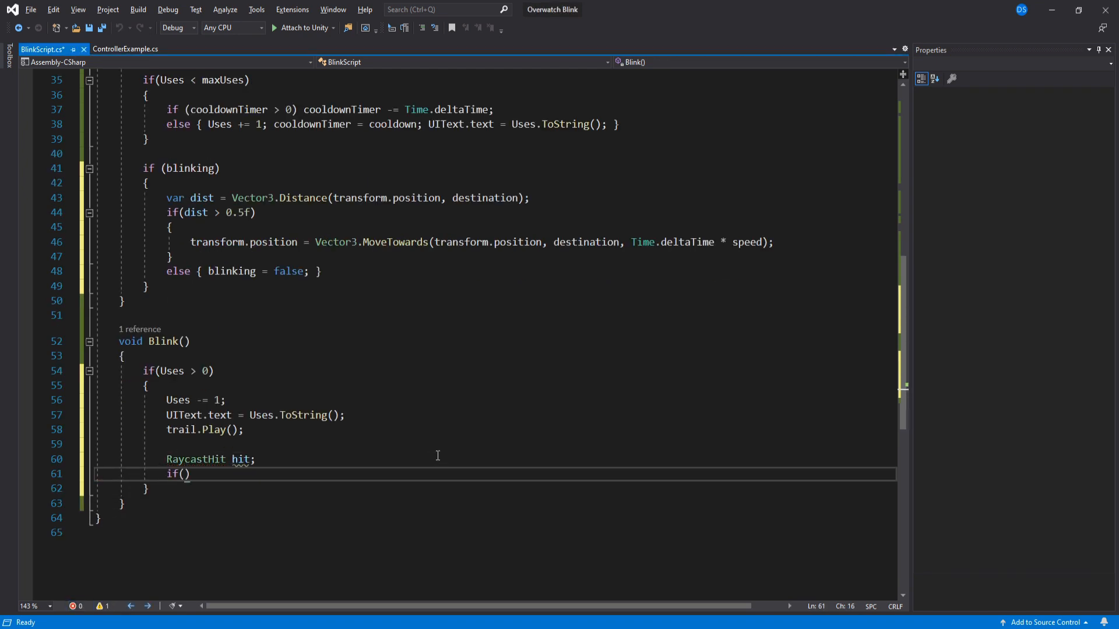
text(Physics.Raycast(cam.position)
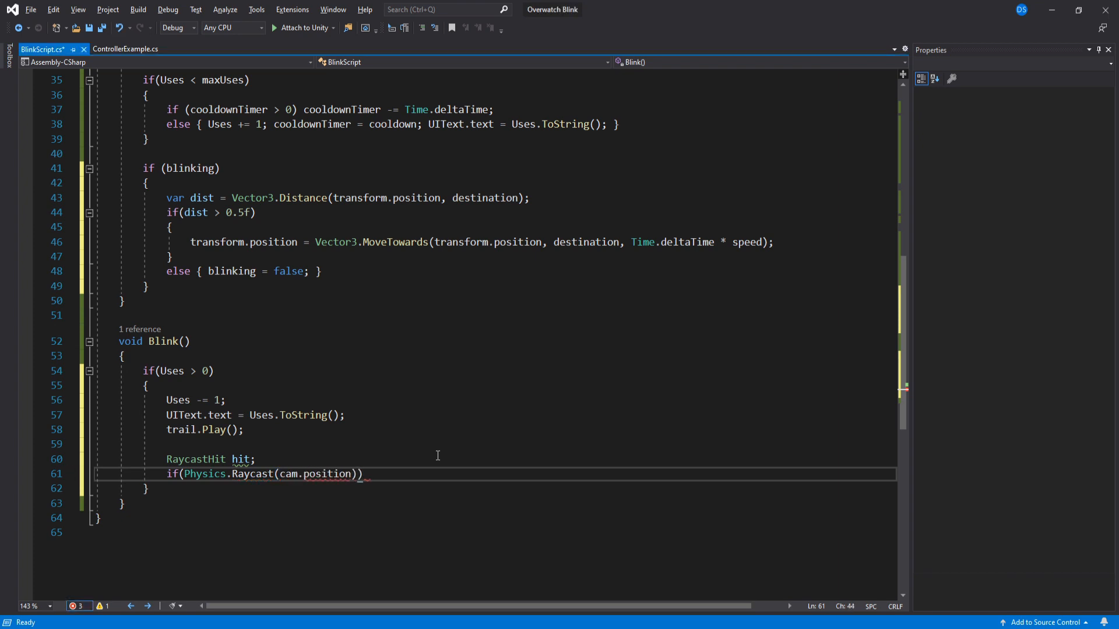
text(, cam.forward, out hit, distance,)
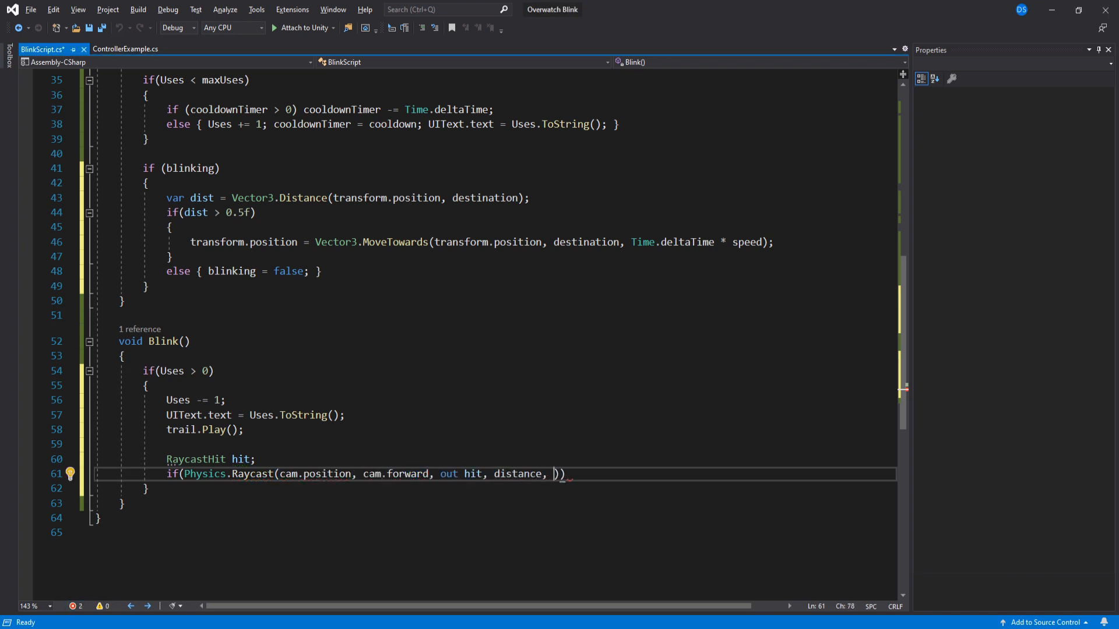
text(layerMask)))
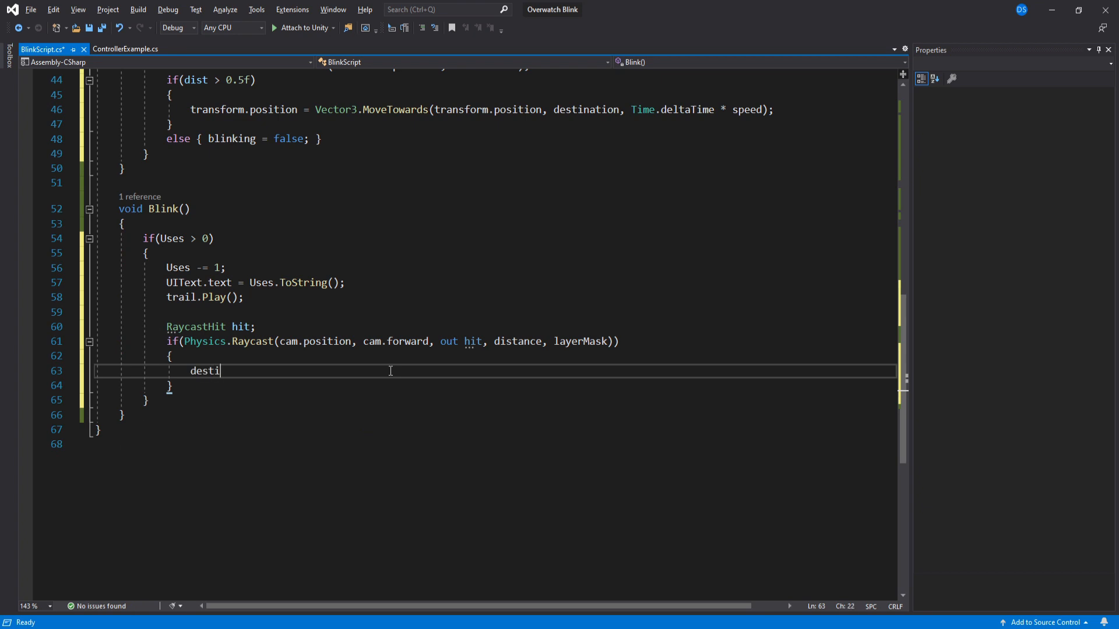
text(nation = hit.point * destinationMultiplier;)
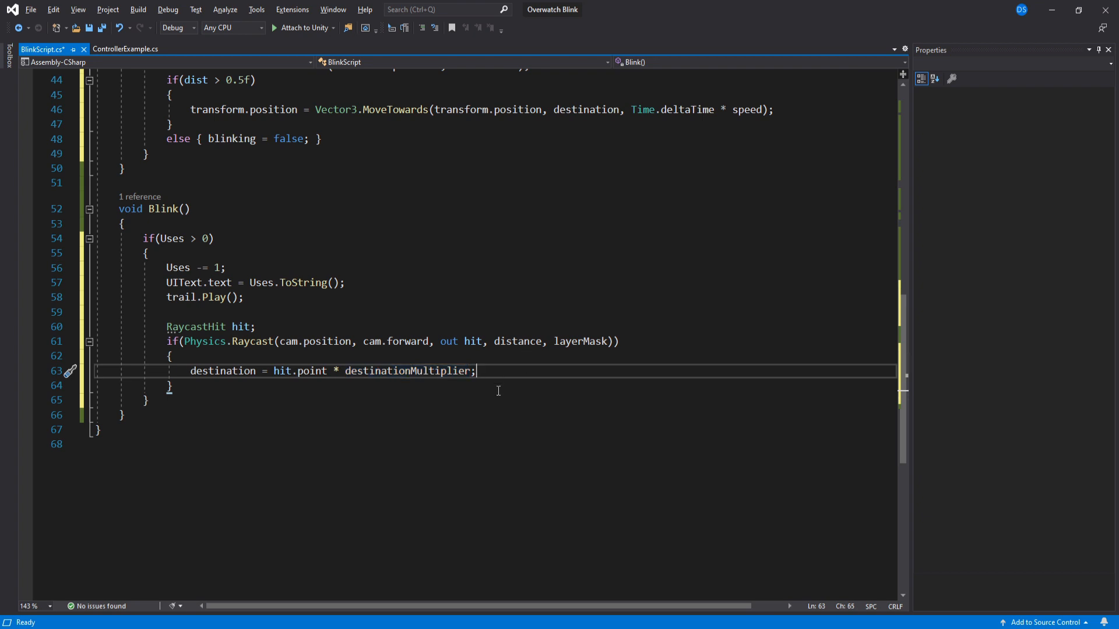
text(debug)
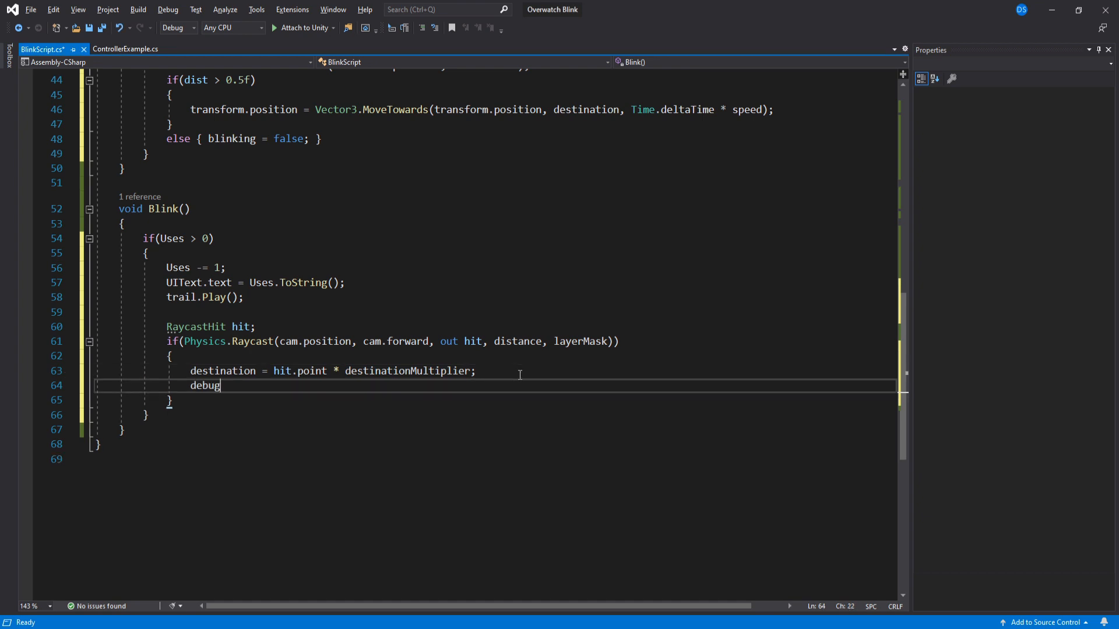
text(Debug.DrawLine)
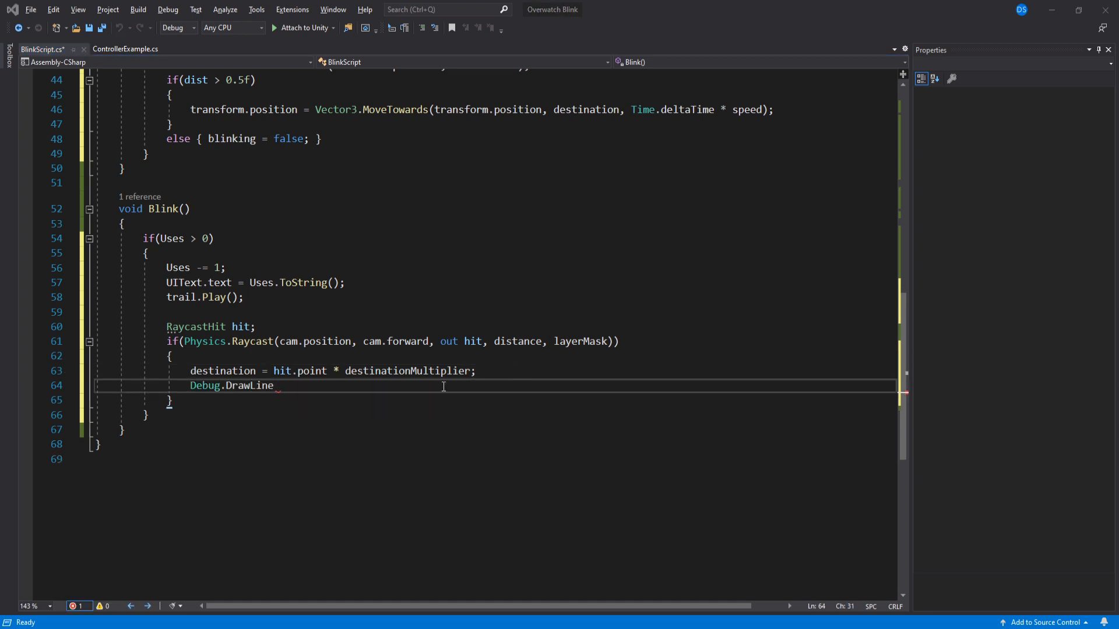
text((cam.position, );)
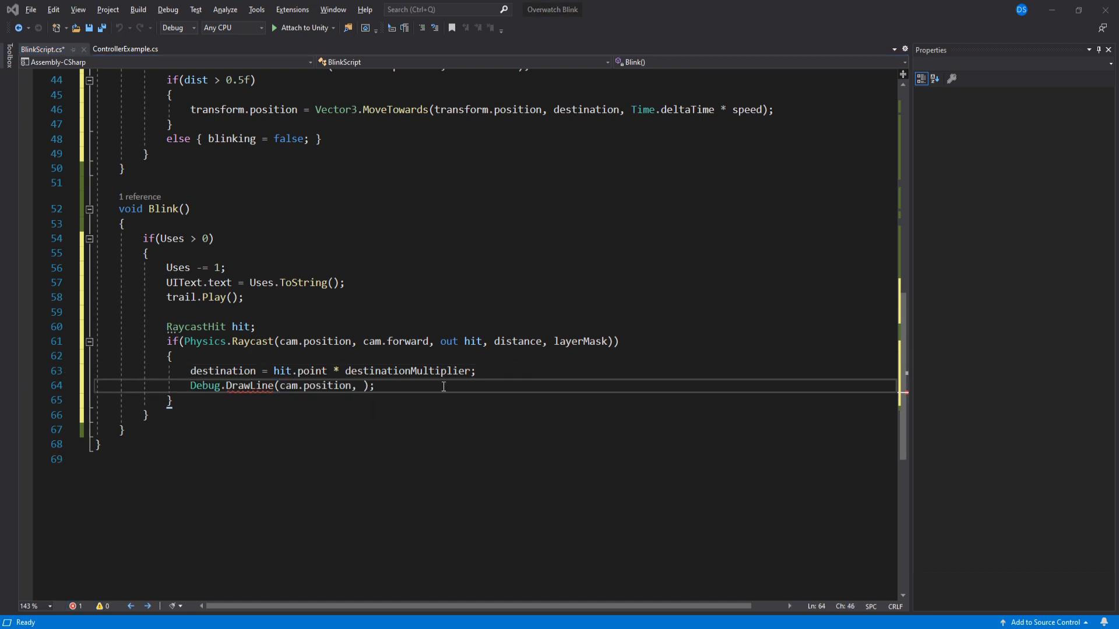
text(hit.point * destinationMultiplier, Color.yellow, 2)
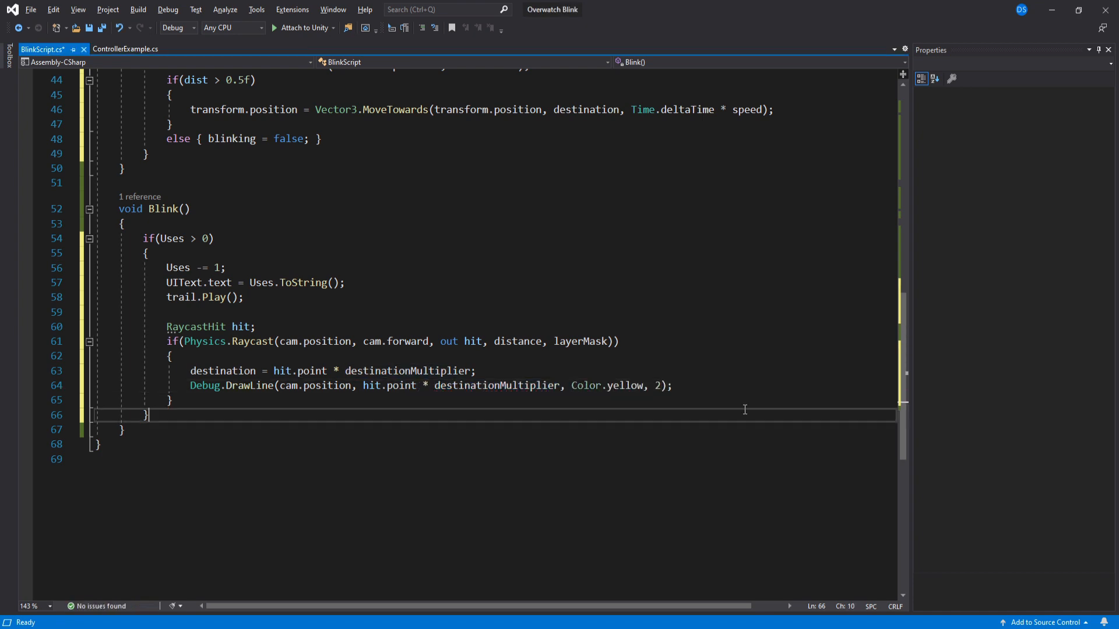
Step: In the else branch, set destination to cam.position plus forward times distance and draw a debug ray
text(else)
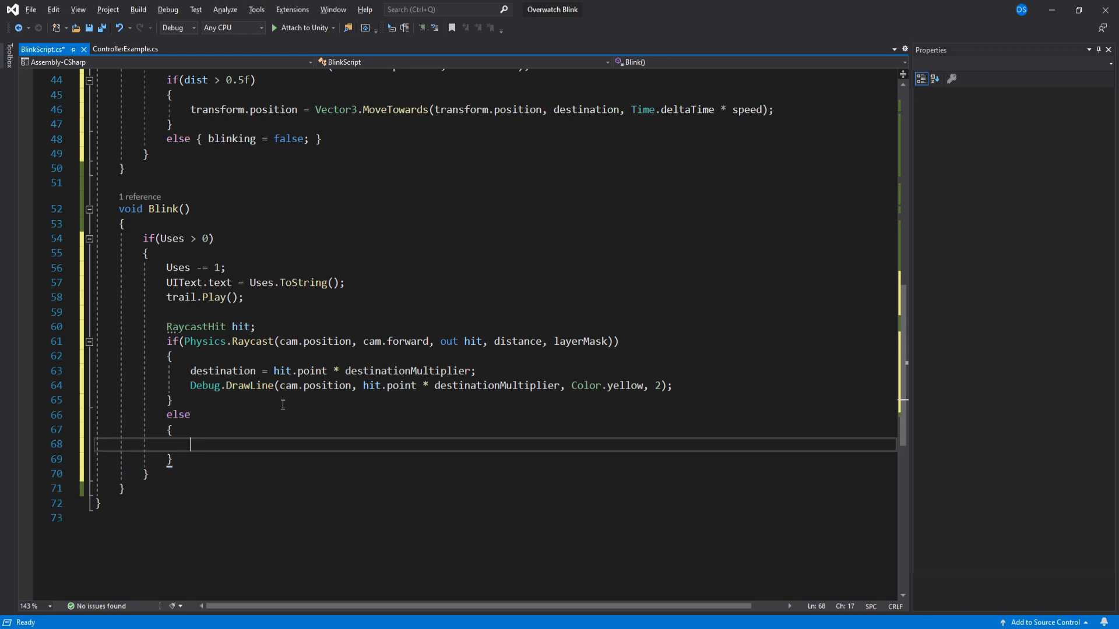
text(destination =)
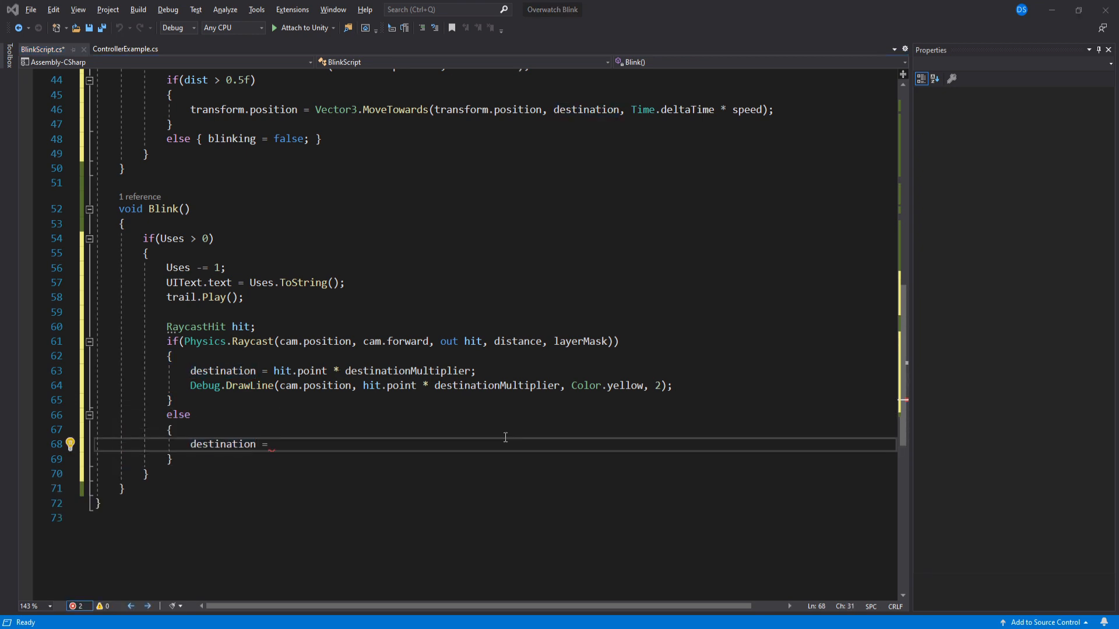
text((cam.position +)
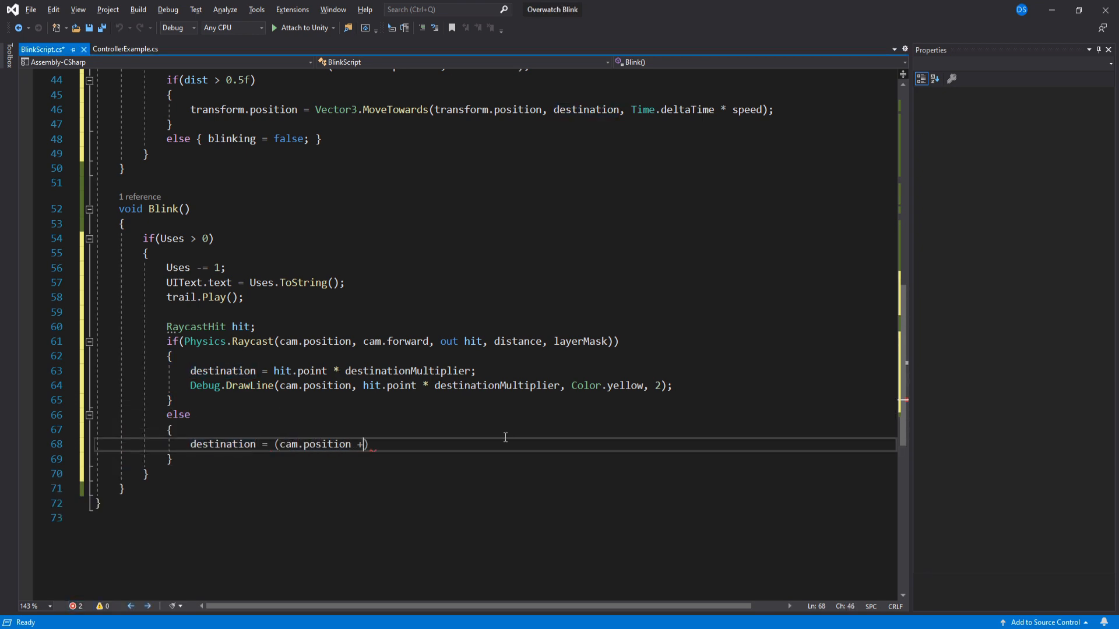
text(cam.forward.normalized * distance)
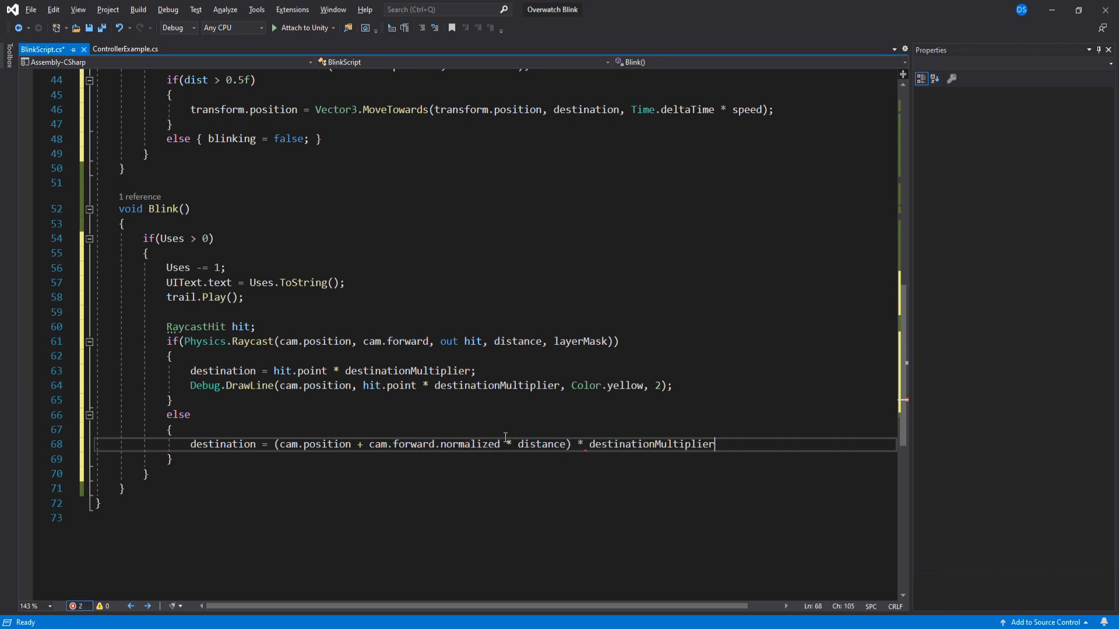
text(;)
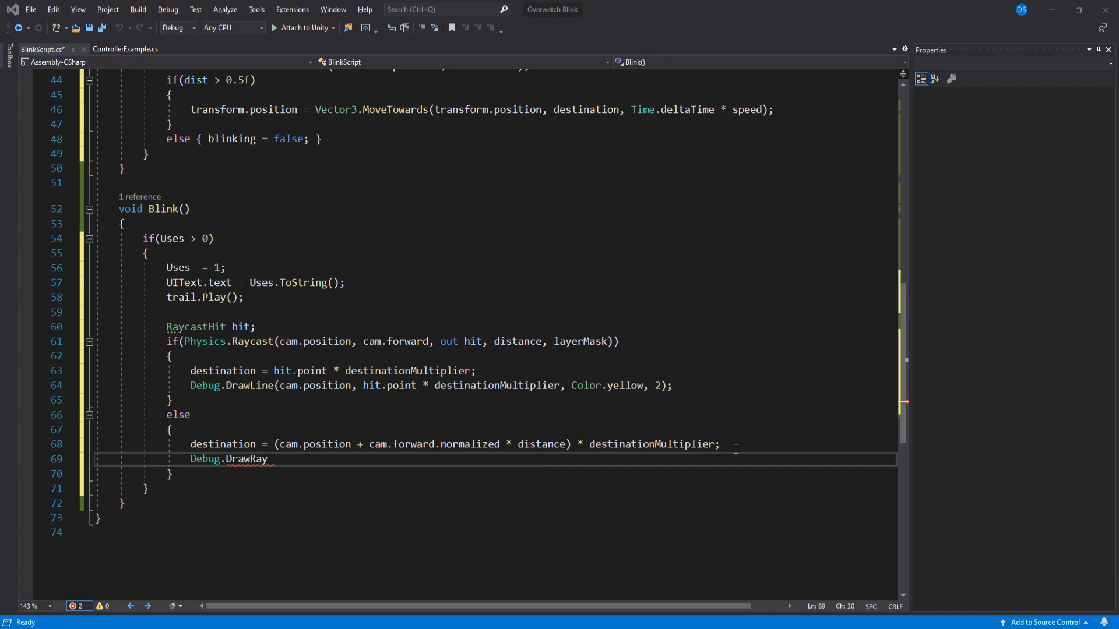
text((cam.position, (cam.forward * distance));)
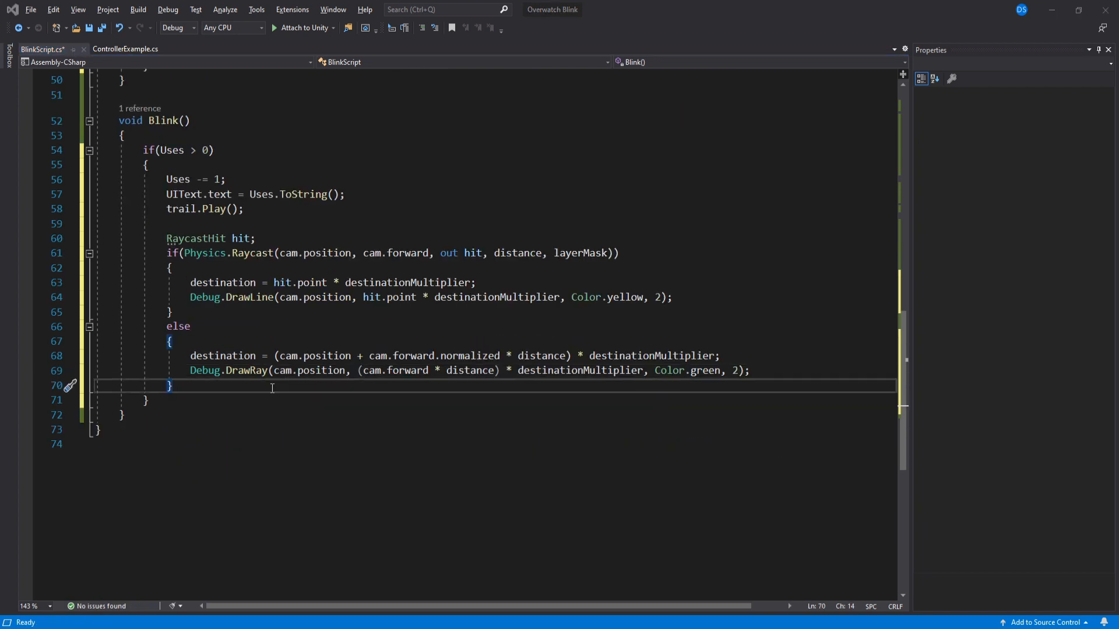
Step: Add cameraHeight to destination.y and set blinking = true
text(destination.y =)
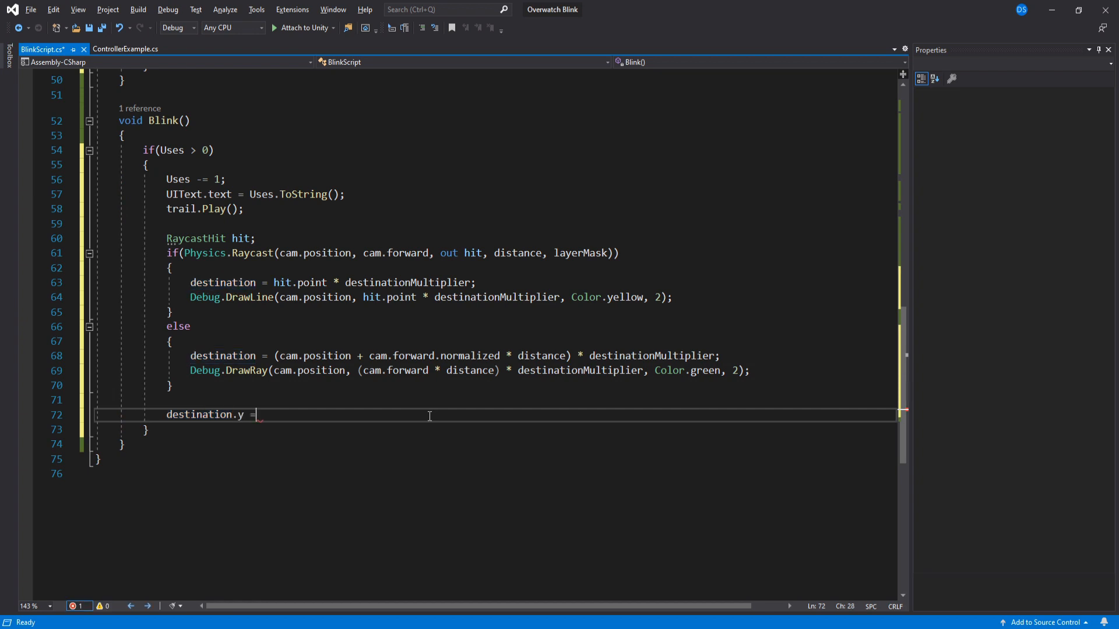
text(camera)
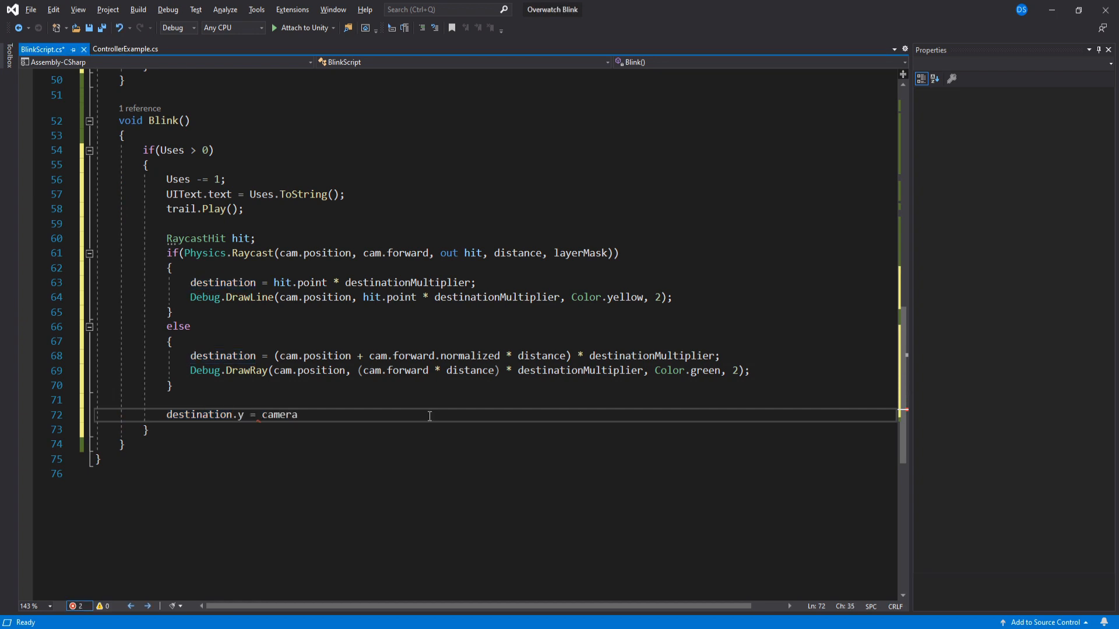
text(+= cameraHeight;)
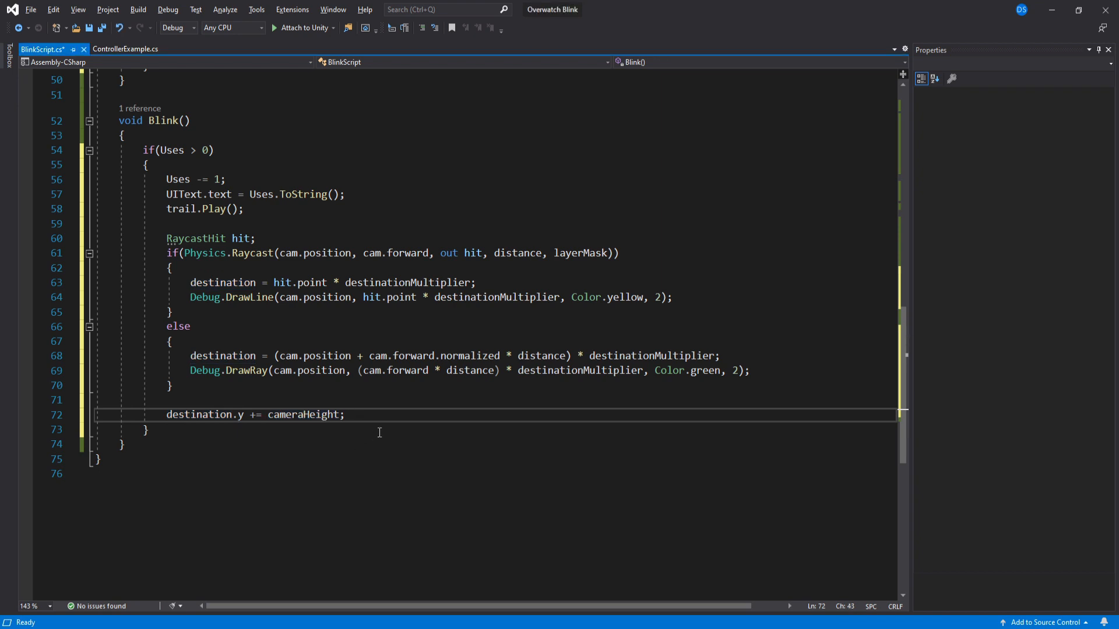
text(blinking = truel)
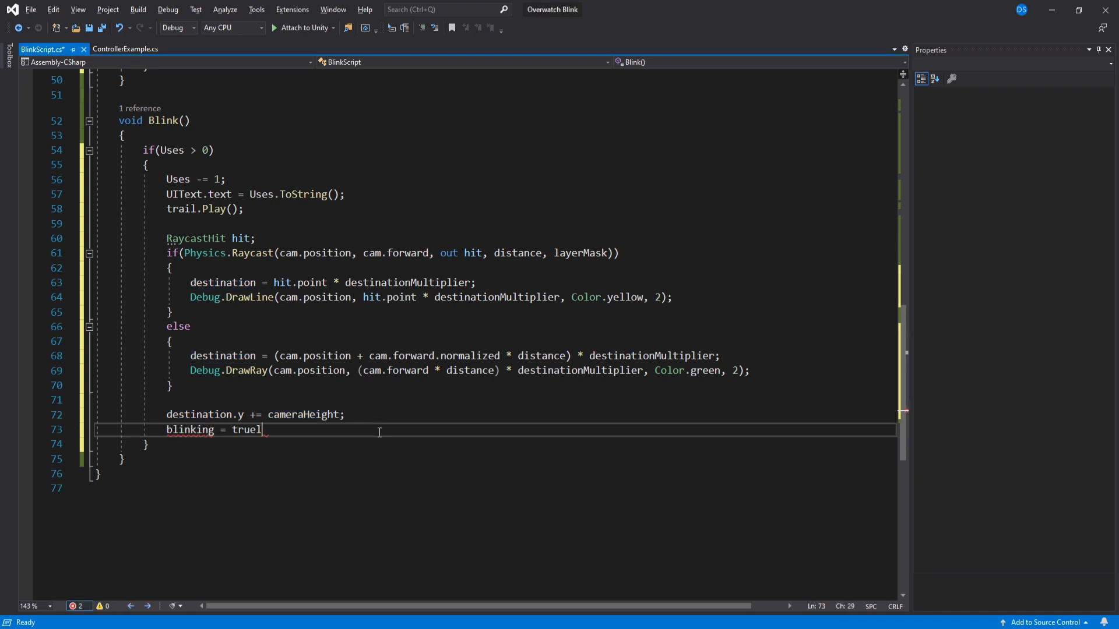
text(;)
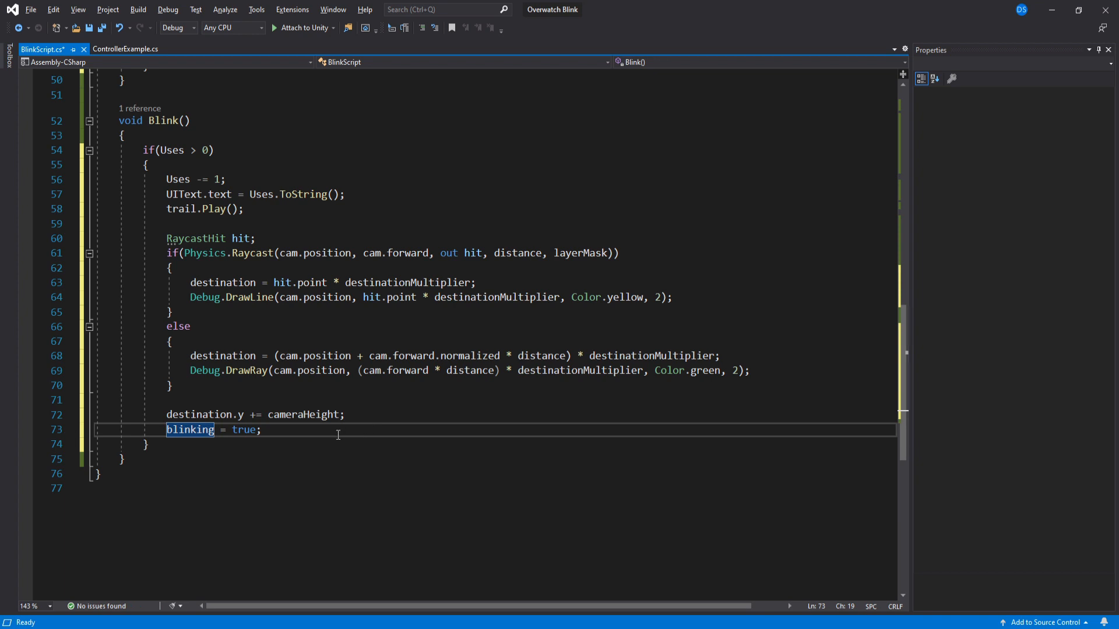
scroll(up, 3)
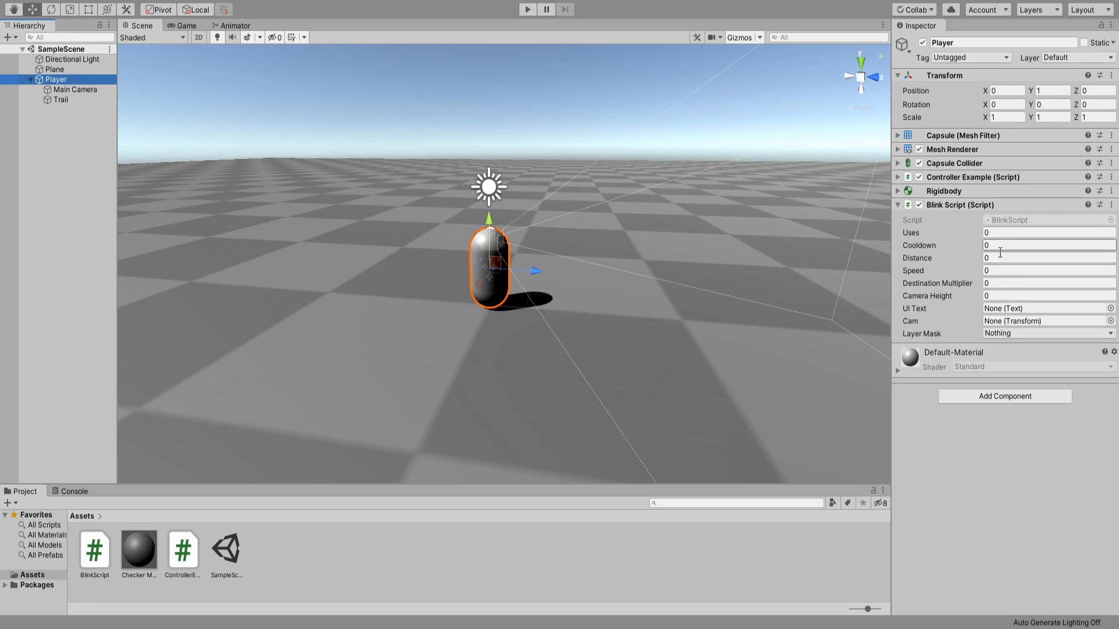
Step: Enter Blink Script Cooldown 2, Speed 100 and Destination Multiplier 0.9 in the Inspector
click(1048, 233)
text(5)
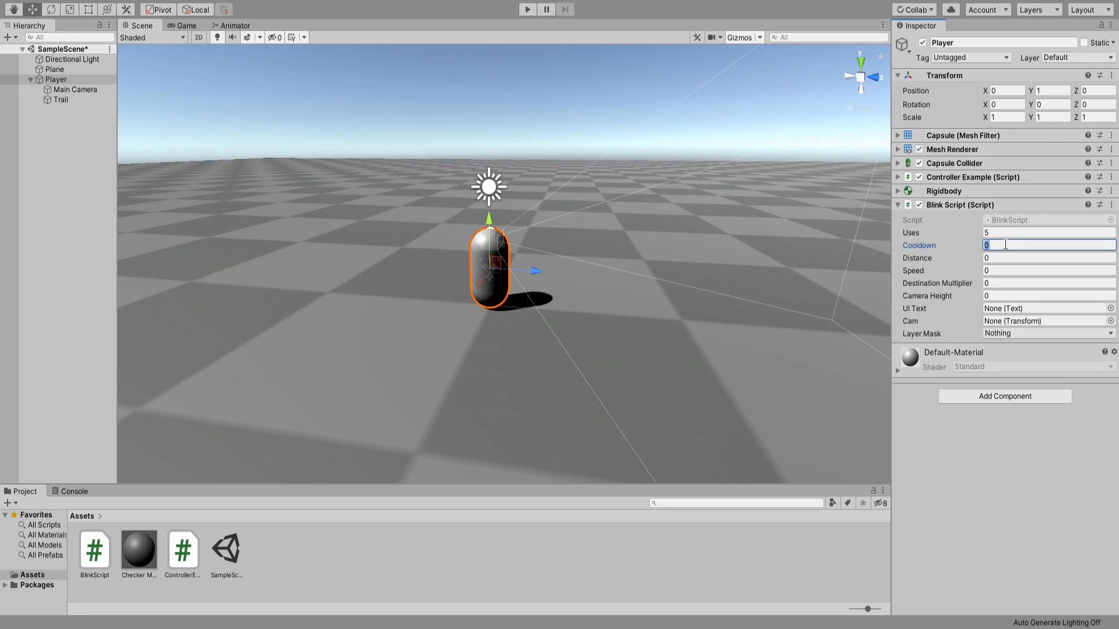
text(2)
click(1050, 258)
text(10)
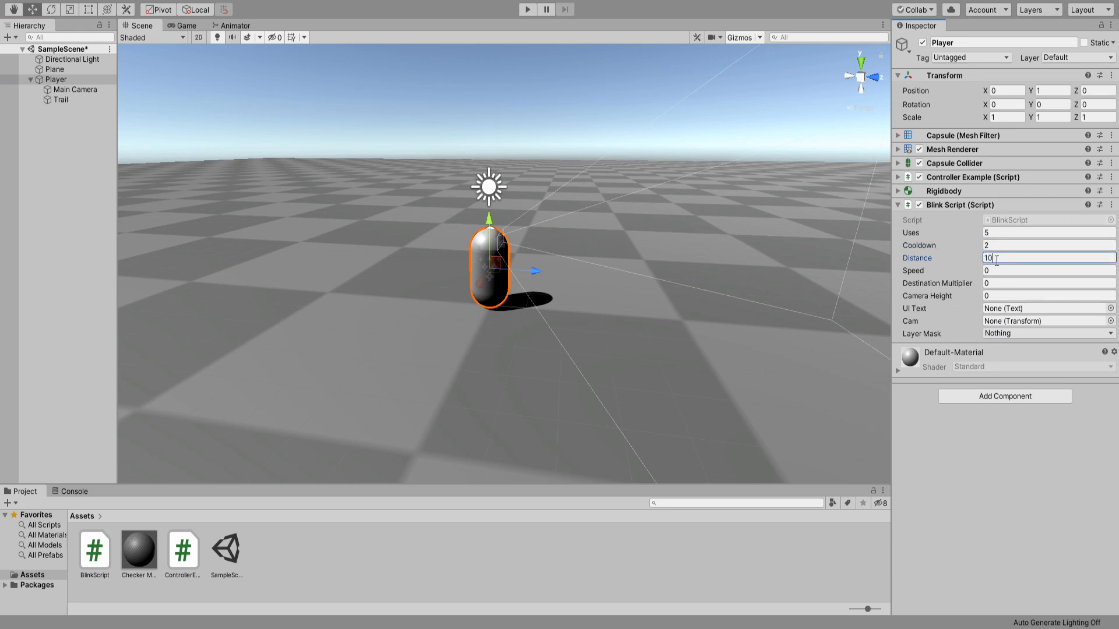
click(1047, 270)
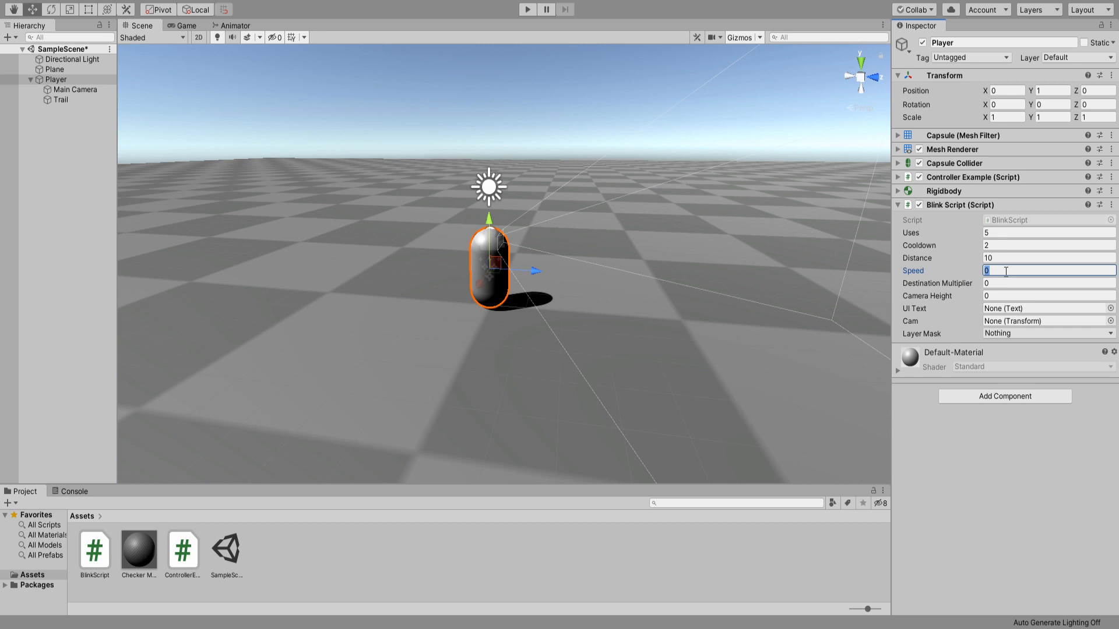
text(100)
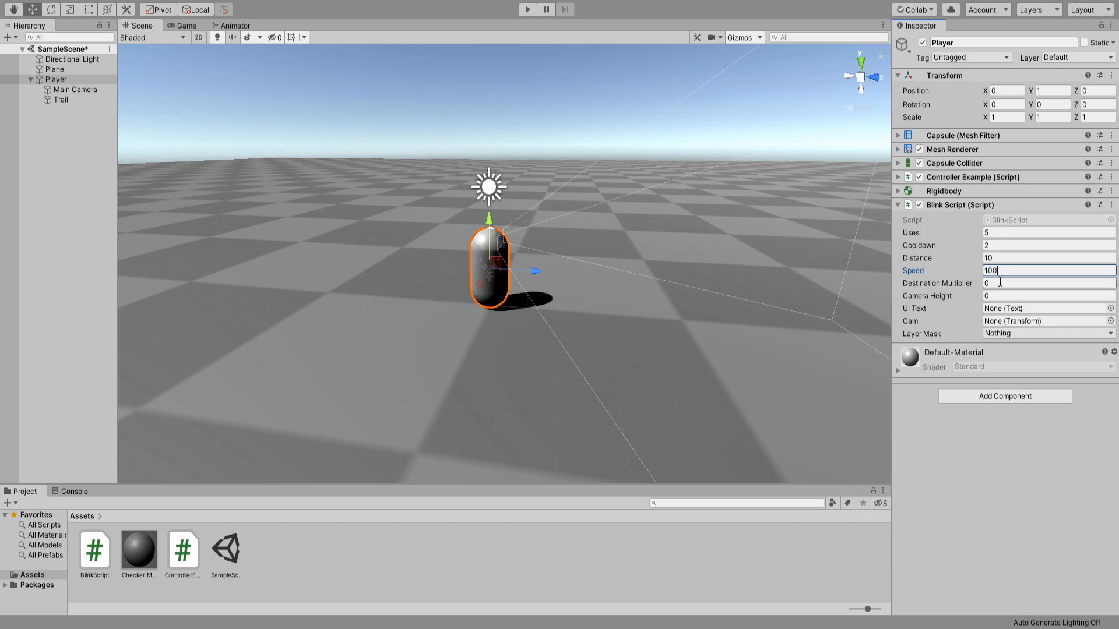
click(1047, 283)
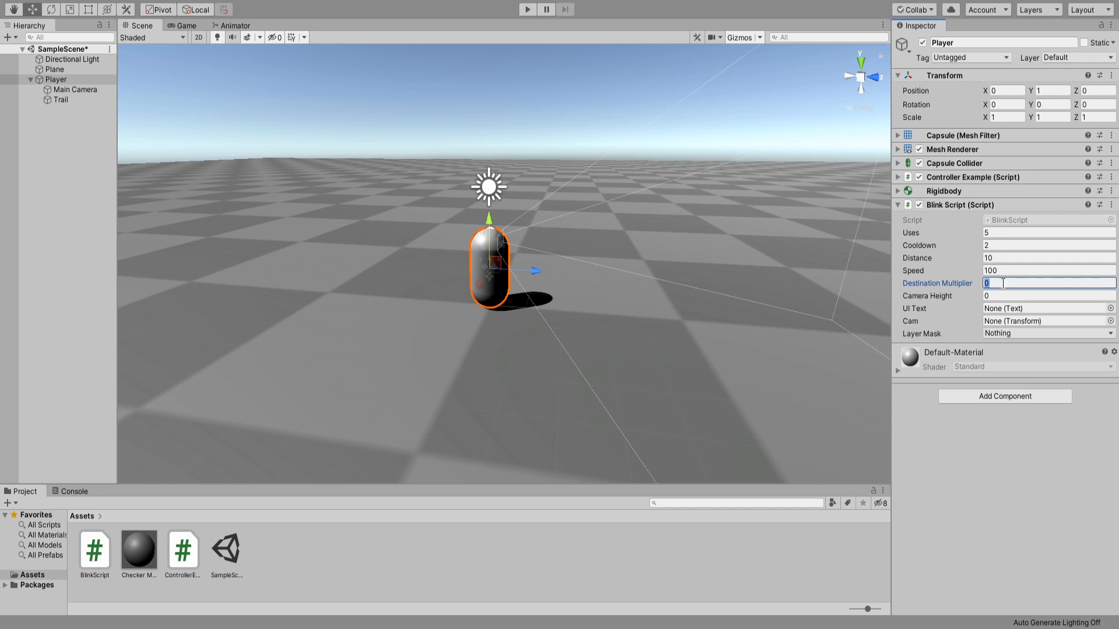
text(0.9)
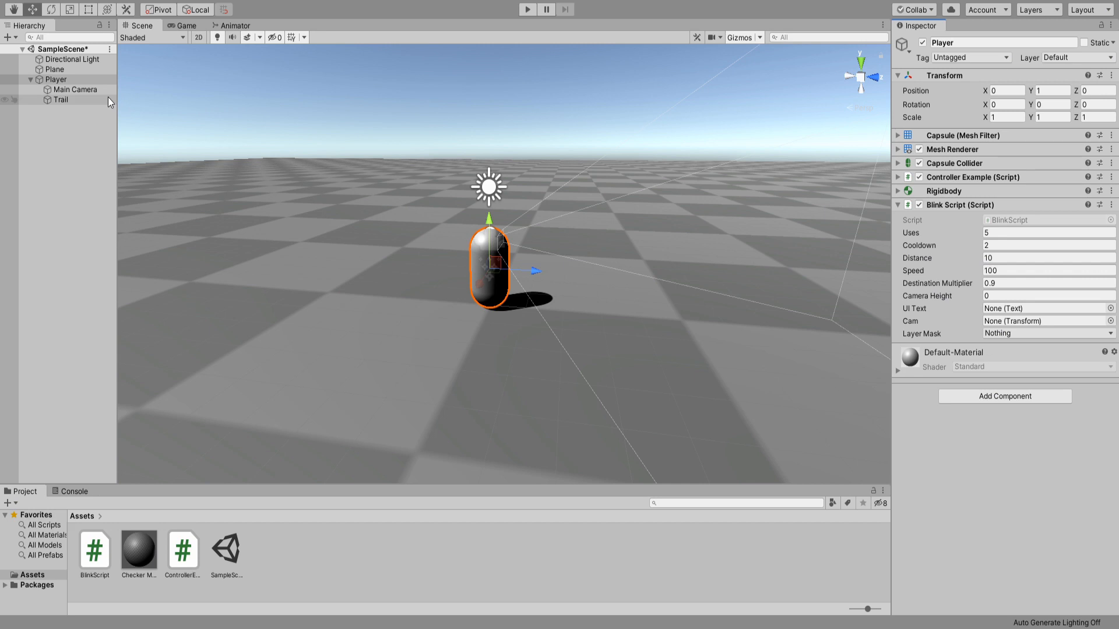
Step: Set Main Camera's Y position to 1.75 under Player, then reselect Player
click(76, 89)
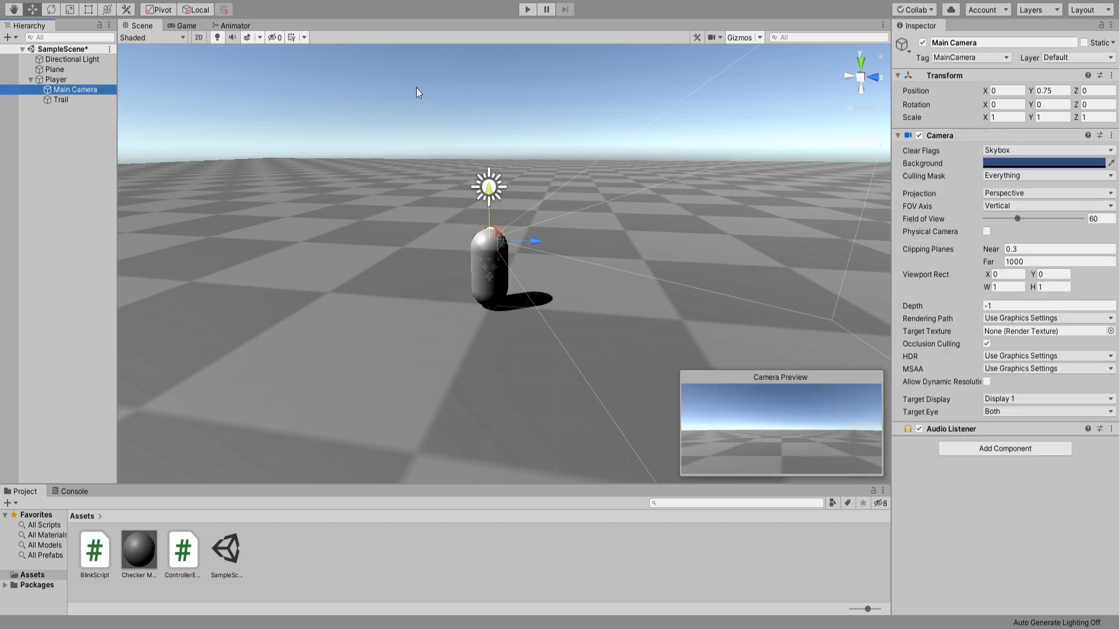
click(1049, 90)
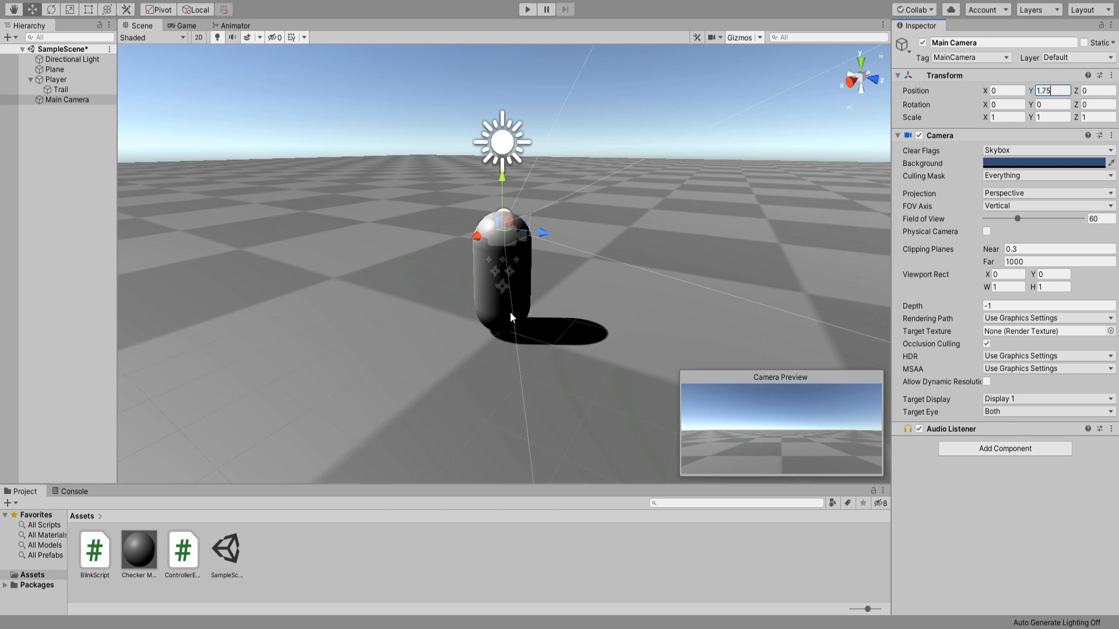
click(76, 99)
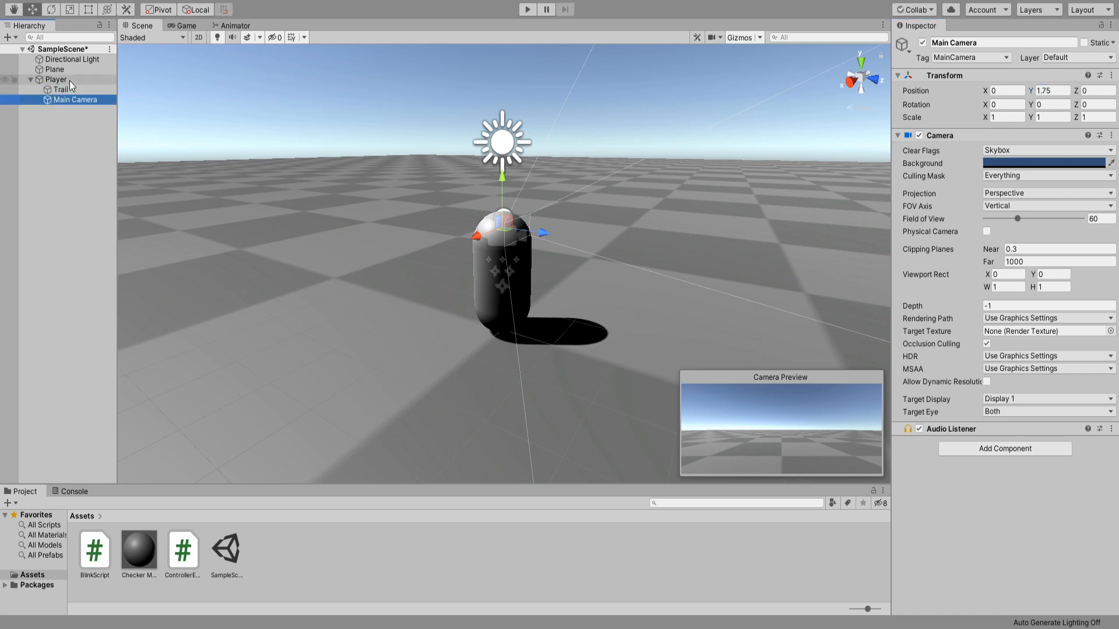
click(56, 79)
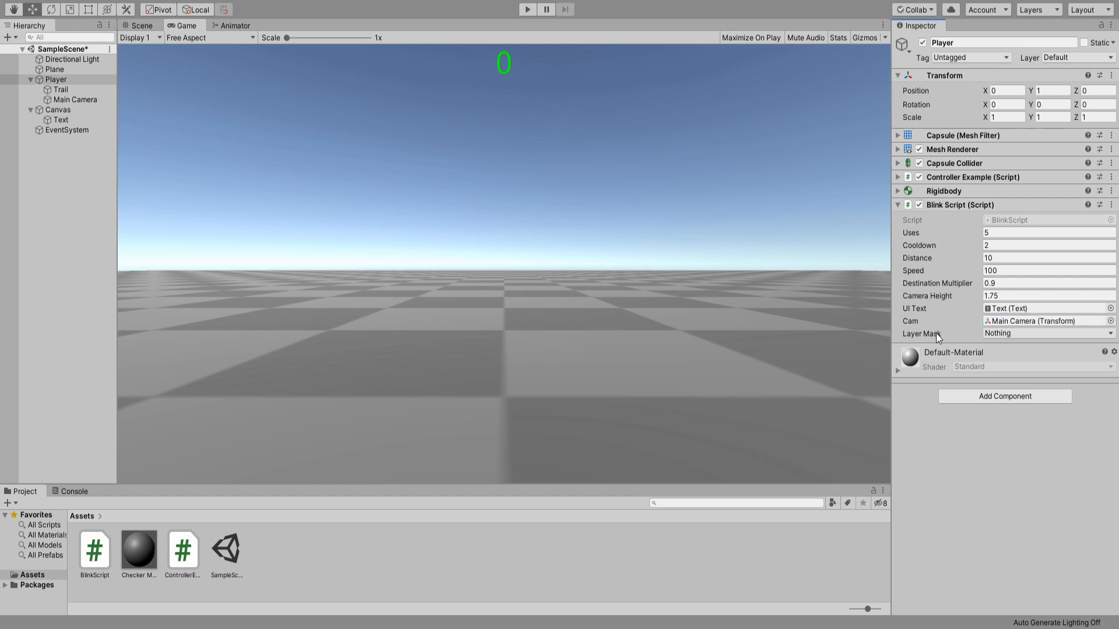
Step: Set the Blink Script Layer Mask to Default, then select Plane and Canvas
click(1046, 334)
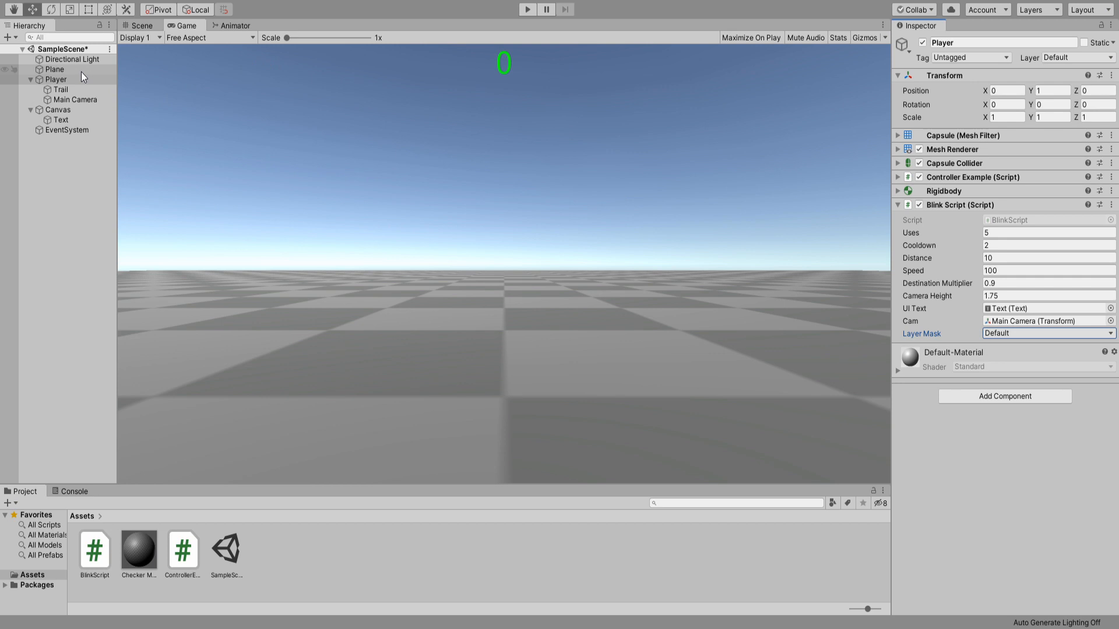
click(55, 70)
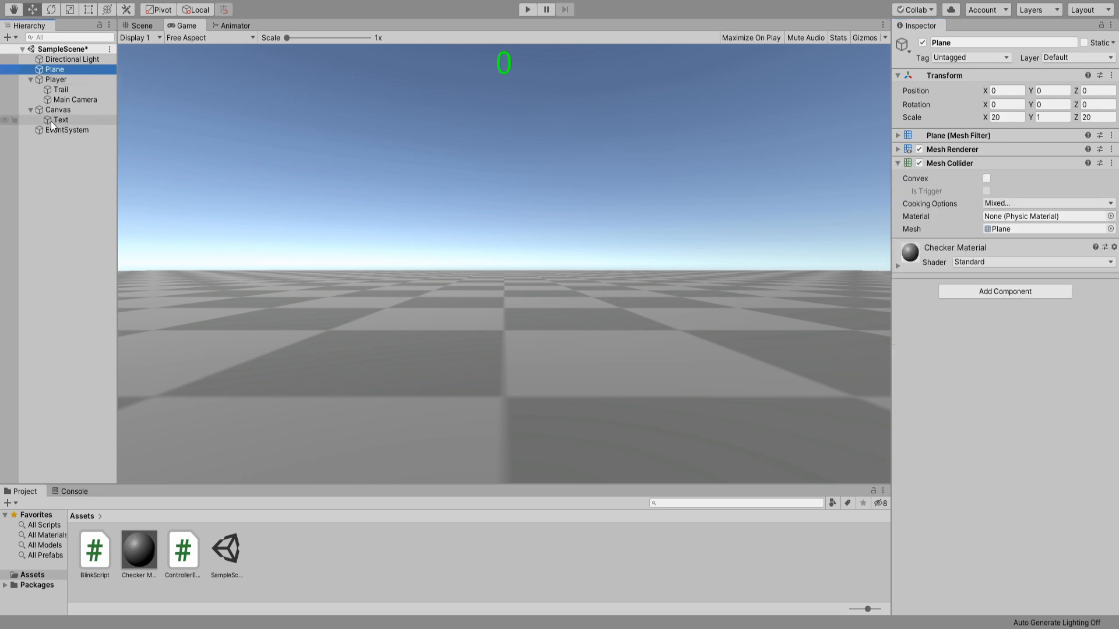
click(57, 90)
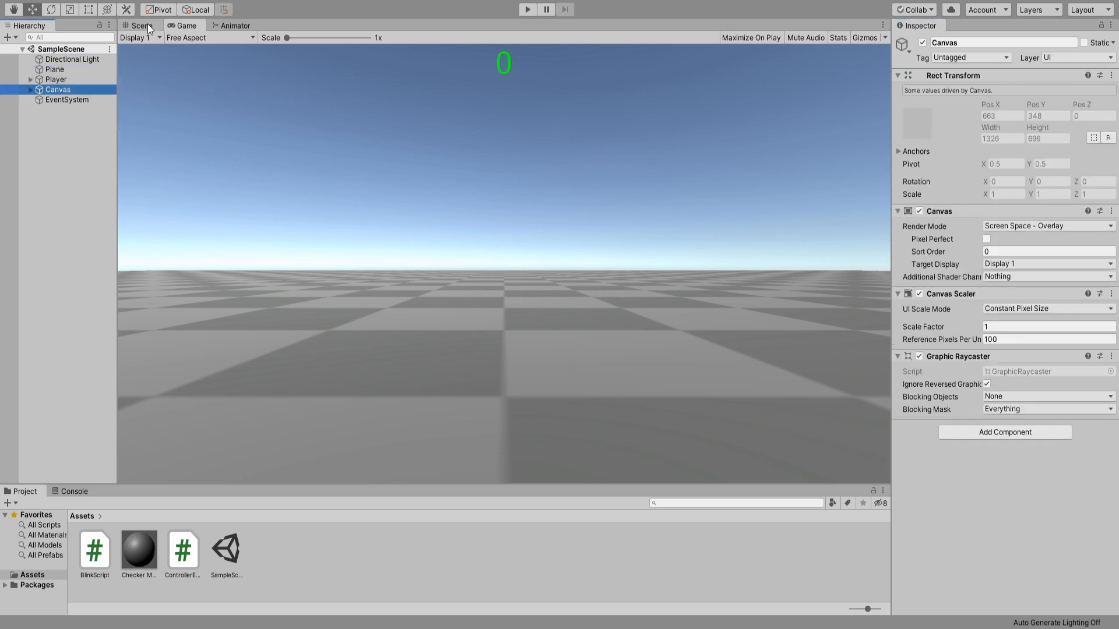
Step: Dock the Scene view beside the Game view and enter Play mode
click(140, 25)
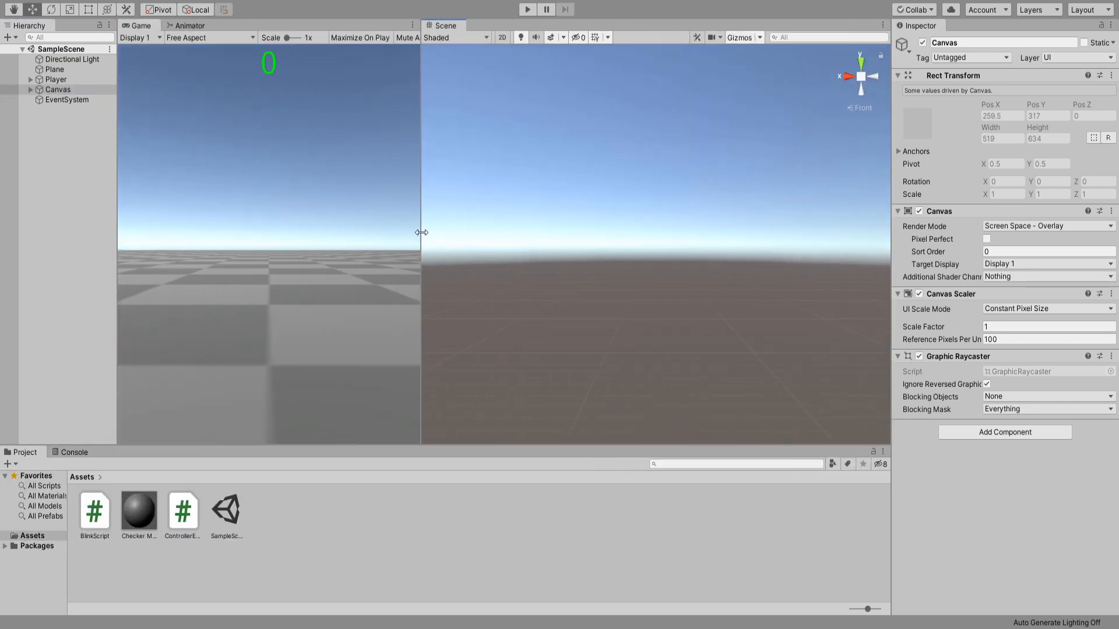
click(527, 9)
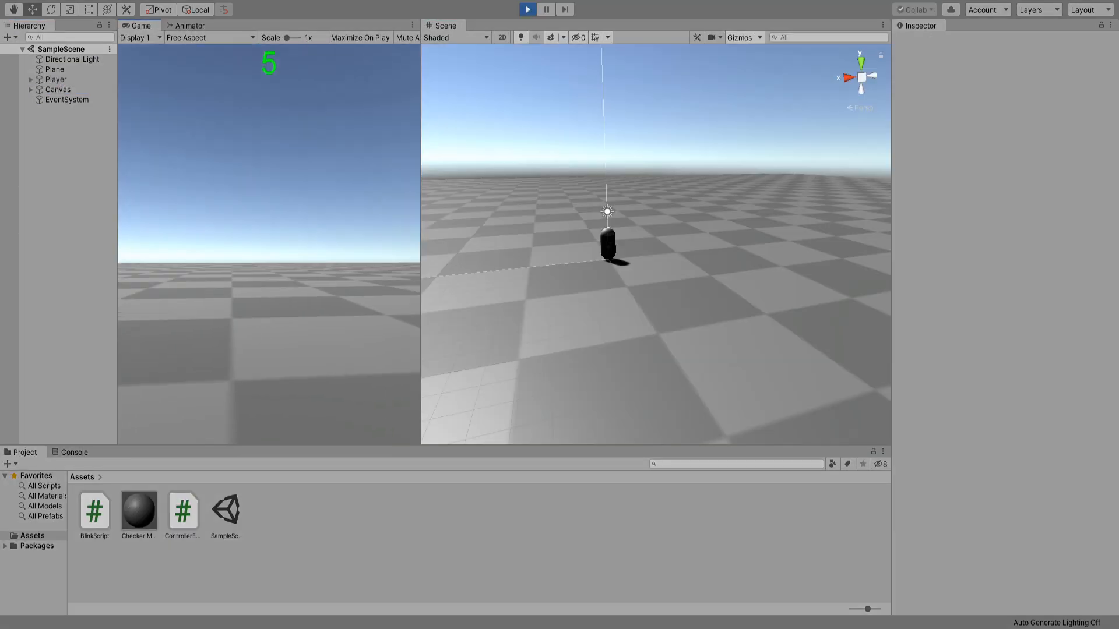